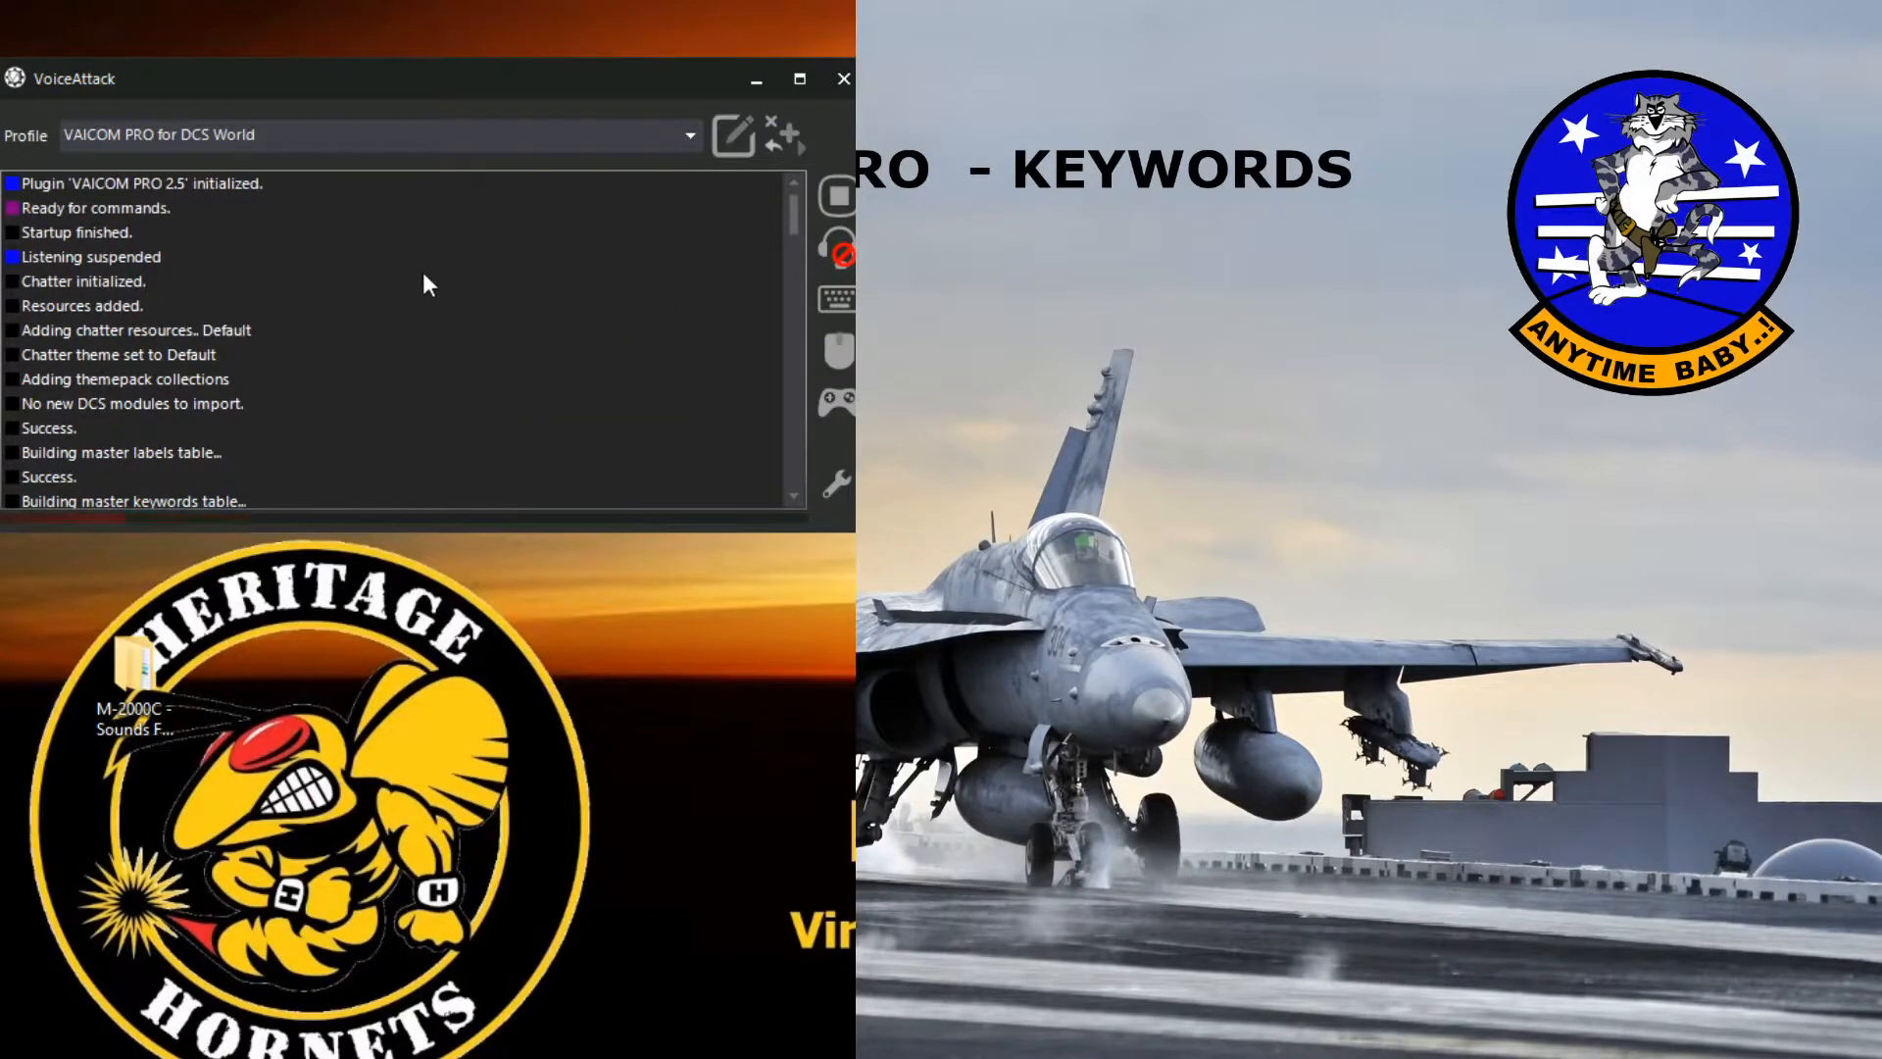
mouse_move(217, 204)
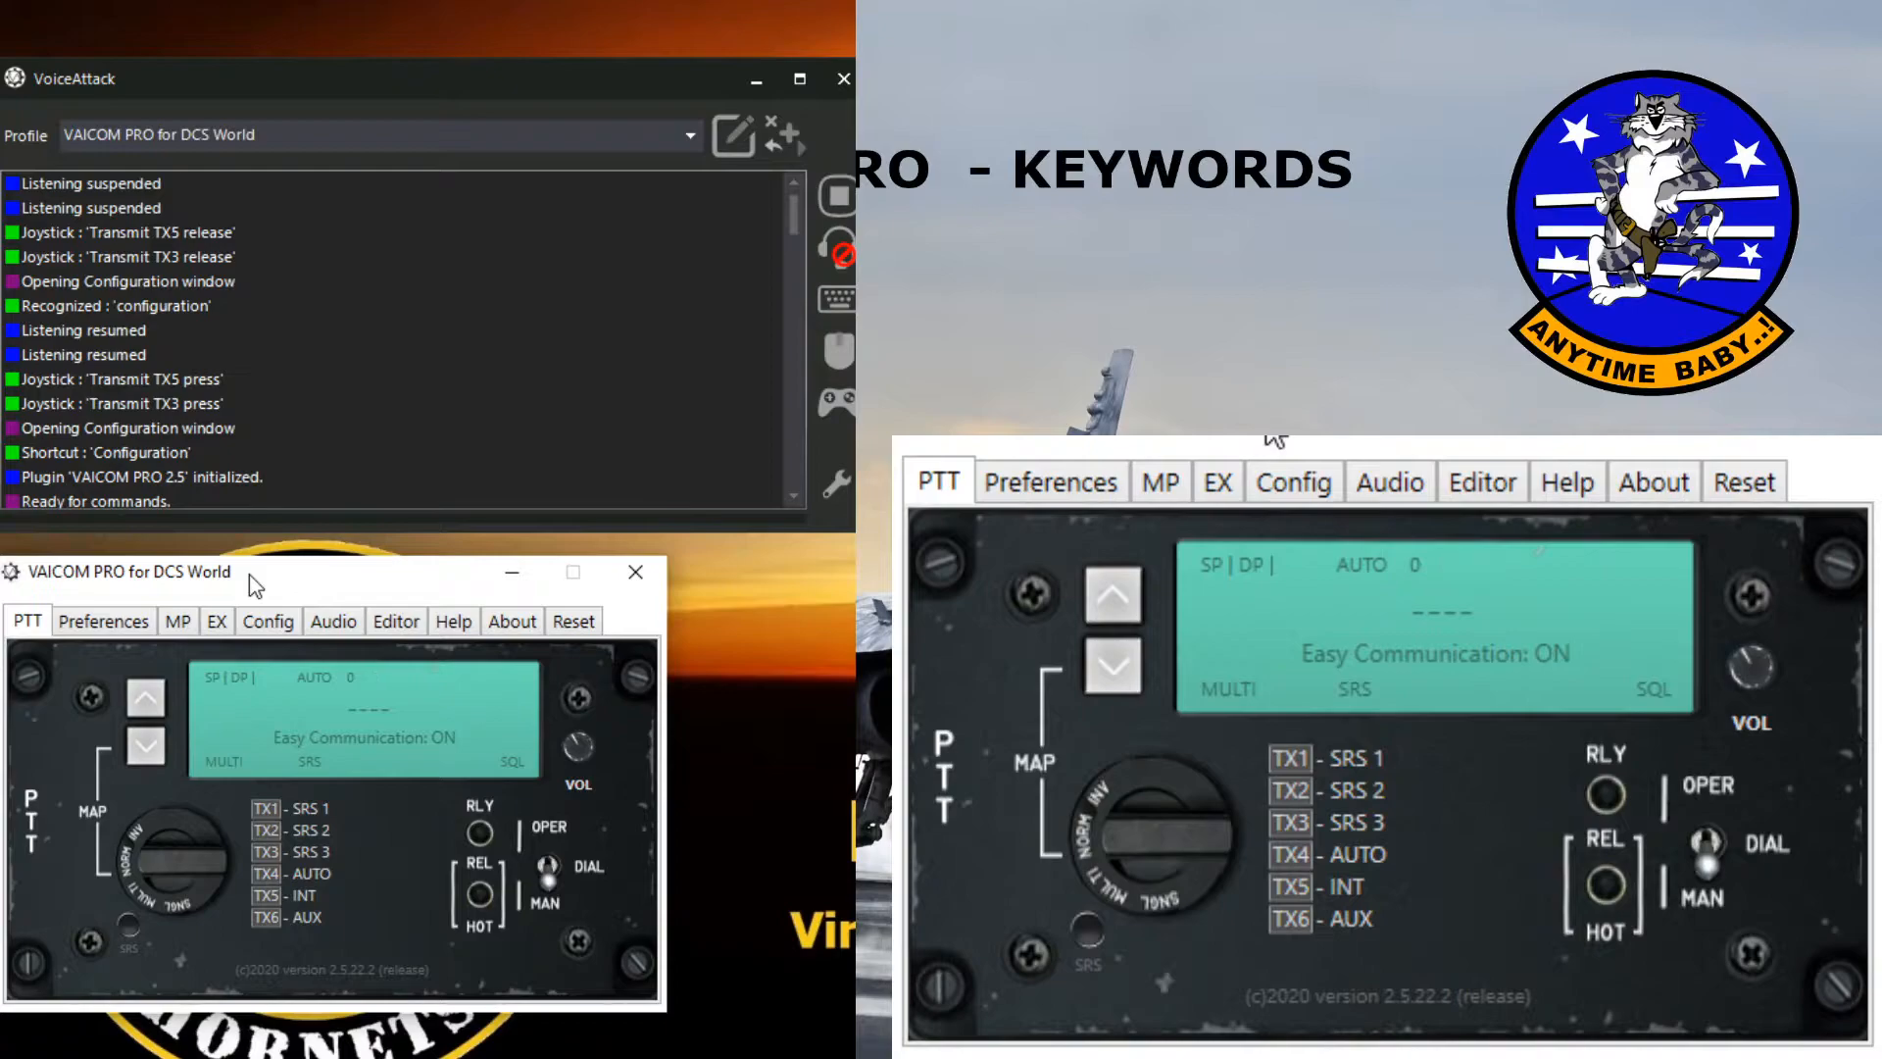
mouse_move(1788, 463)
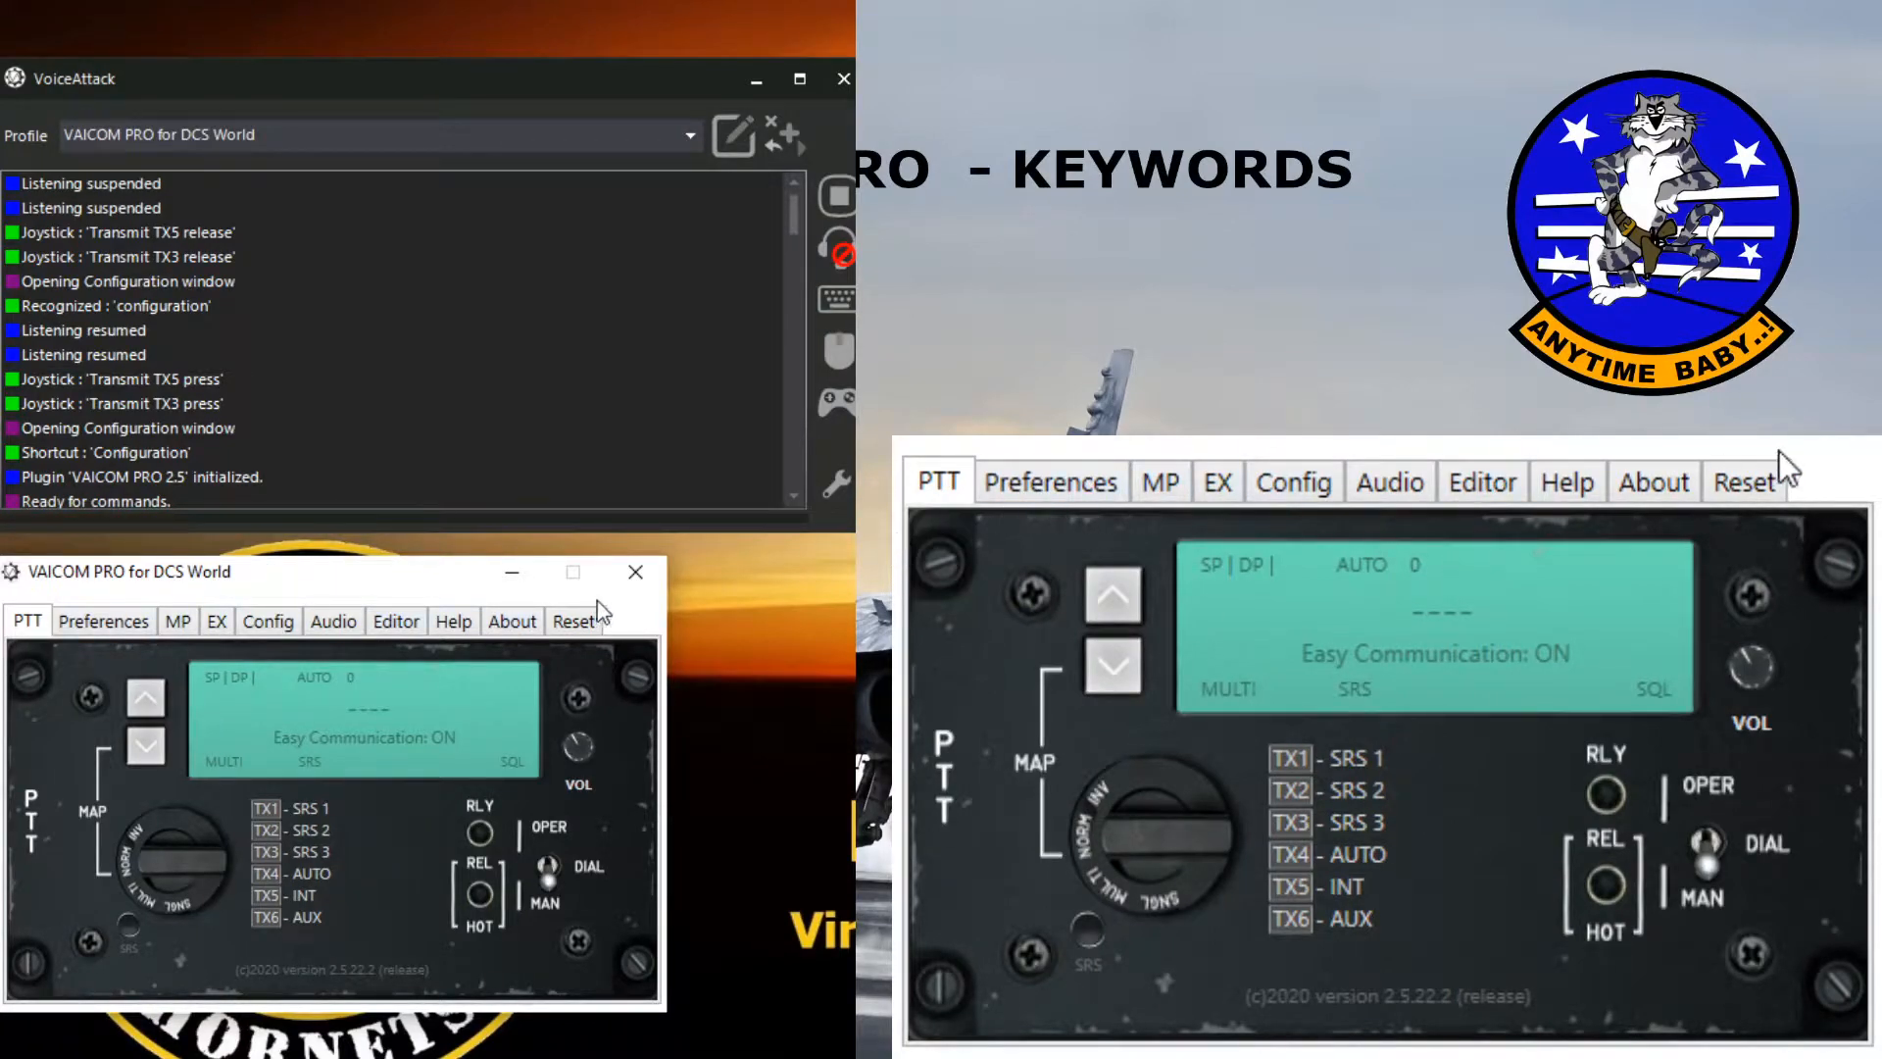
mouse_move(1549, 588)
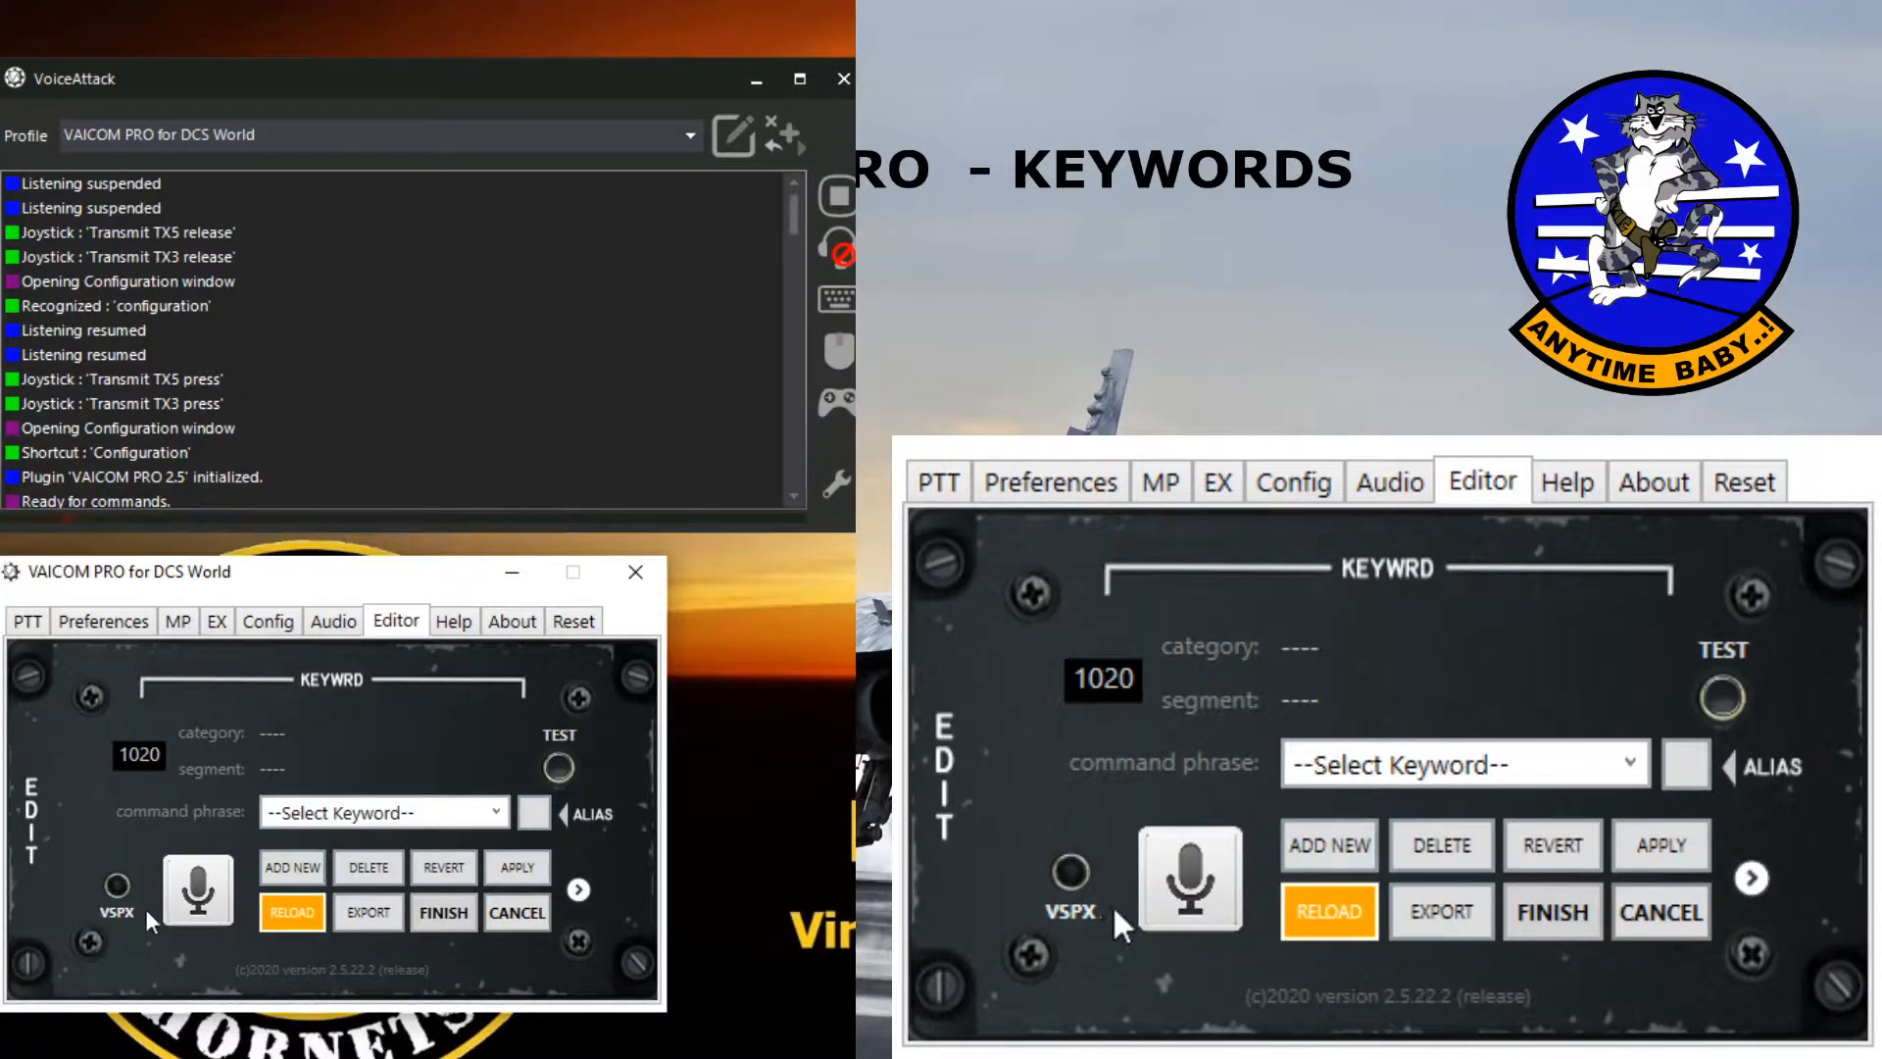
mouse_move(1046, 788)
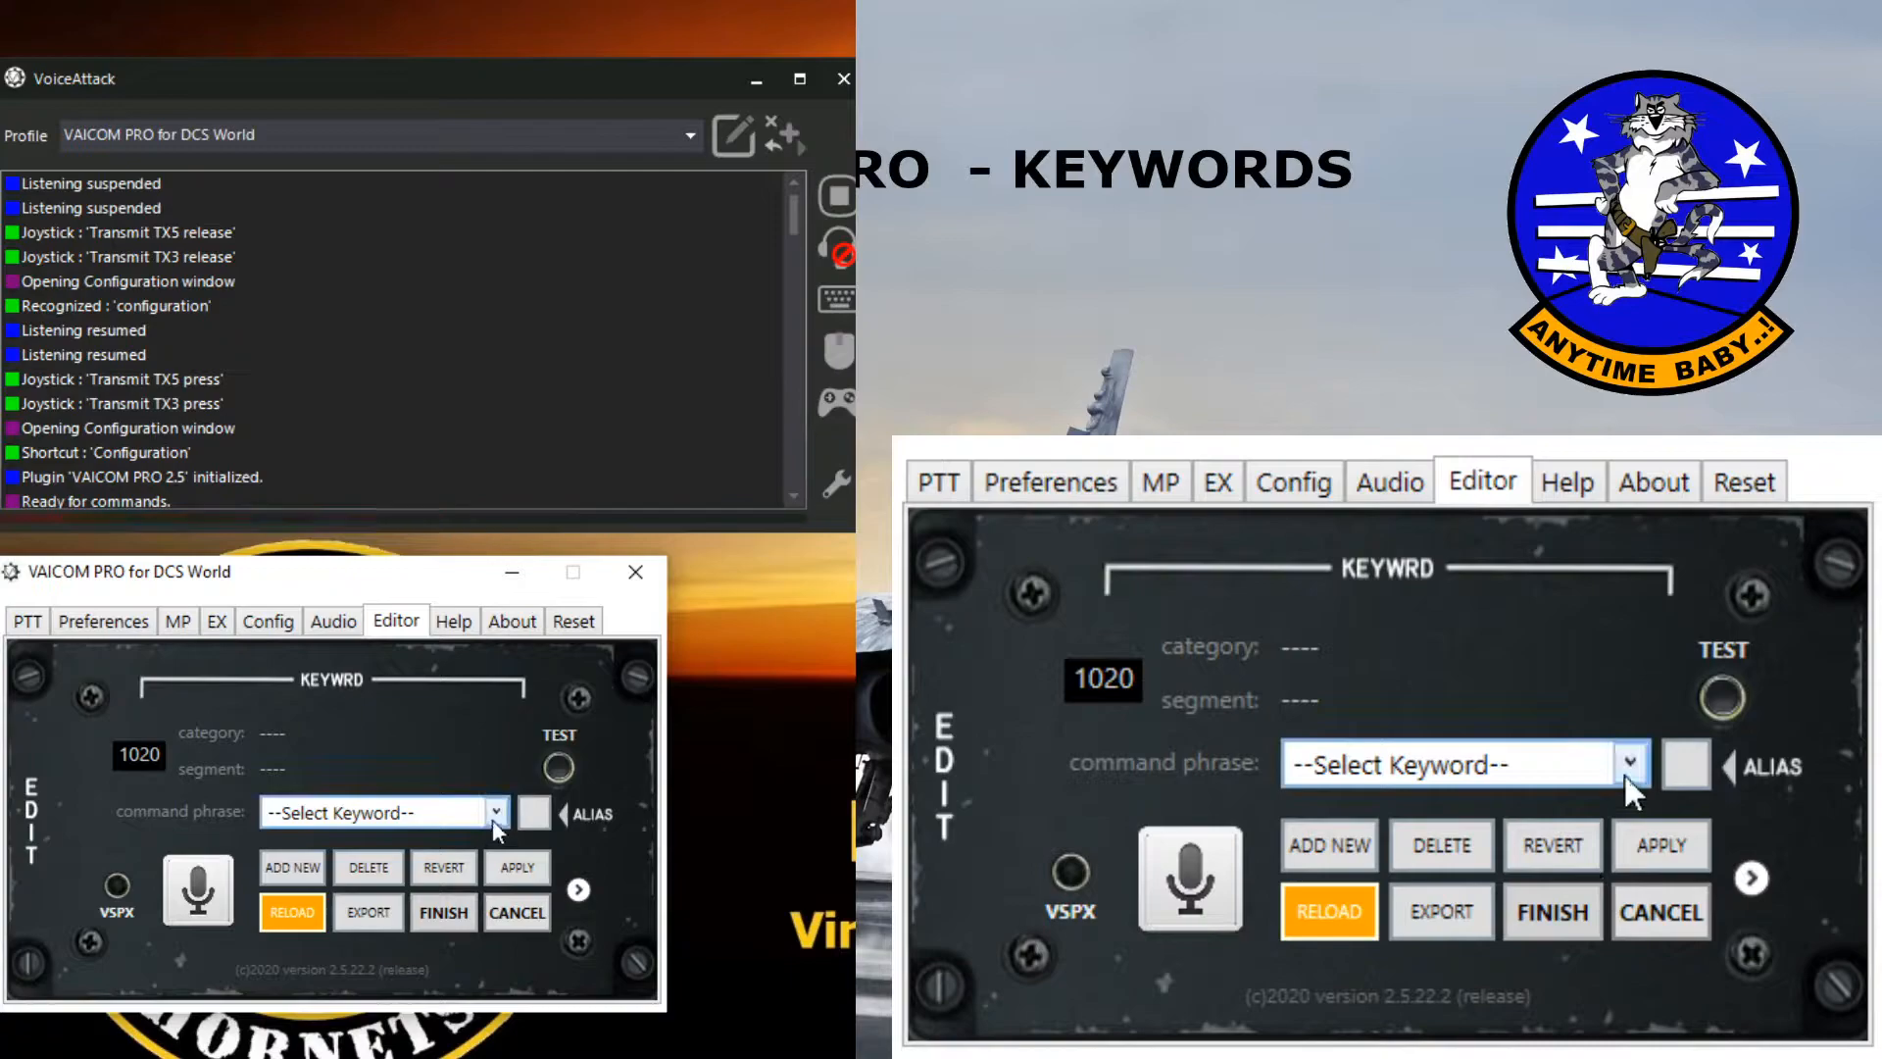
Step: Load the Lightning Ball keyword from the command phrase list
left_click(494, 812)
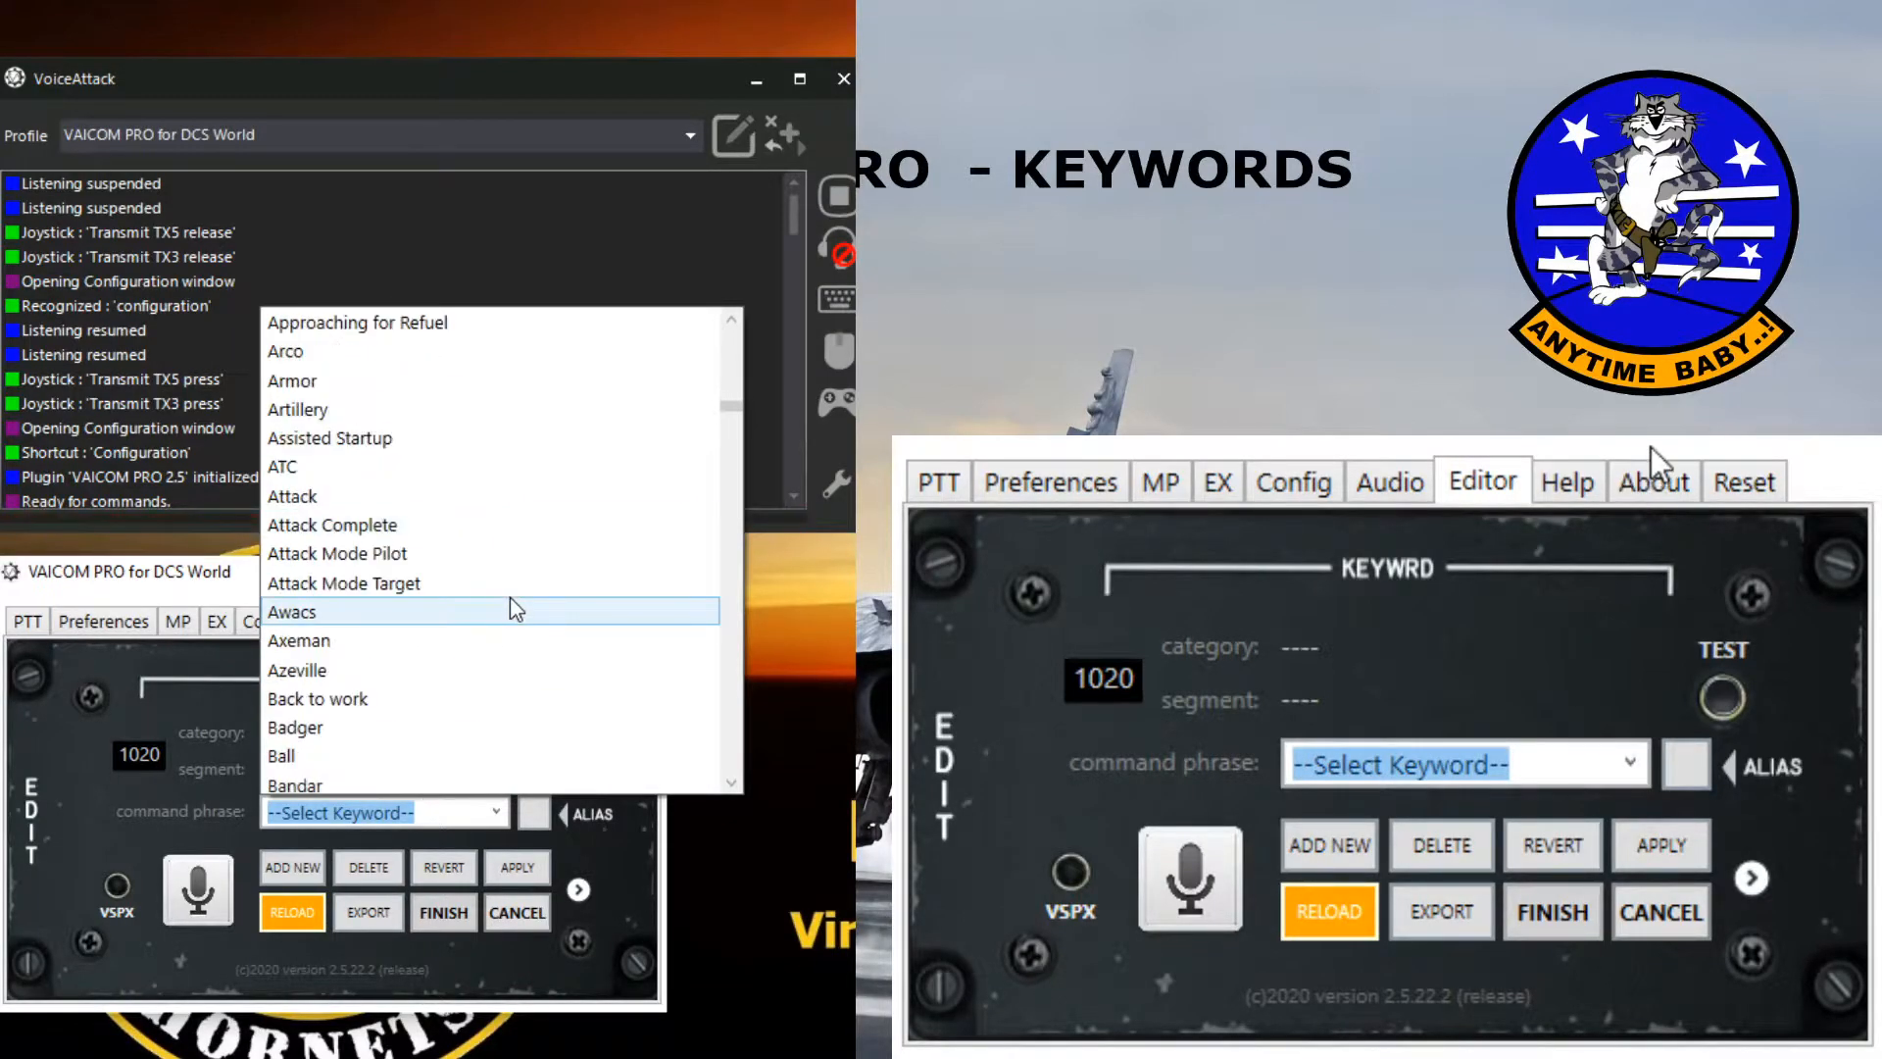
mouse_move(1573, 510)
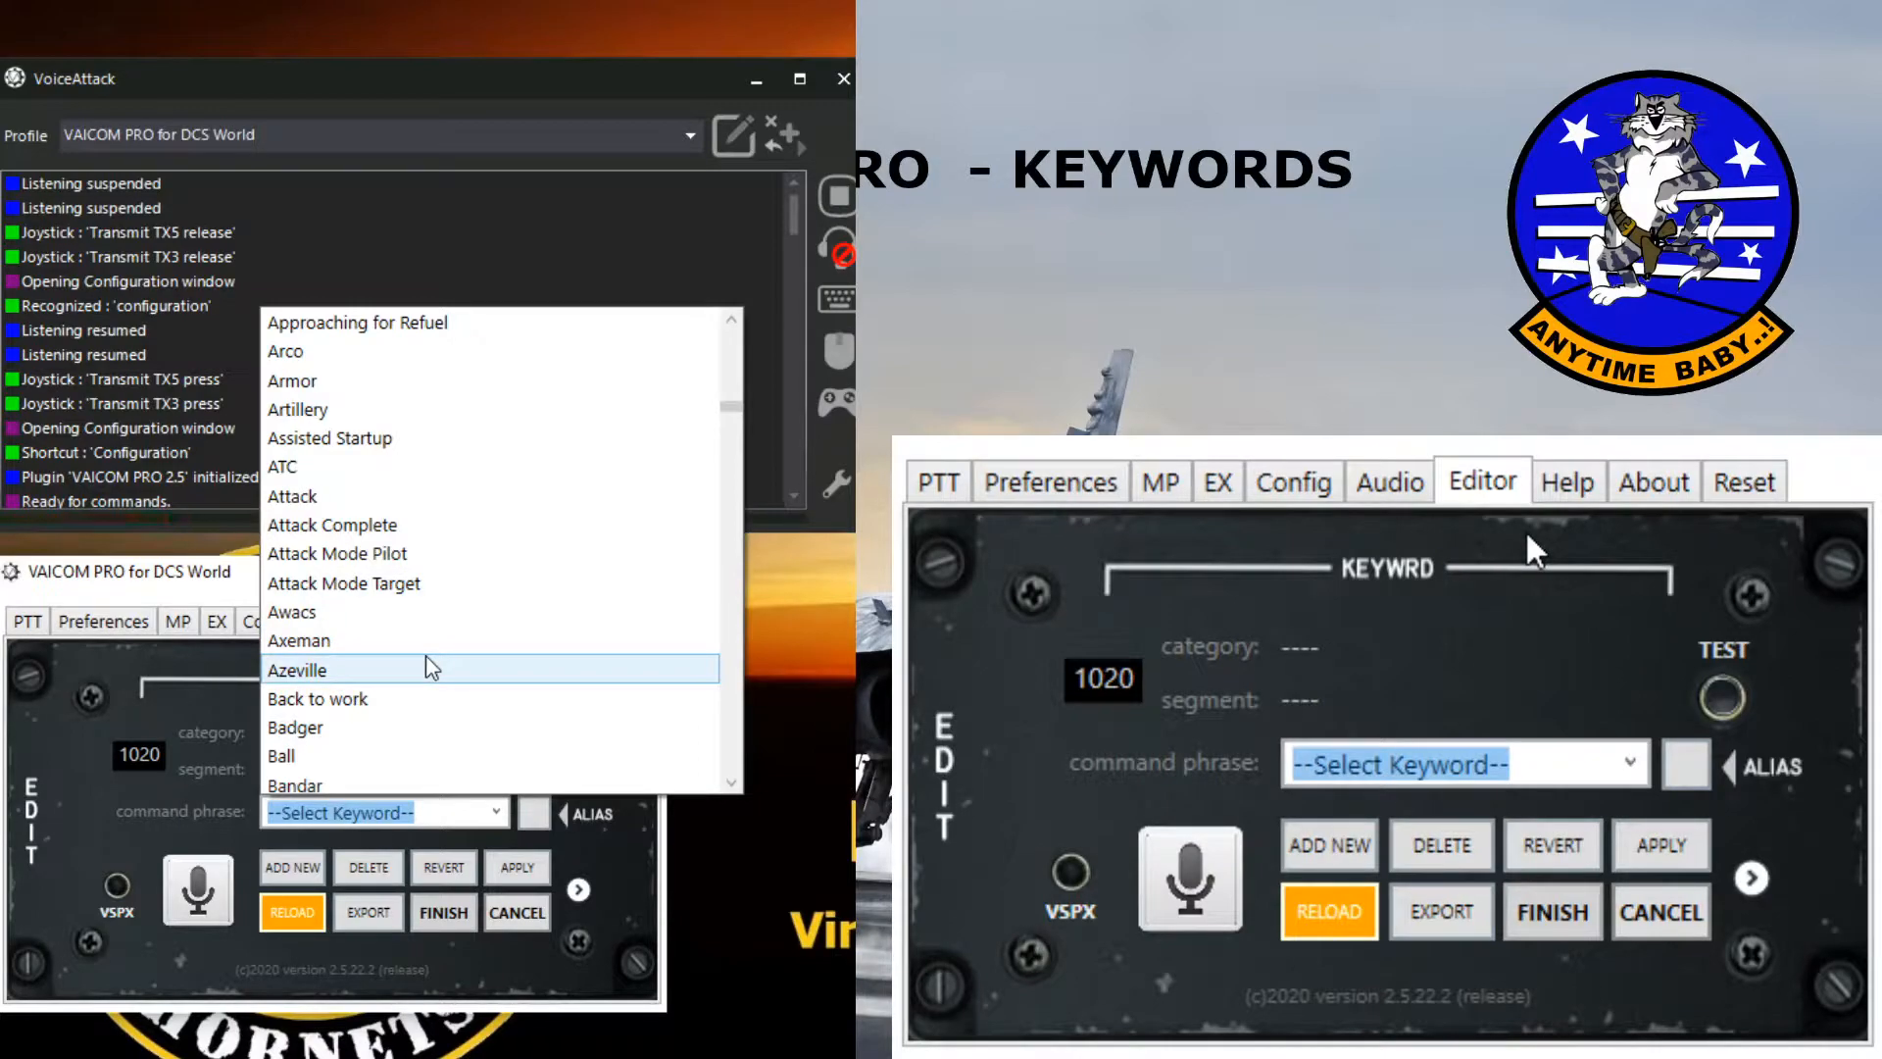
left_click(283, 757)
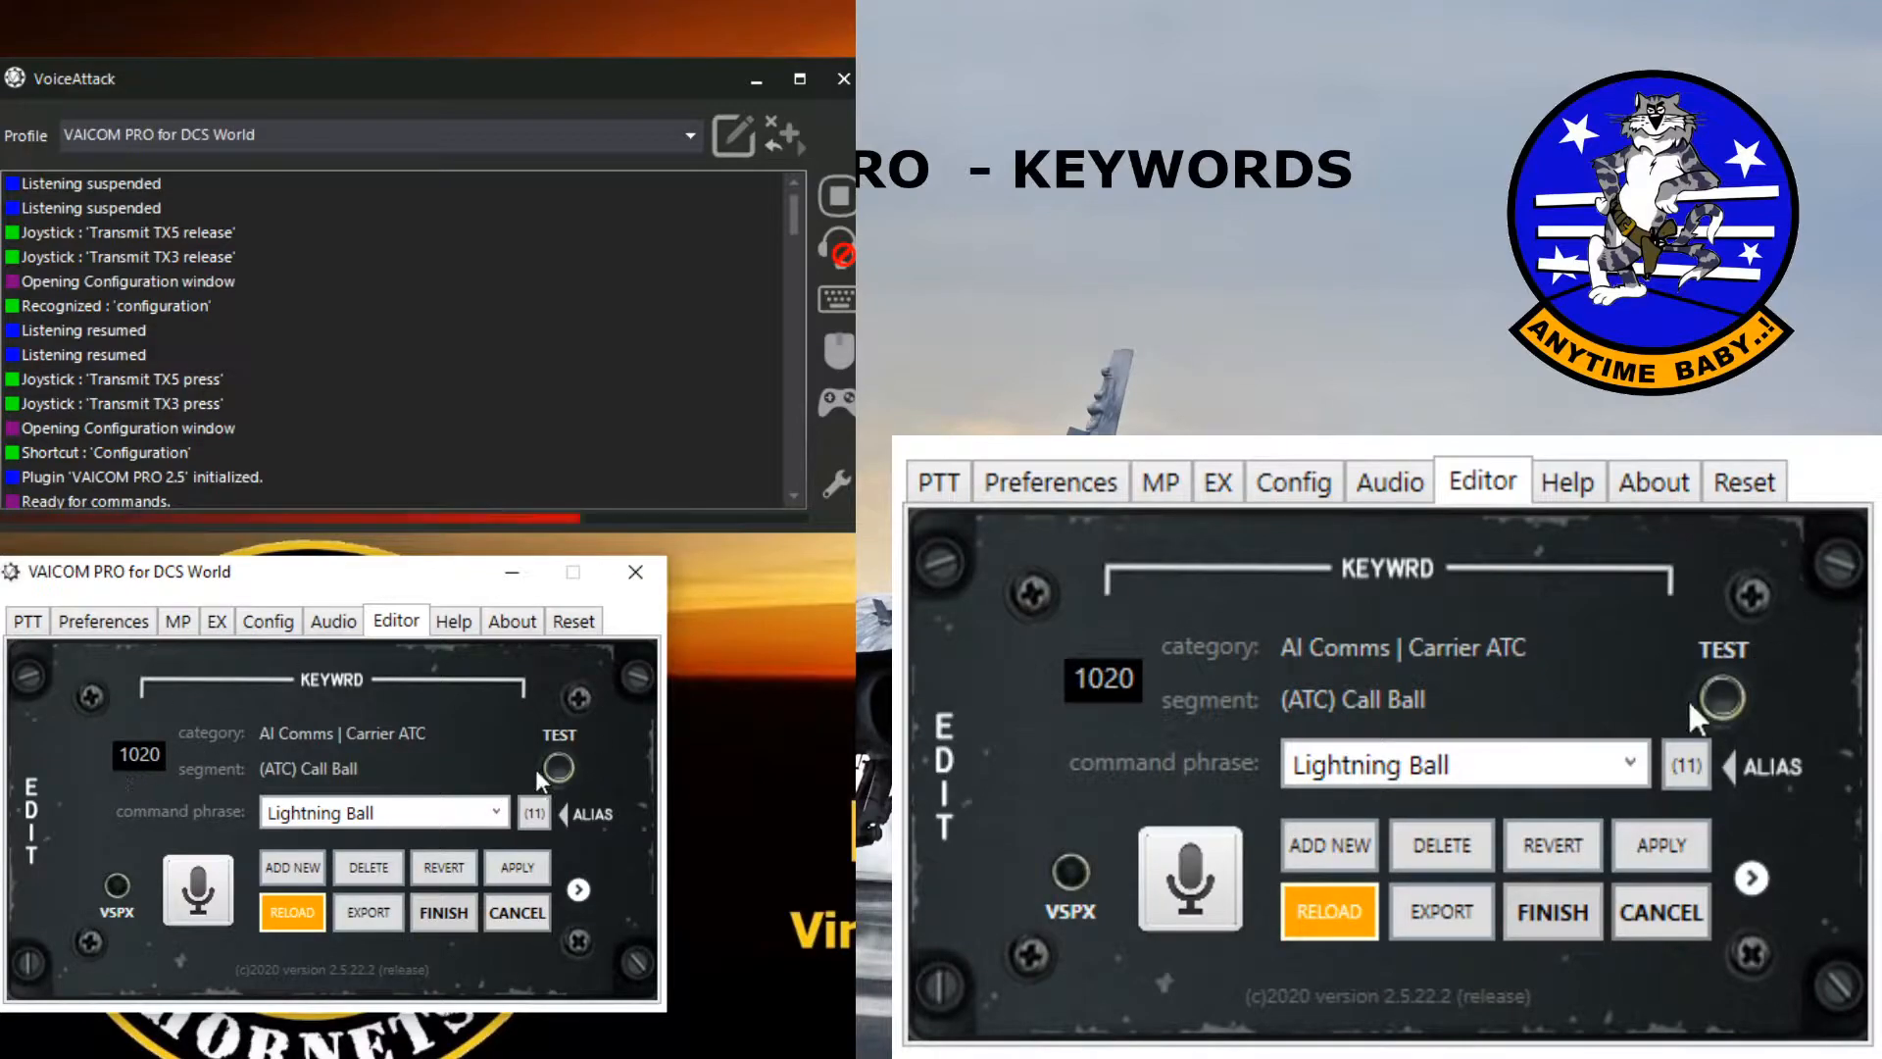
mouse_move(1729, 706)
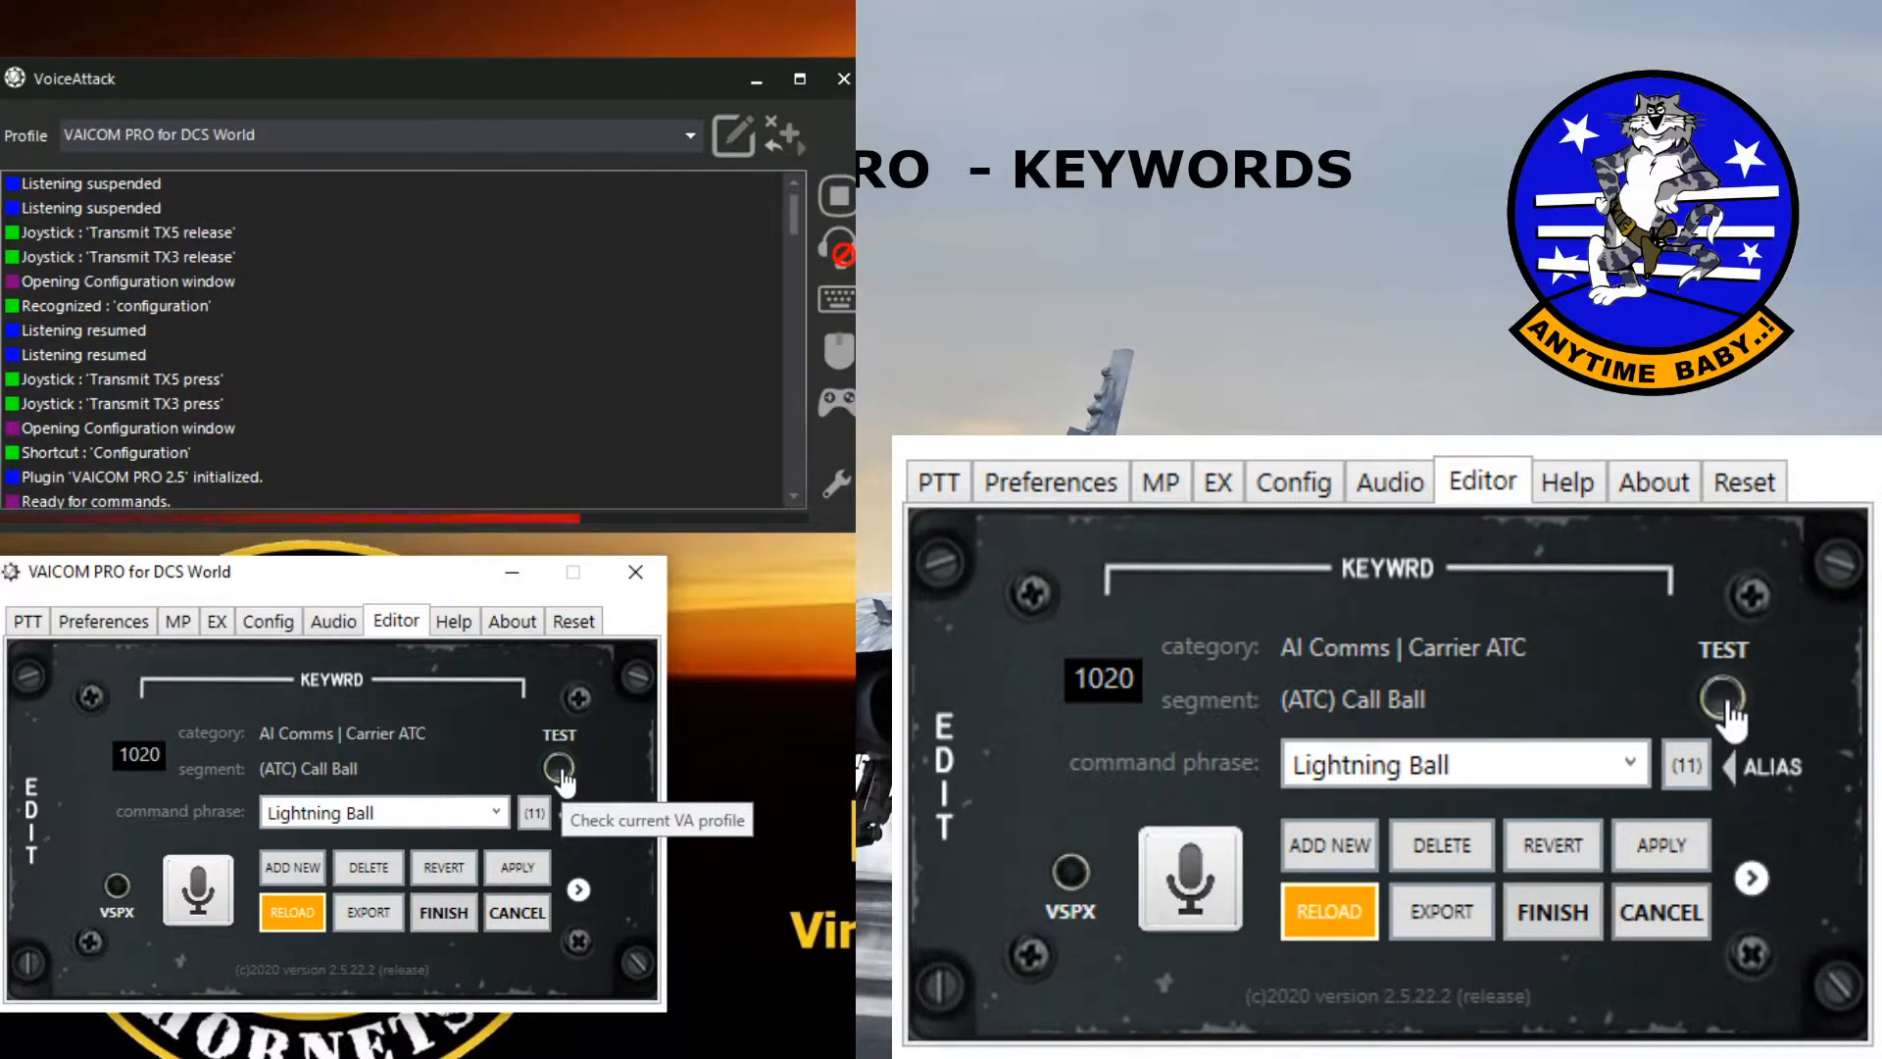
Step: Run the TEST profile check against the keyword database
left_click(558, 766)
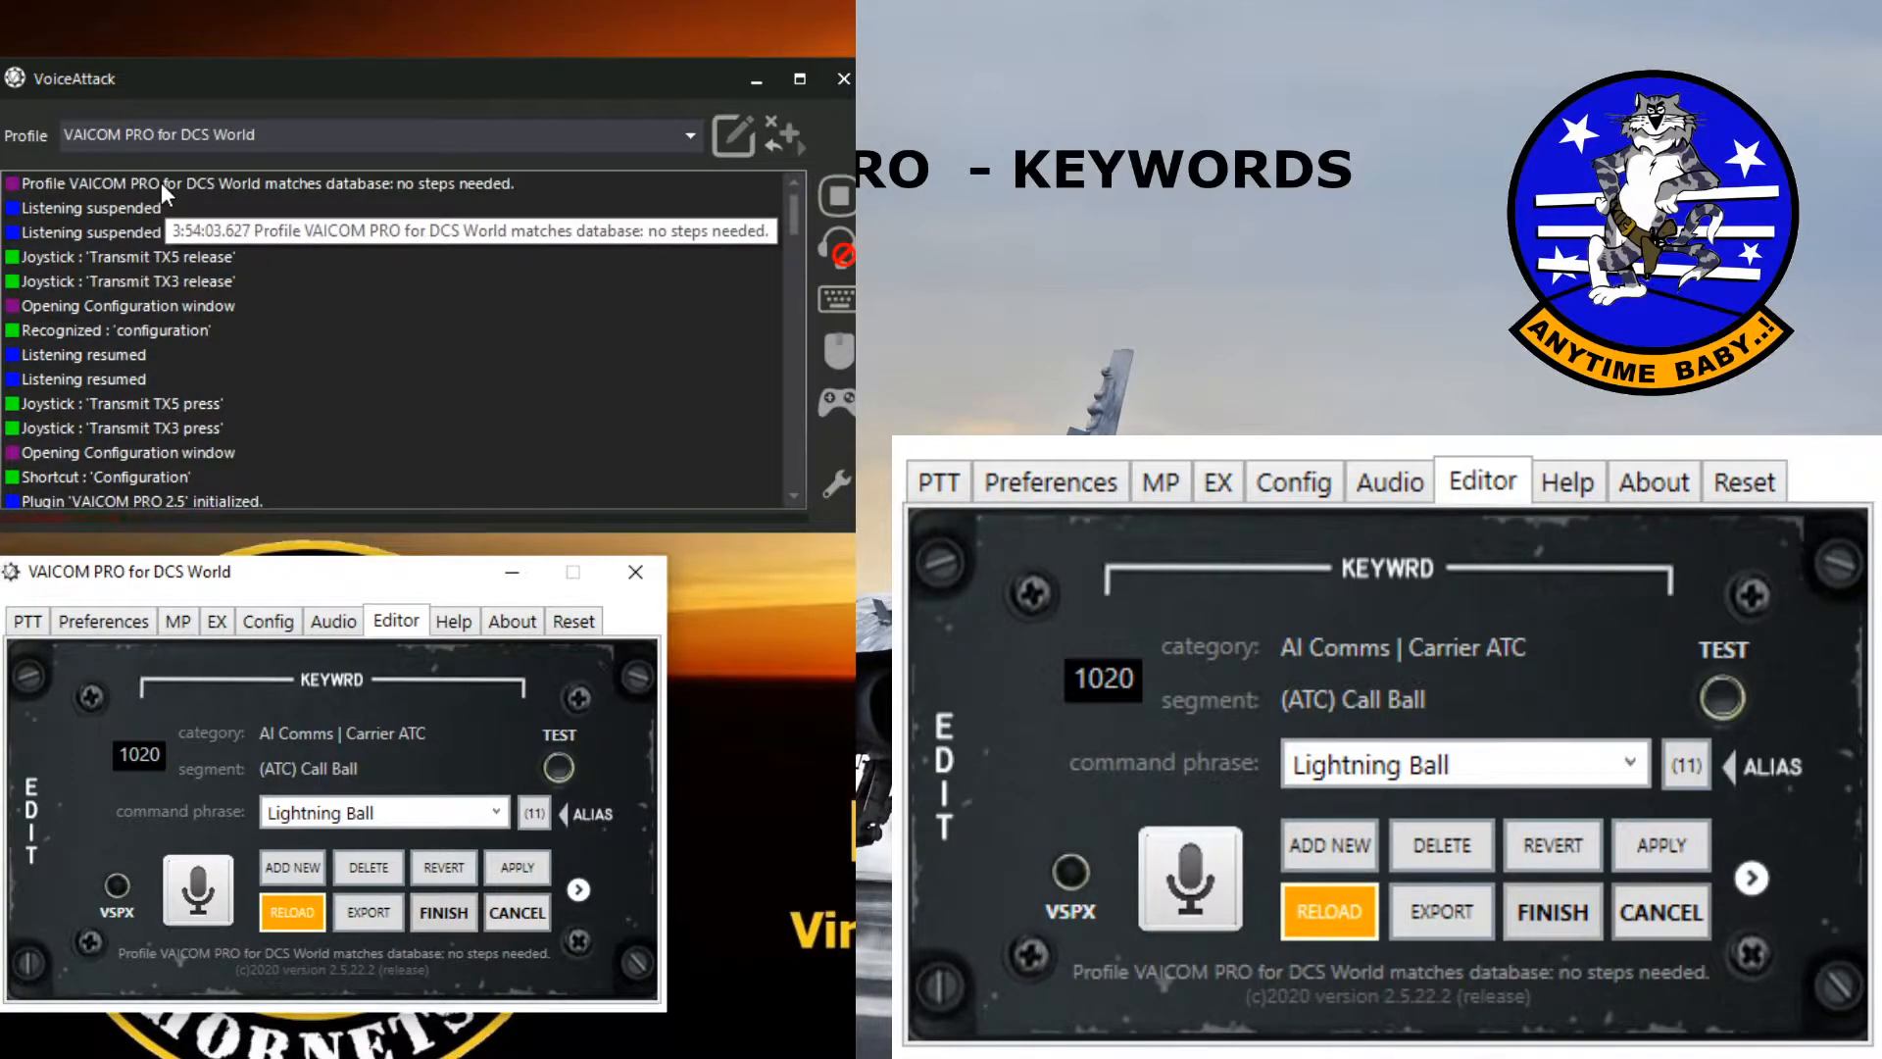
mouse_move(245, 200)
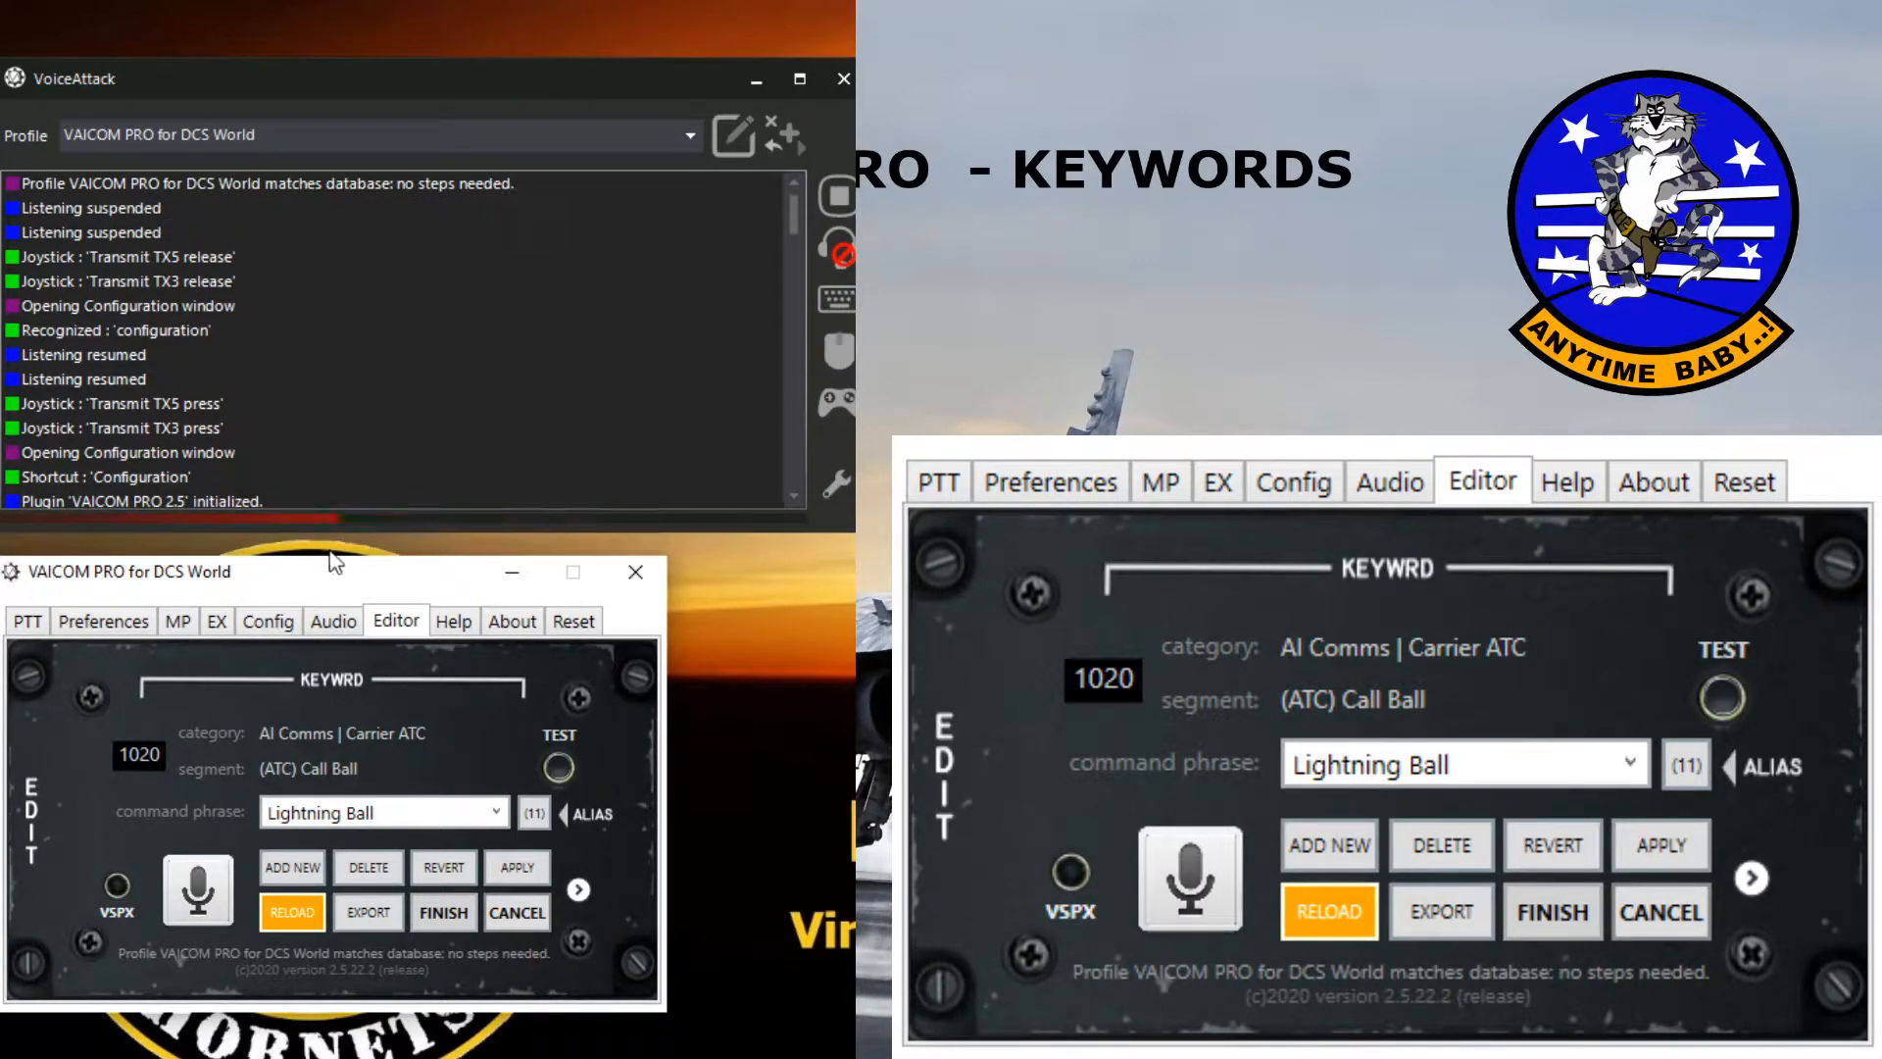
mouse_move(1373, 582)
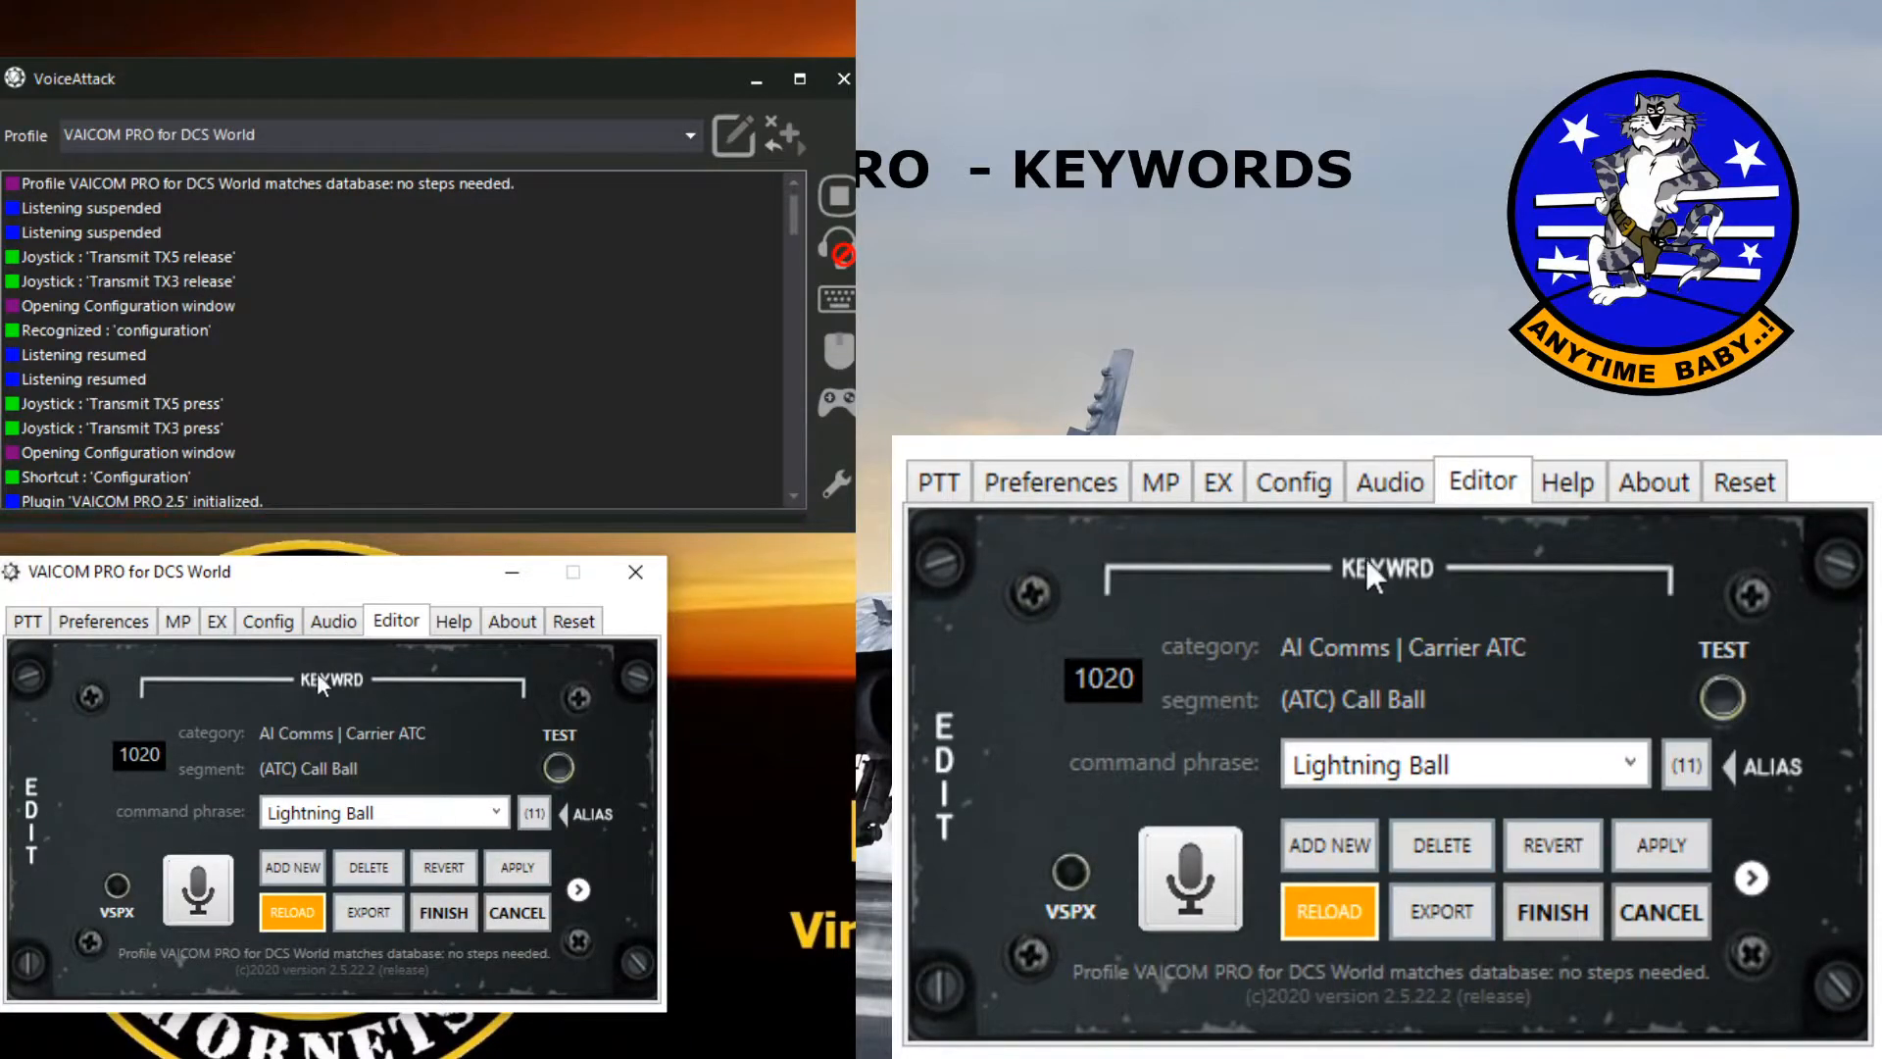
mouse_move(1203, 709)
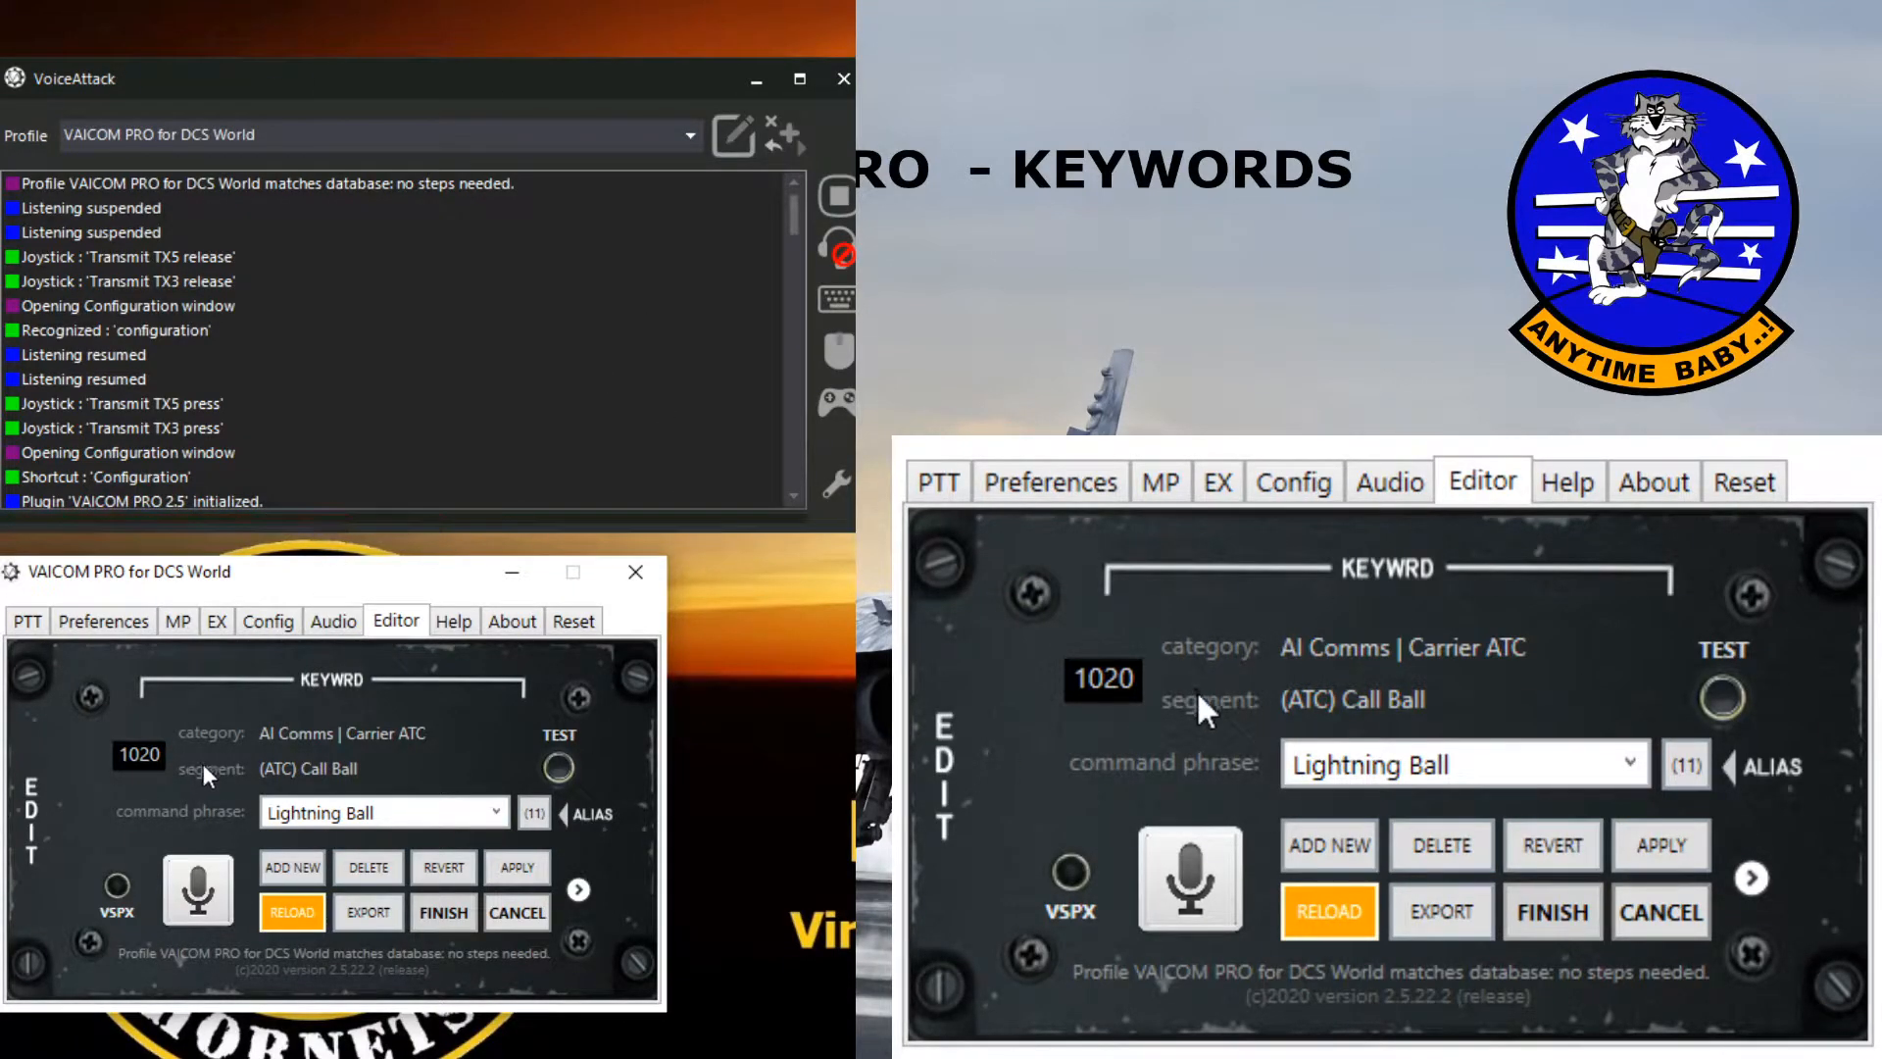
mouse_move(1427, 623)
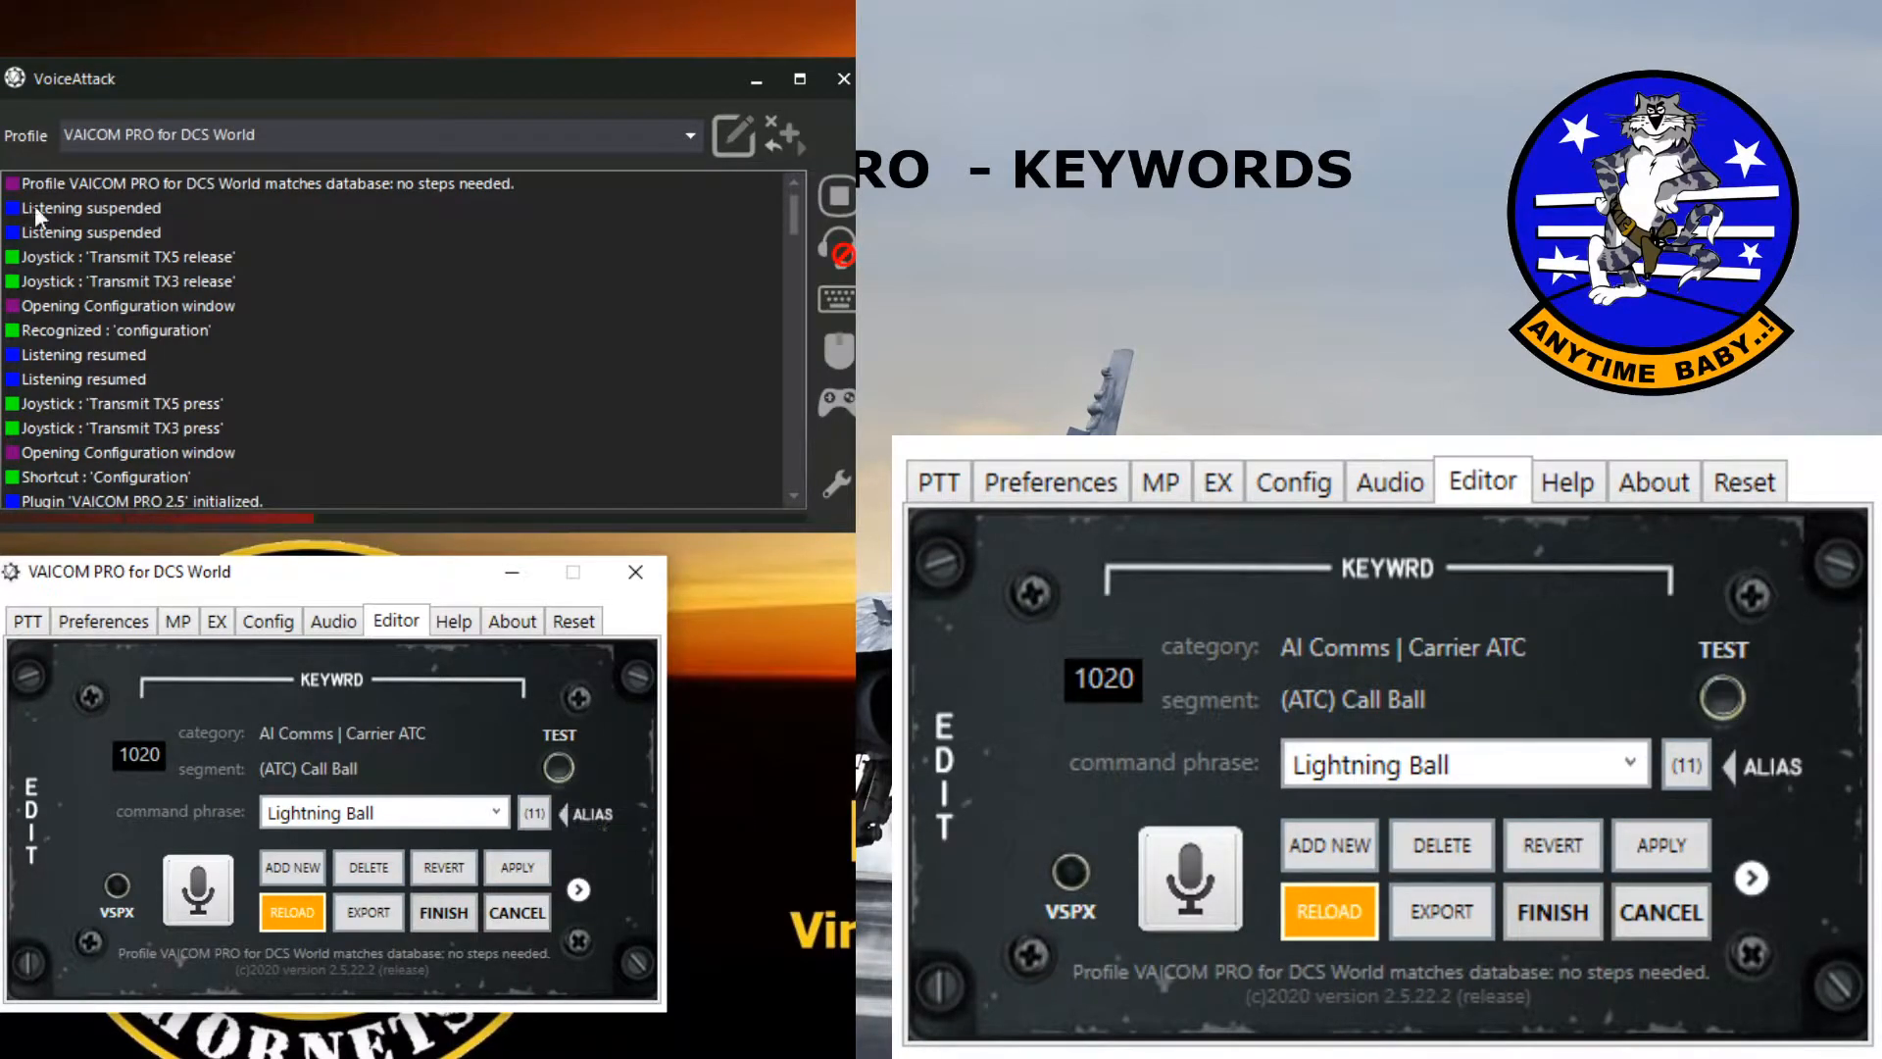
mouse_move(196, 884)
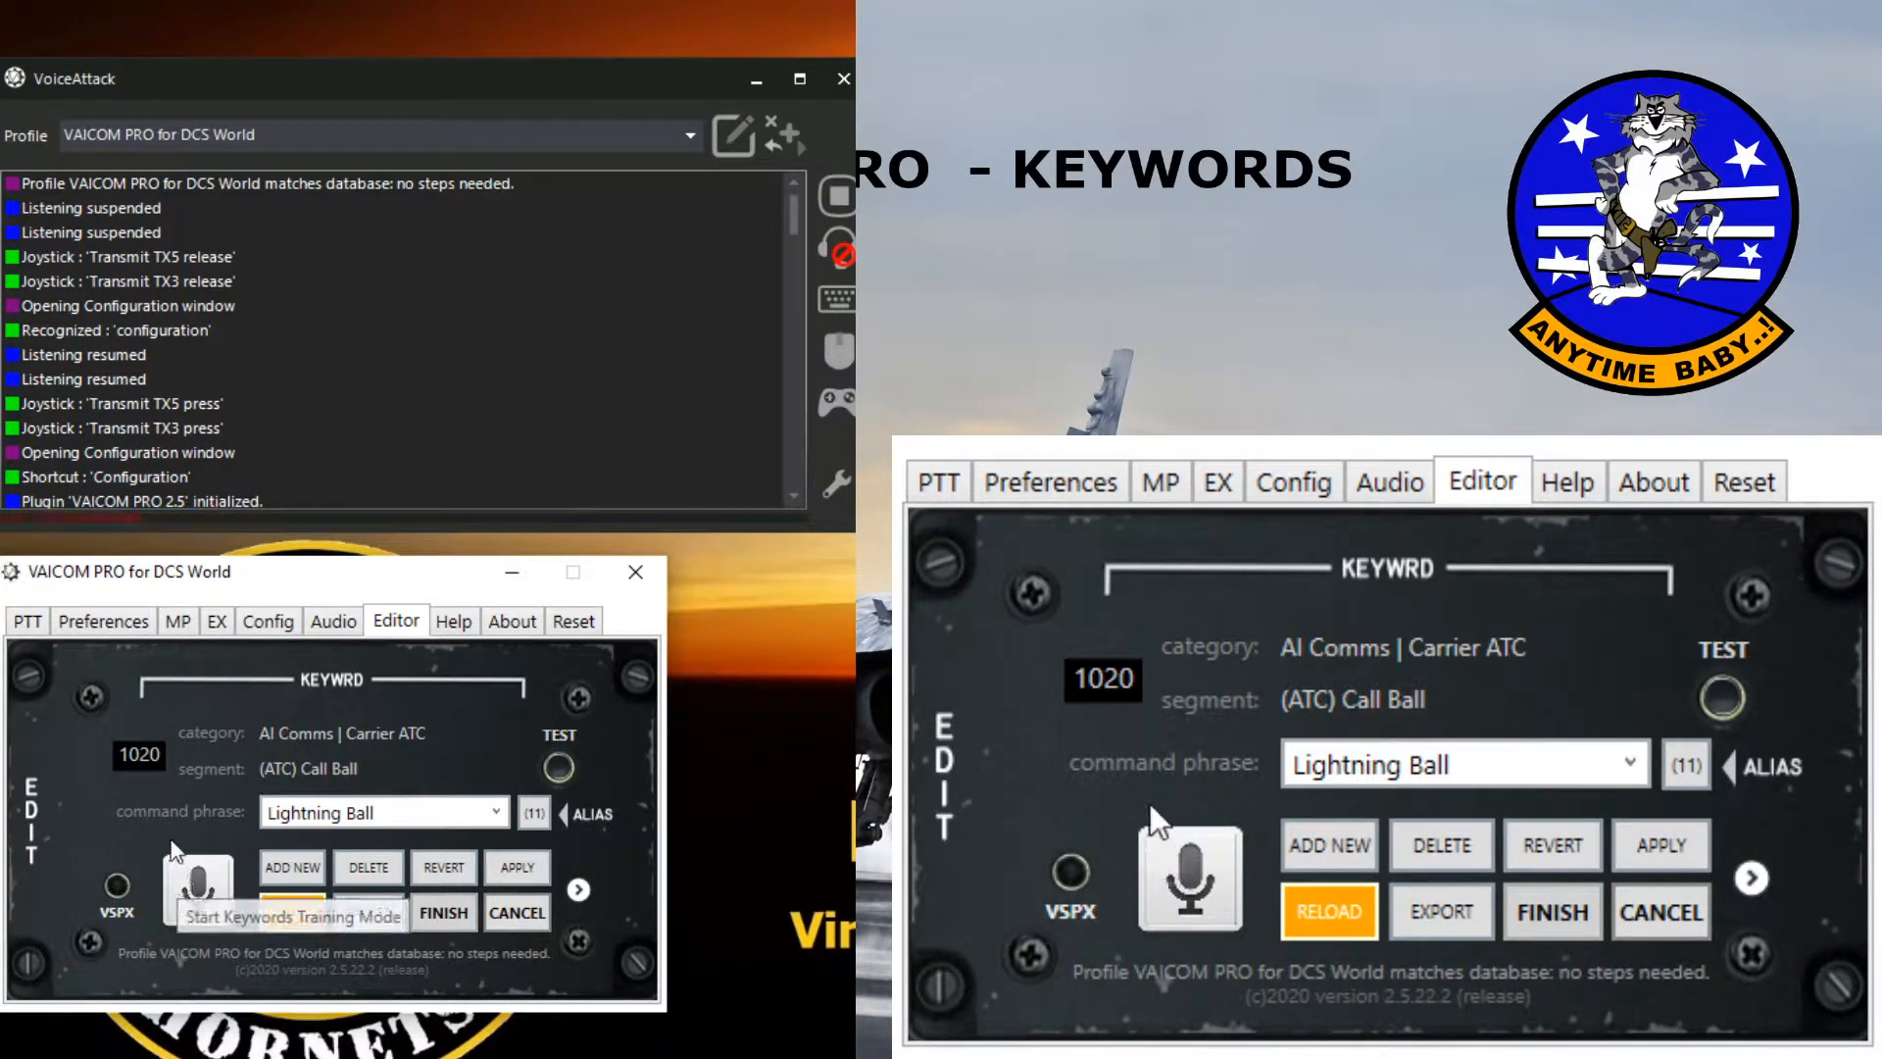
mouse_move(173, 824)
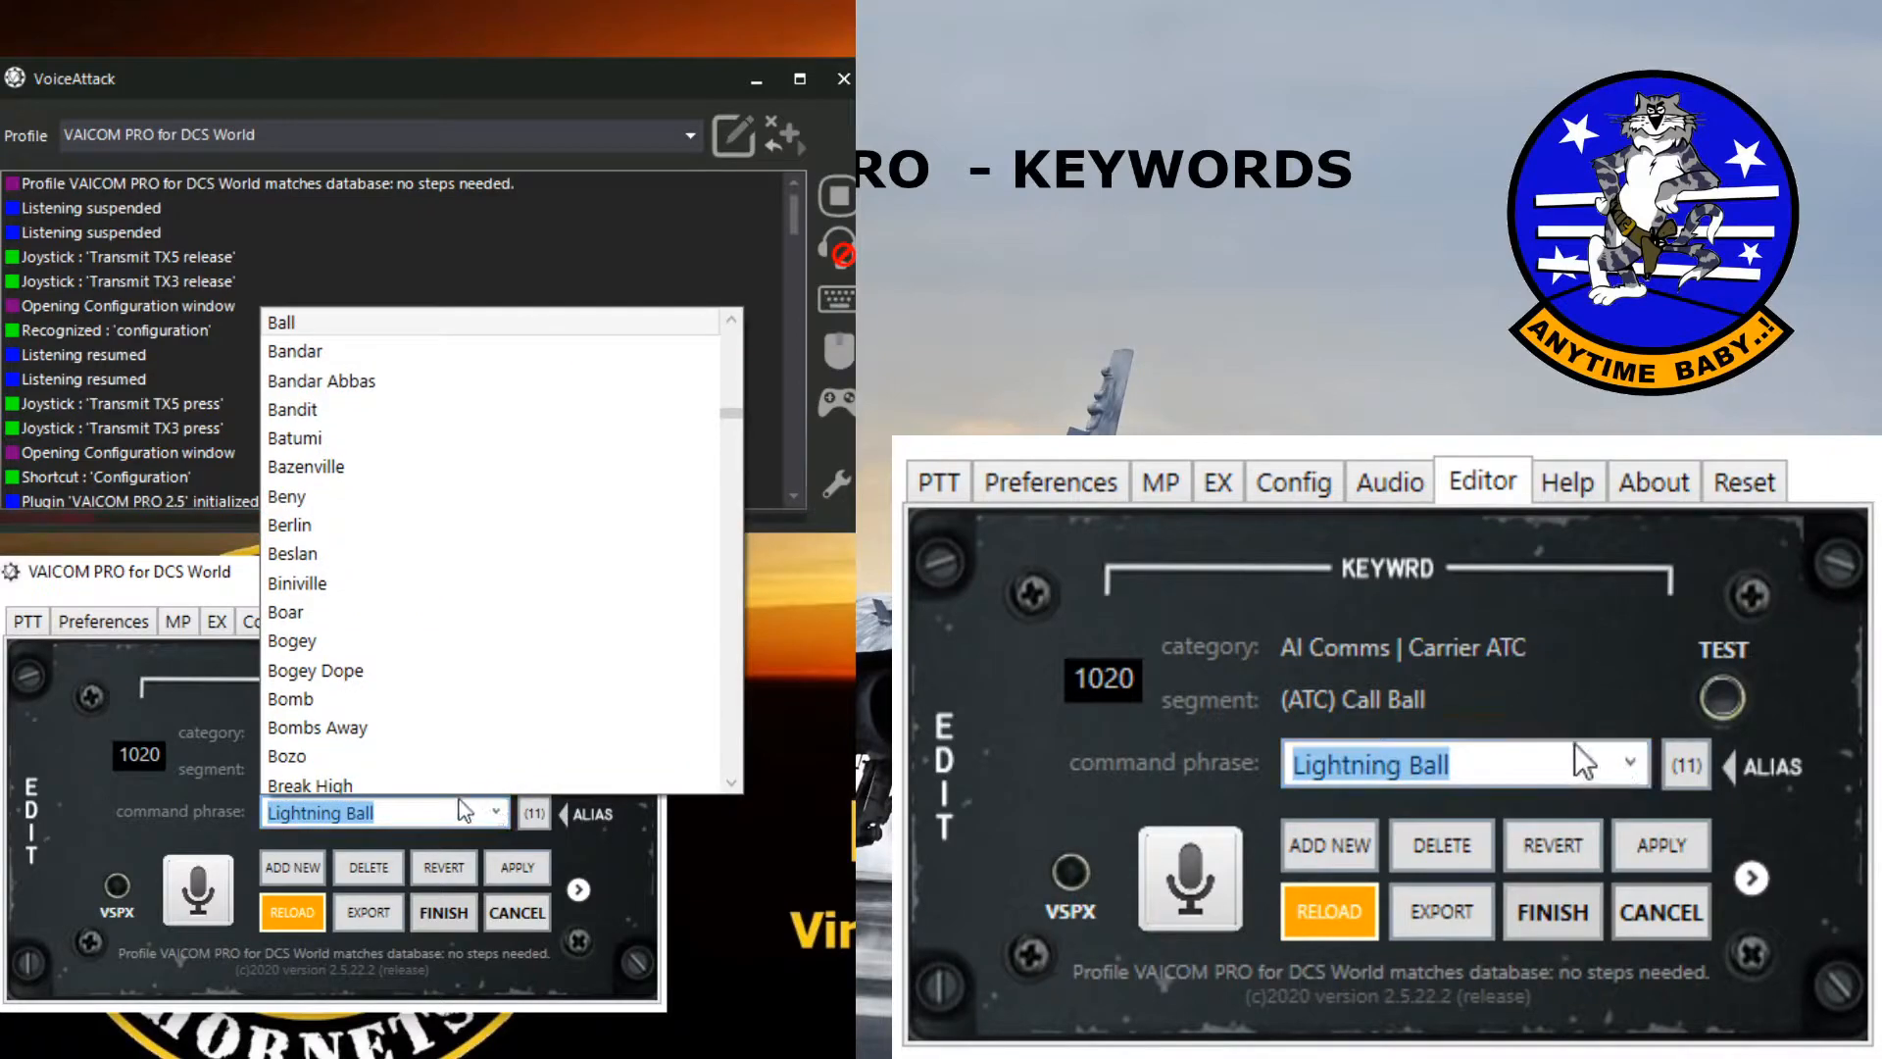
mouse_move(365, 586)
type("Awacs")
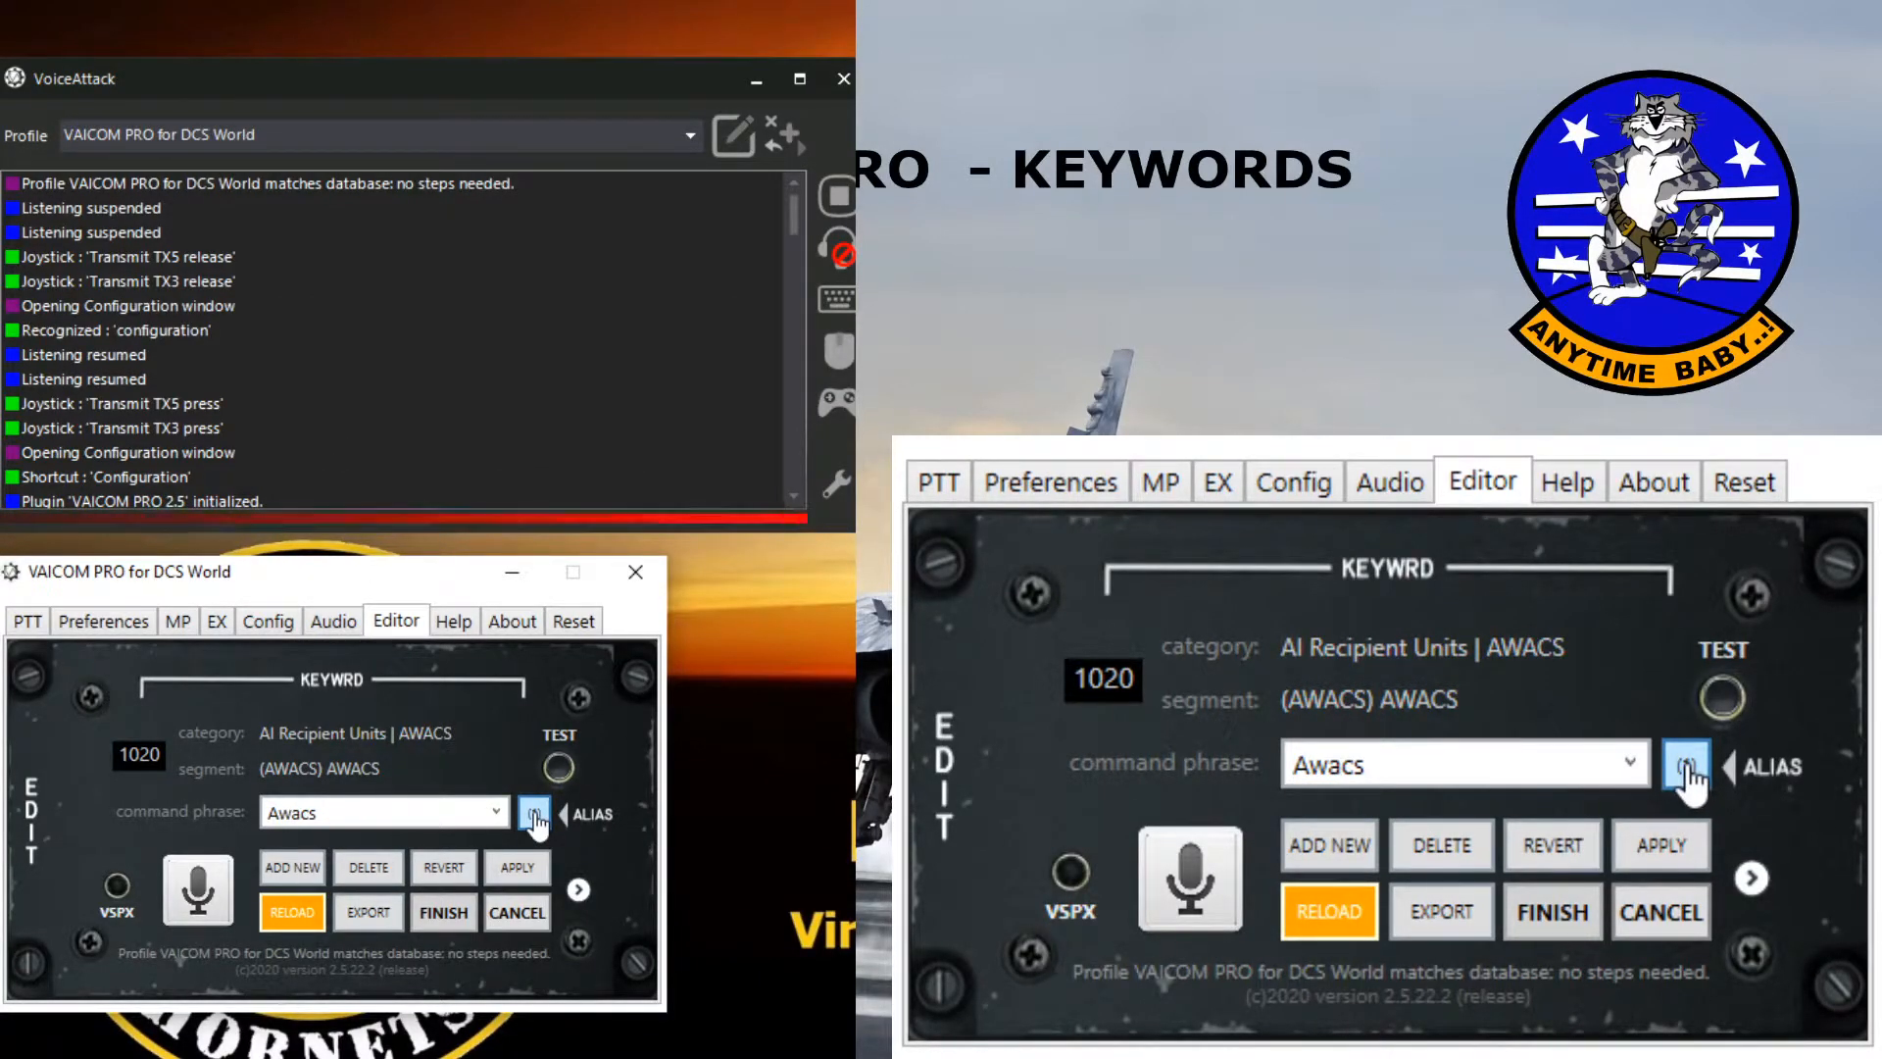
Step: Reopen the keyword list and scroll down toward the Ground Crew entries
left_click(533, 812)
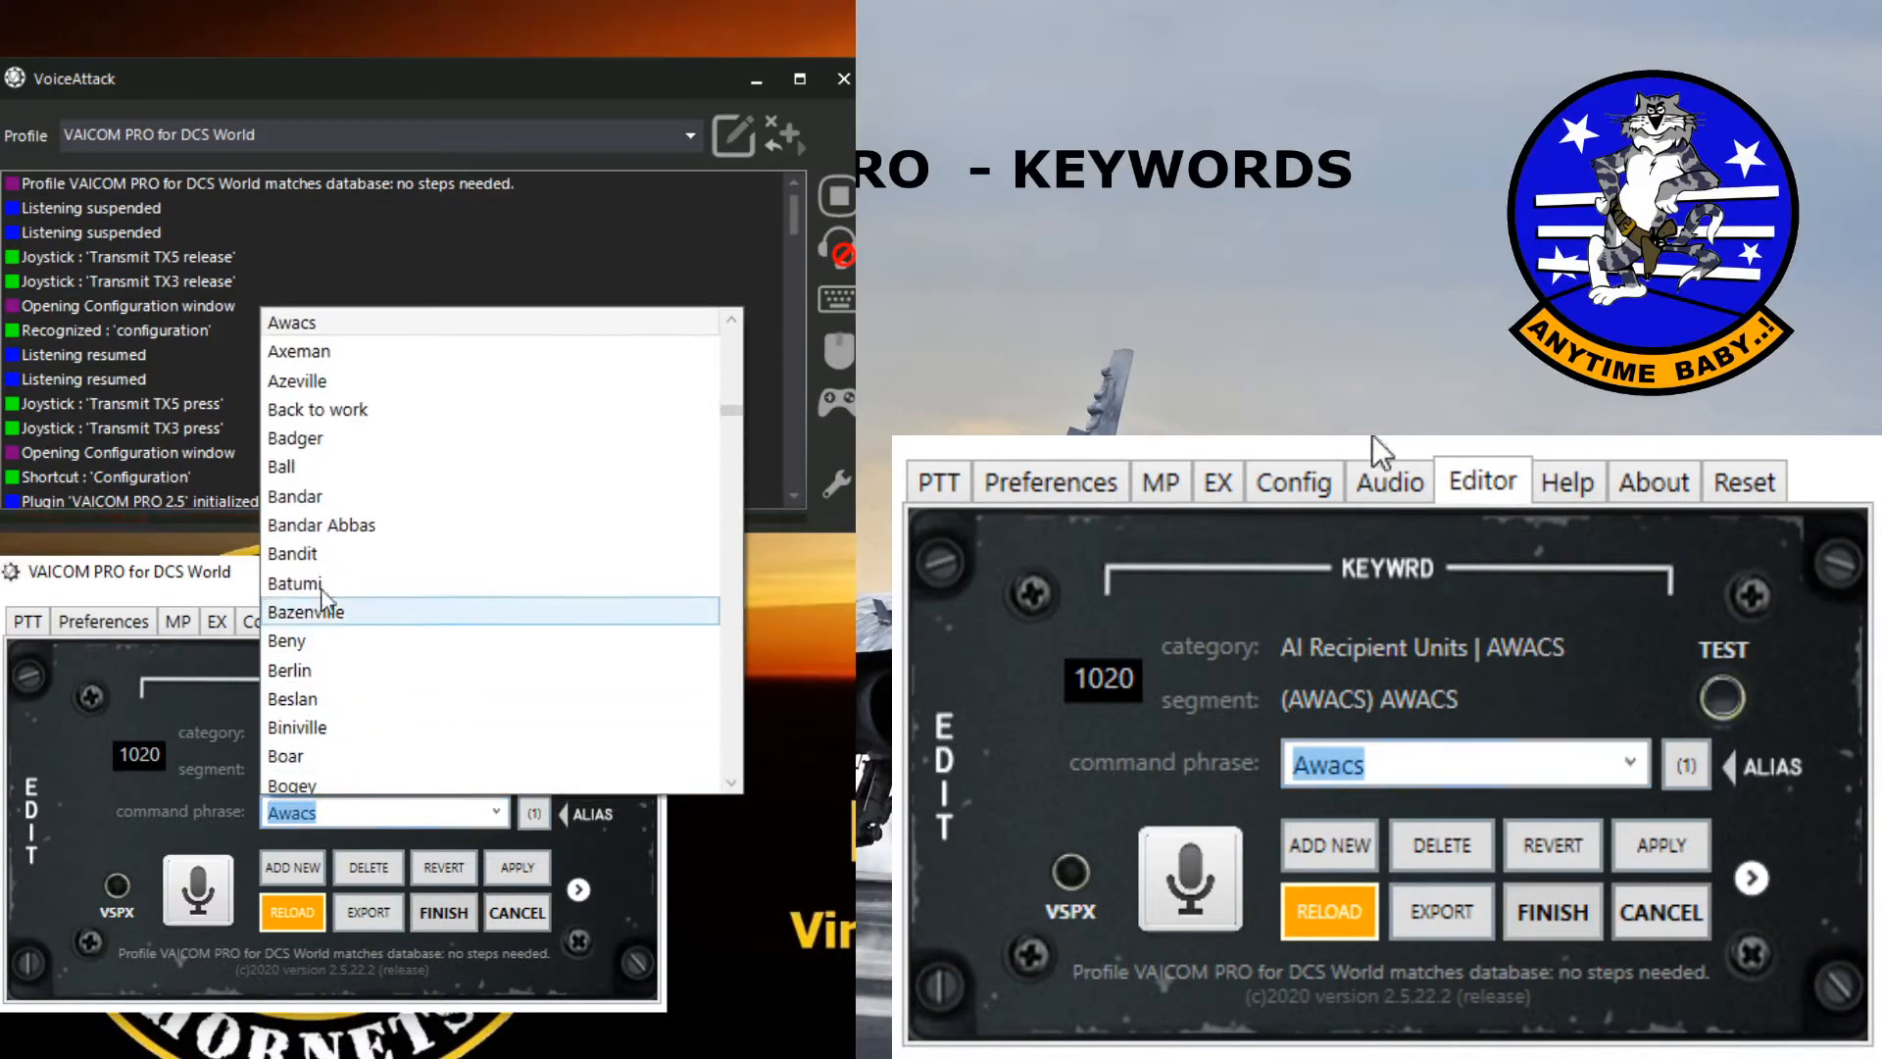
scroll("down", 3)
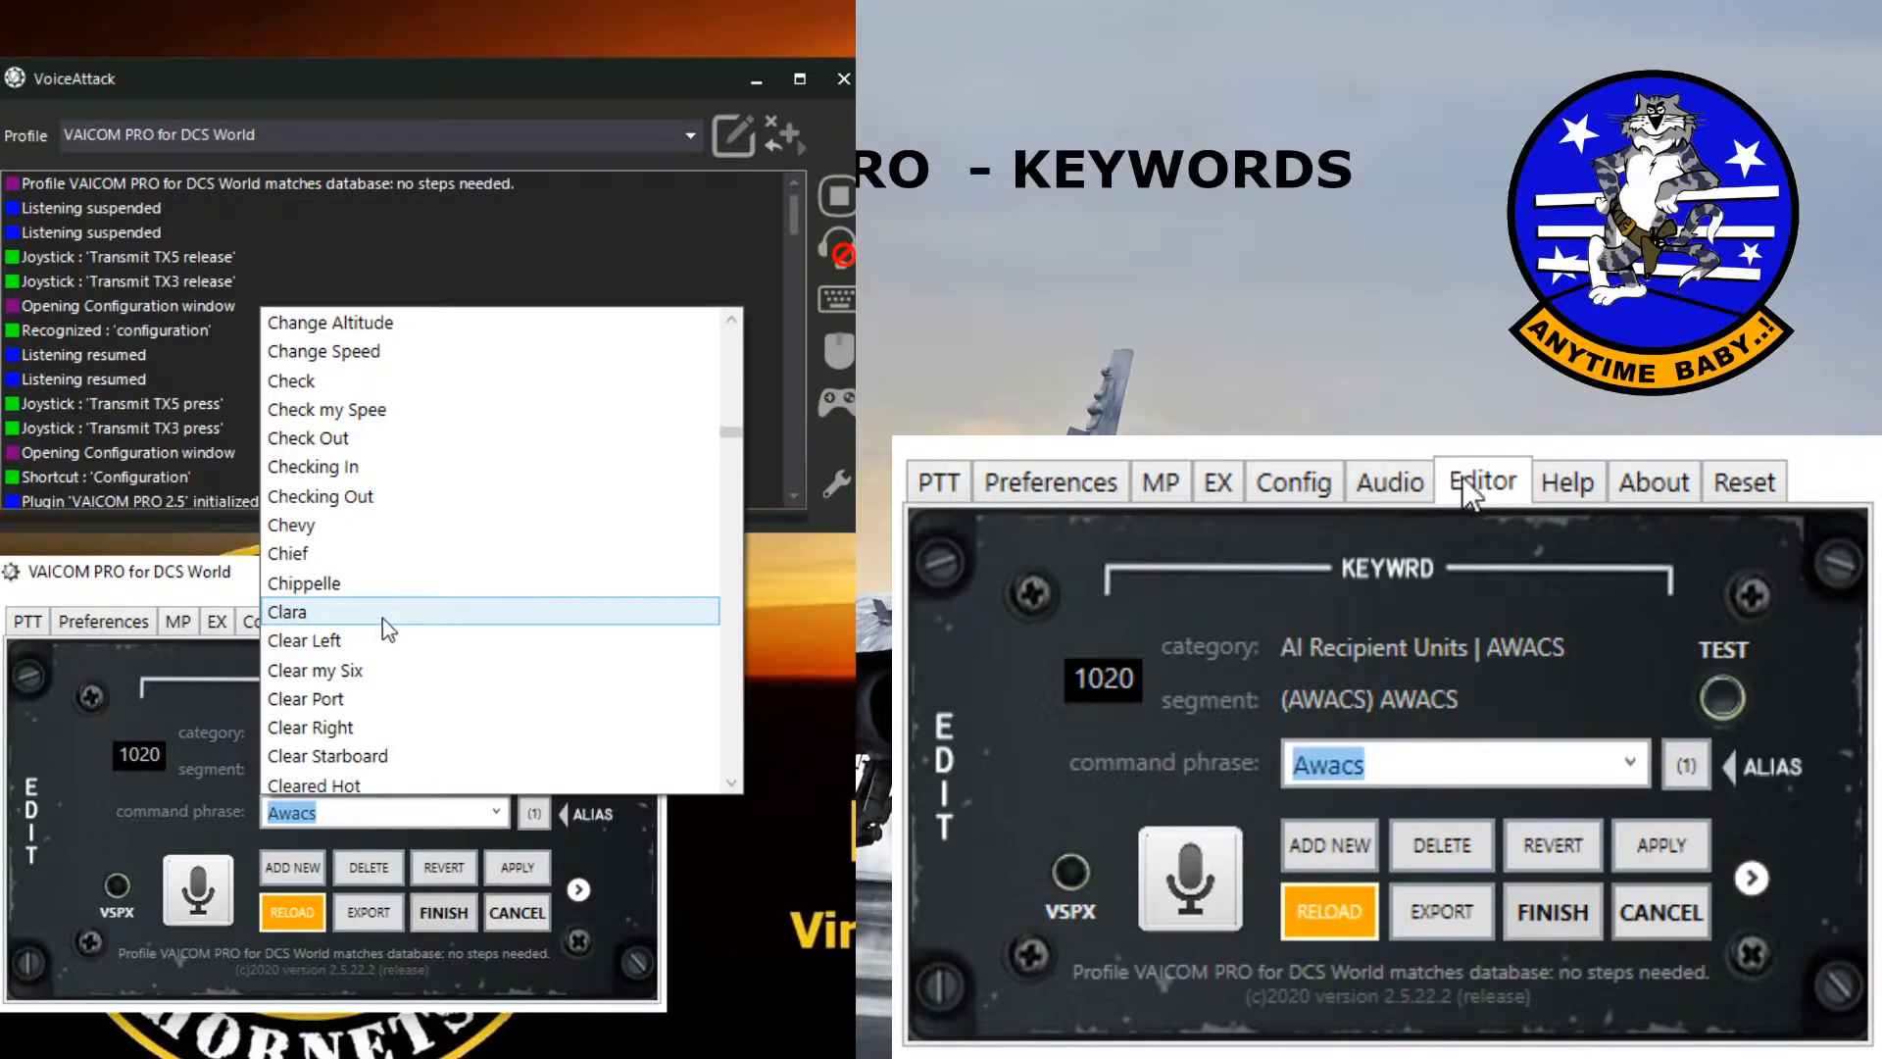
mouse_move(1435, 467)
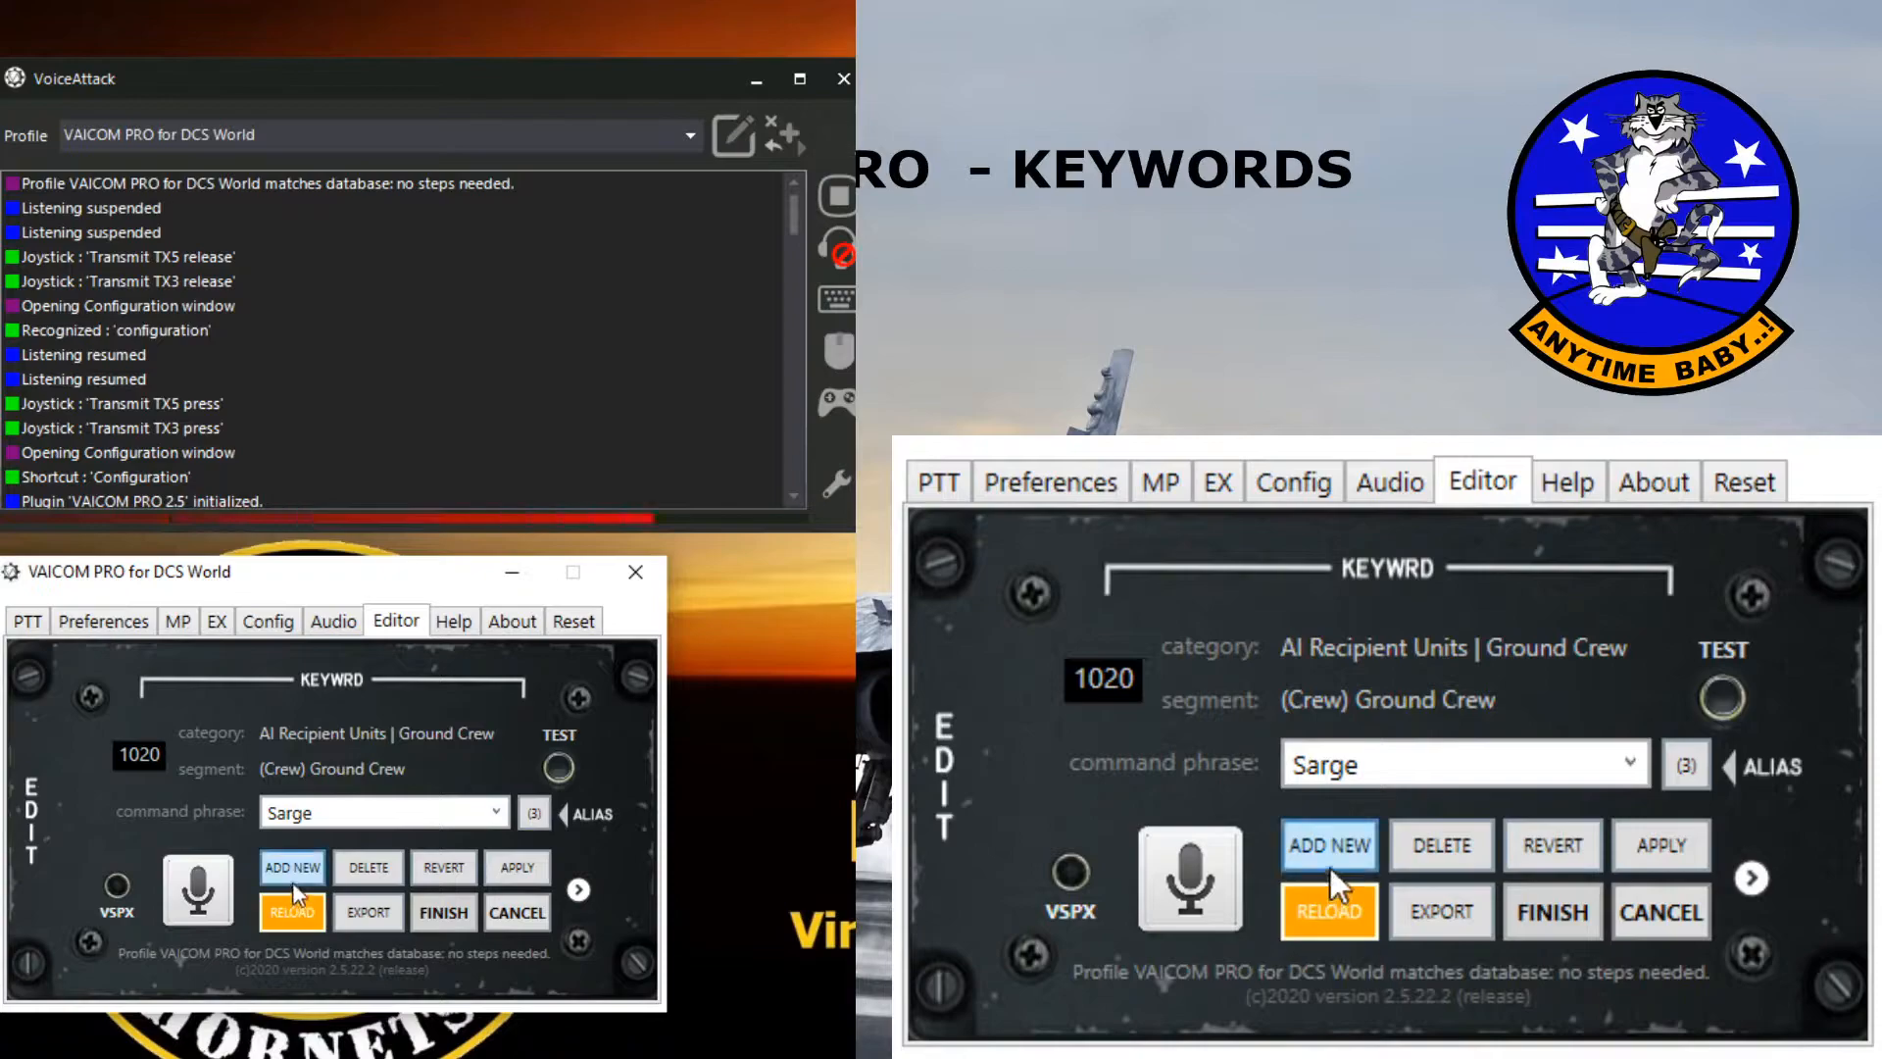
mouse_move(290, 878)
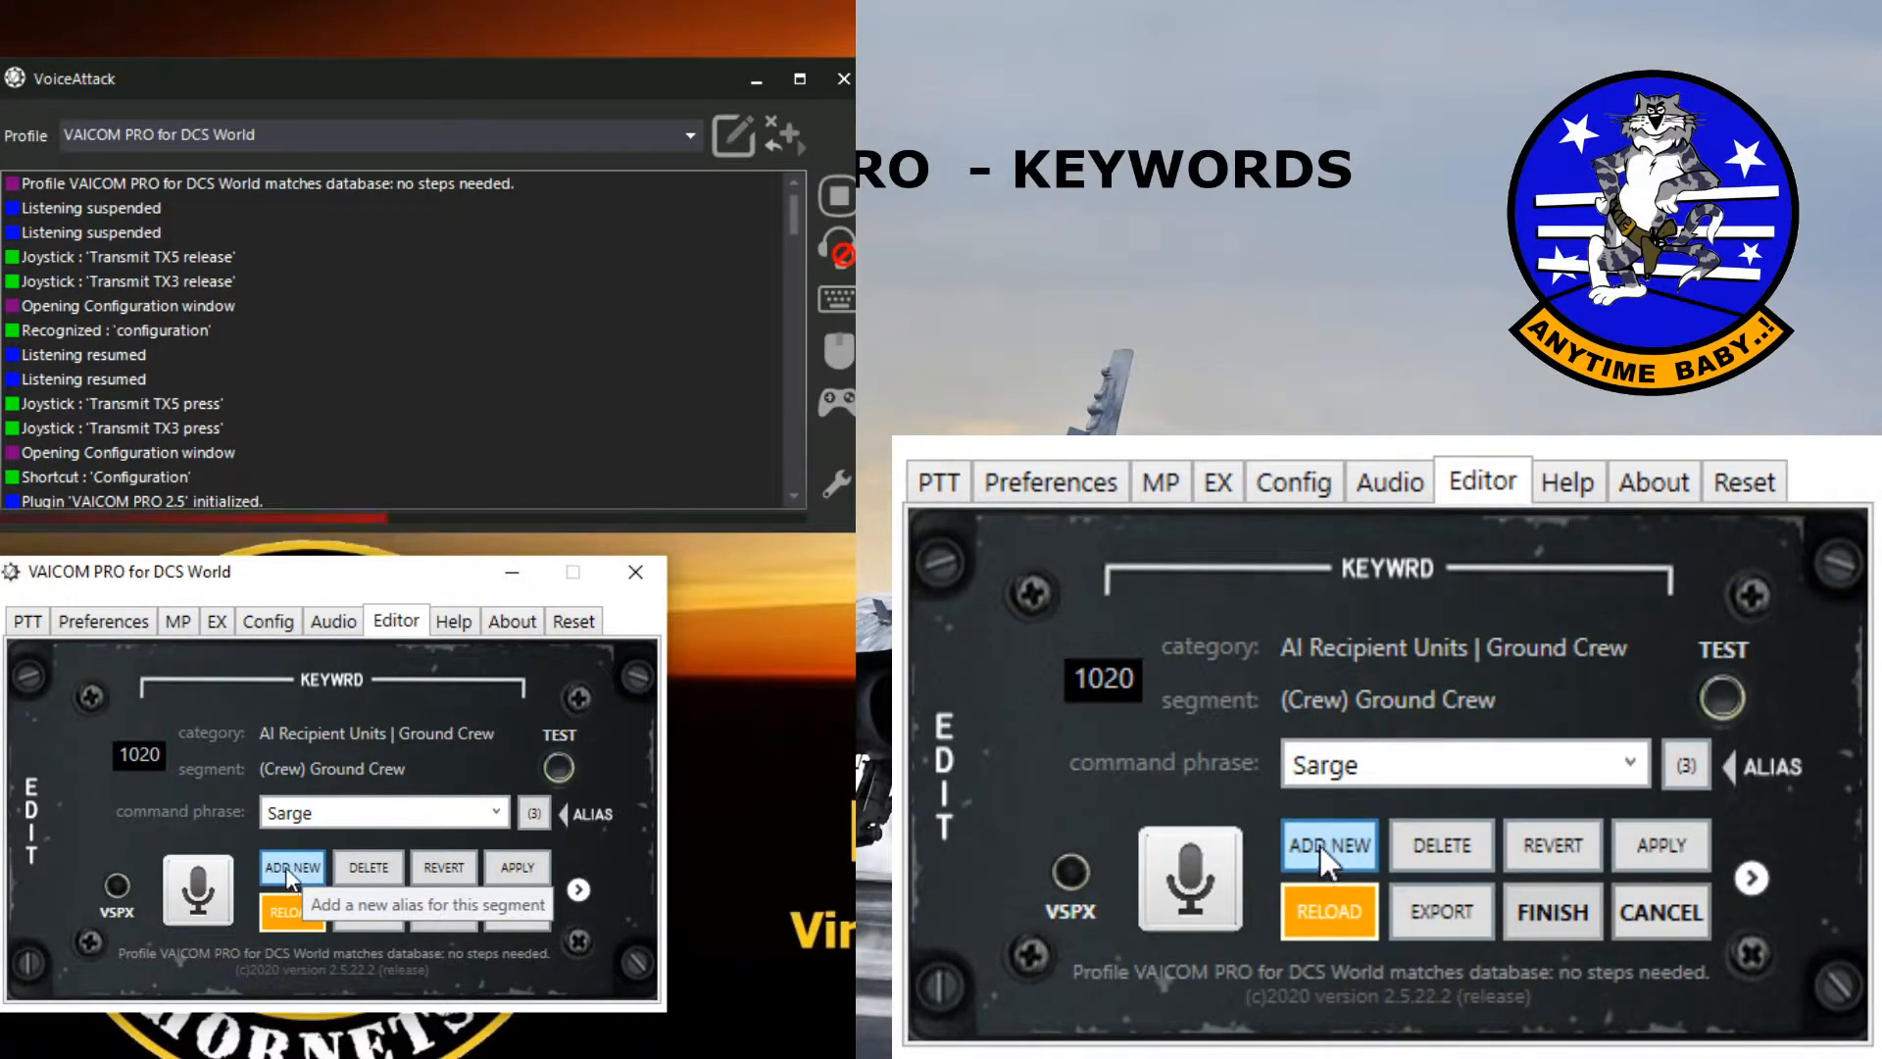
Step: Add a Ground Crew alias, rename it from Sarge1 to 'Ground Crew' and apply
left_click(1329, 845)
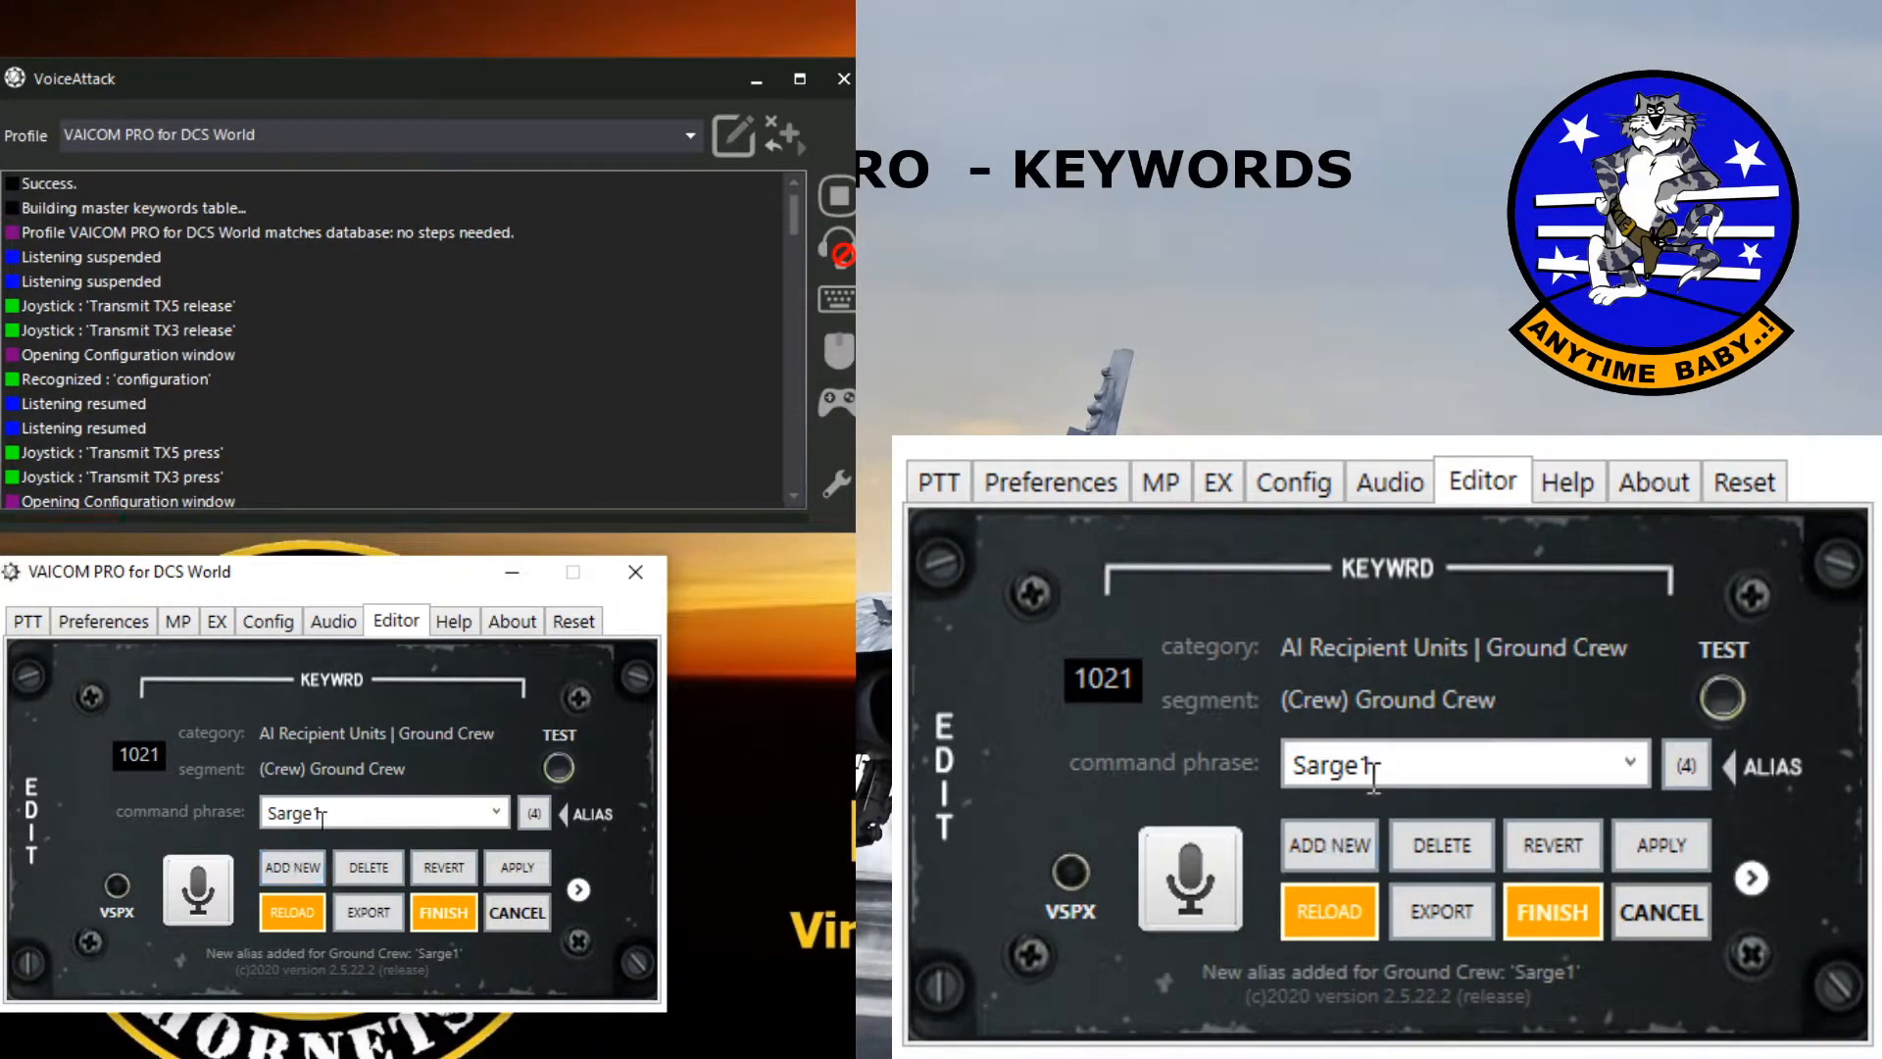
double_click(1337, 765)
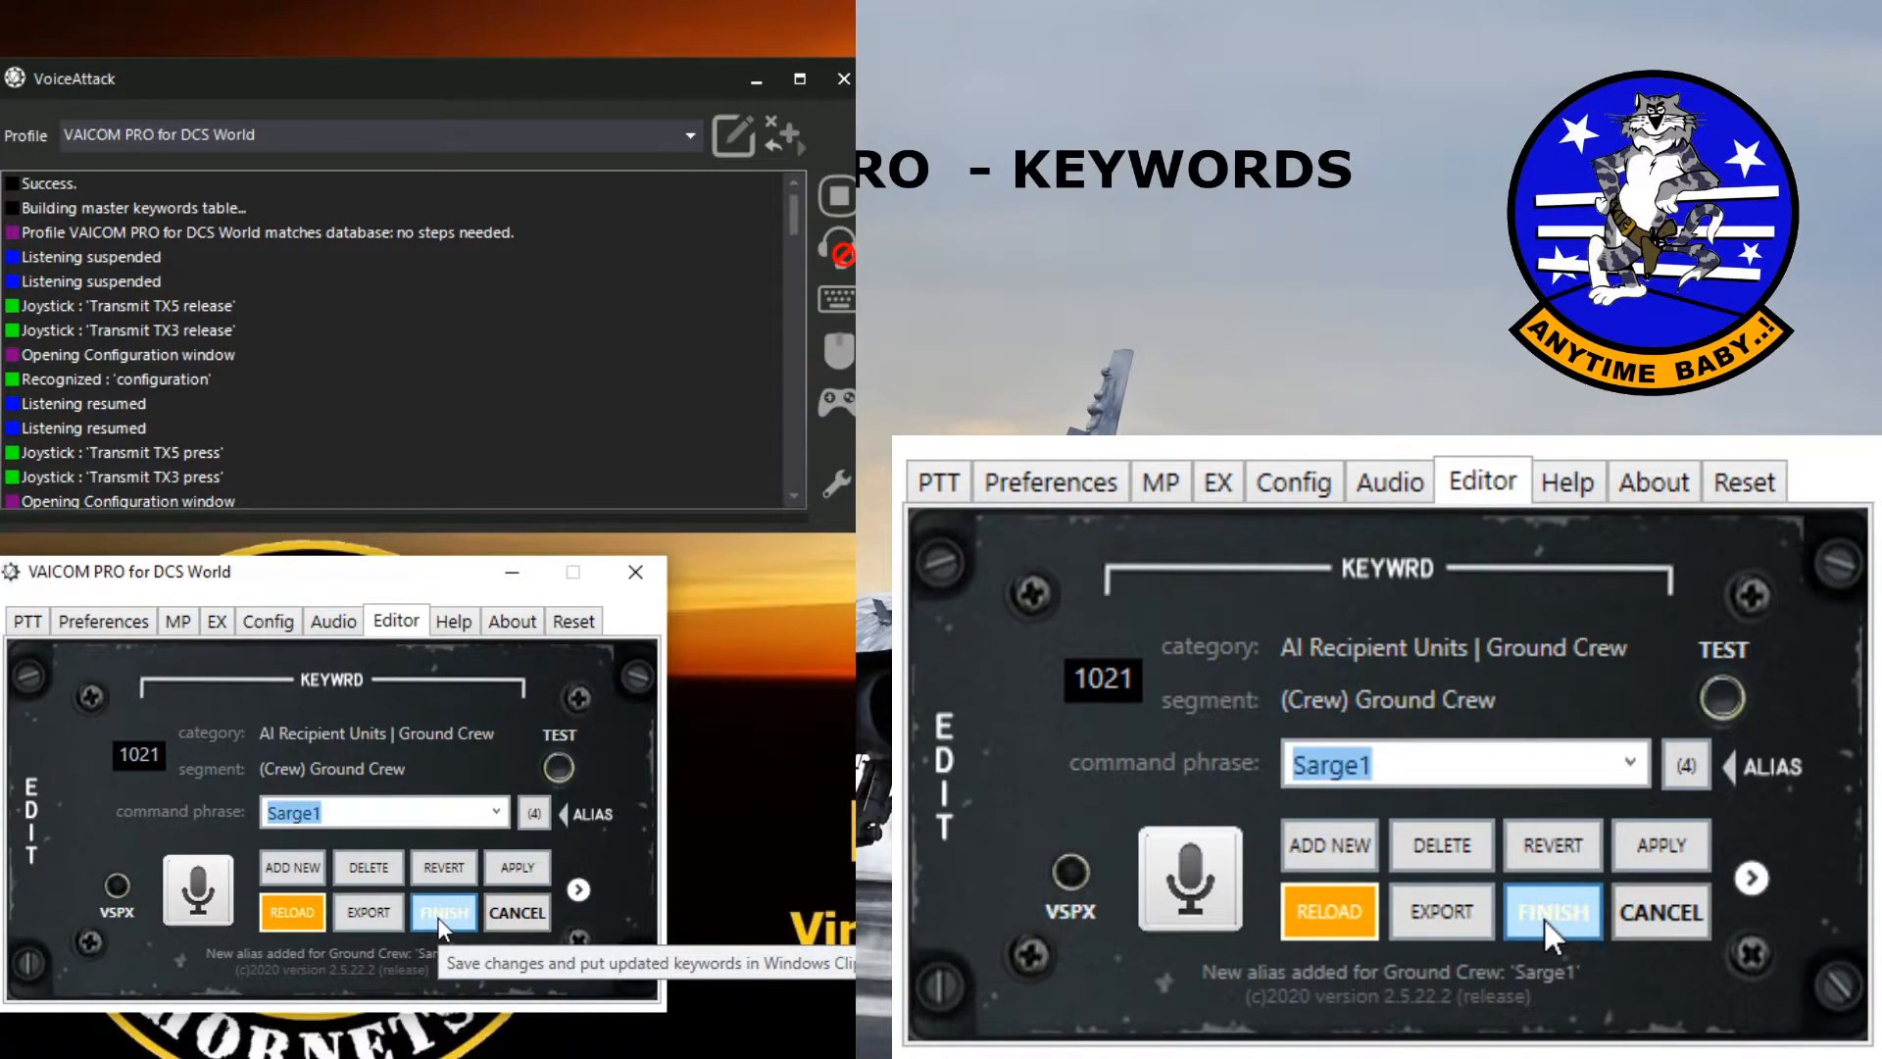
type("Ground Crre")
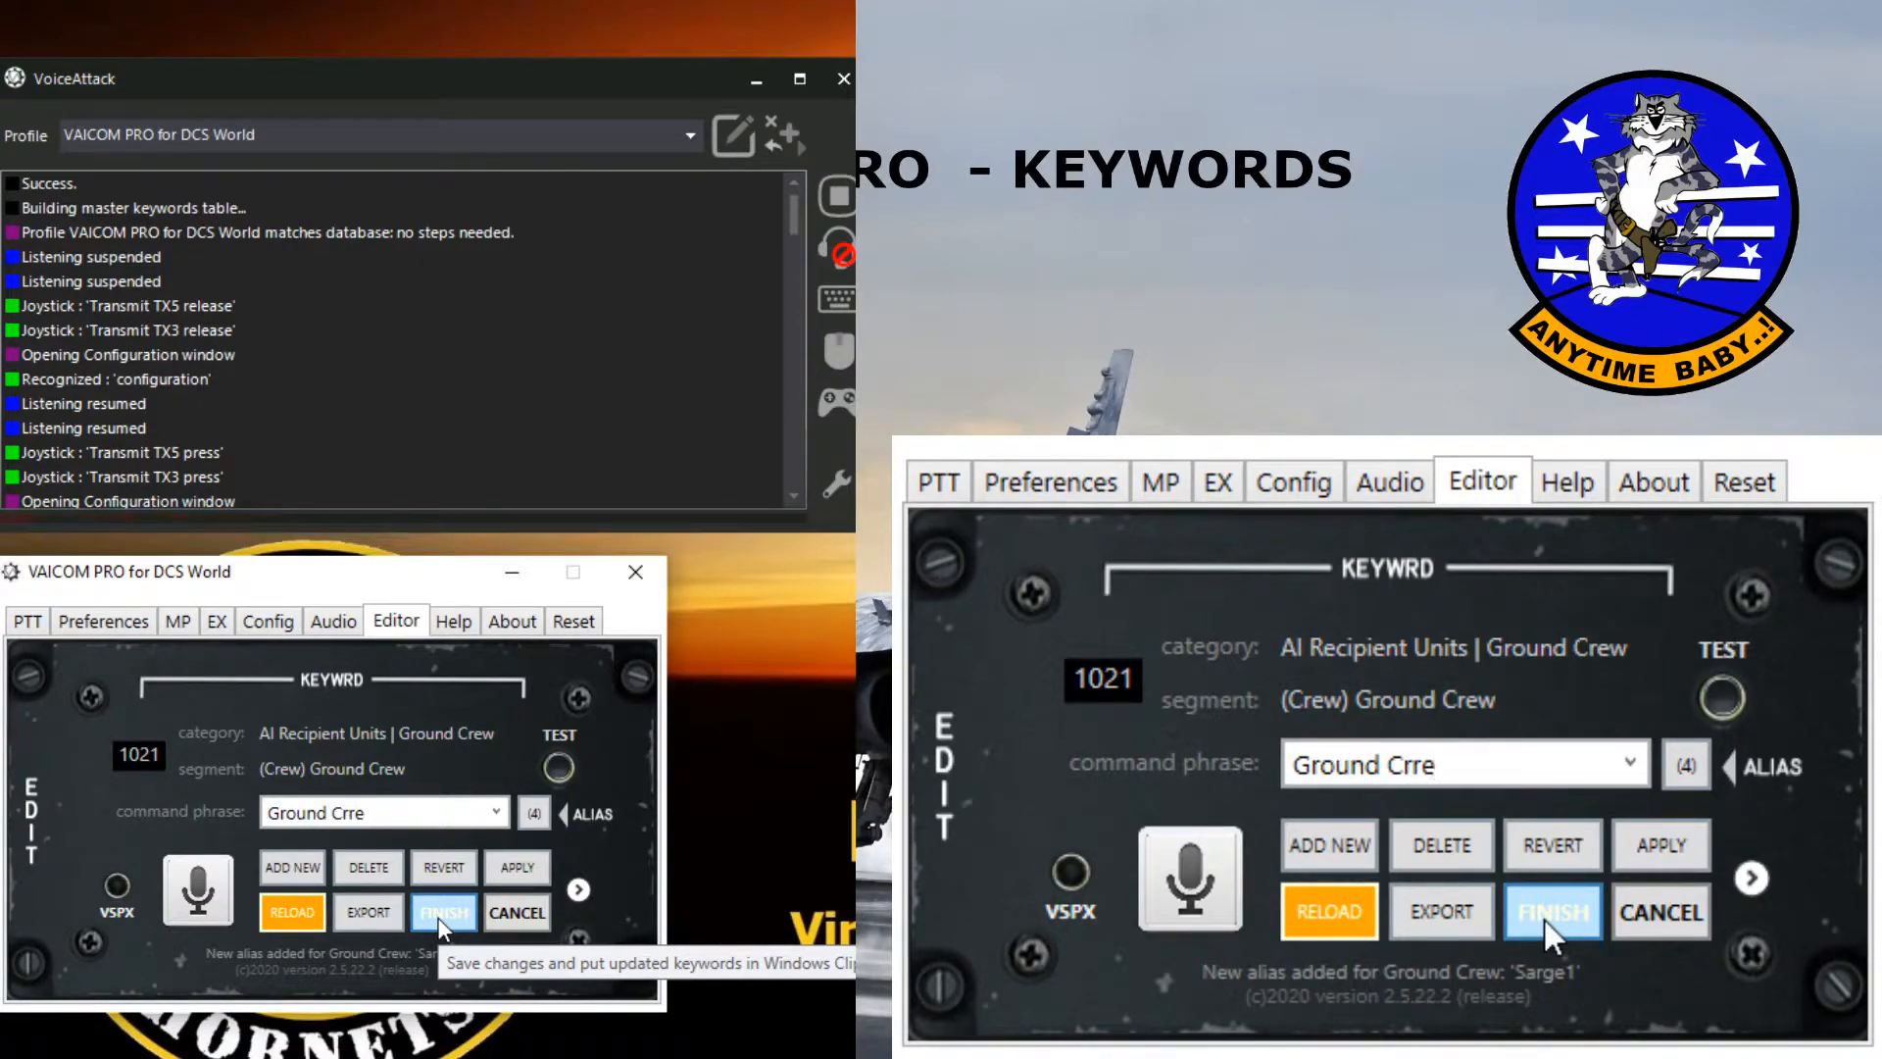
key("BackSpace")
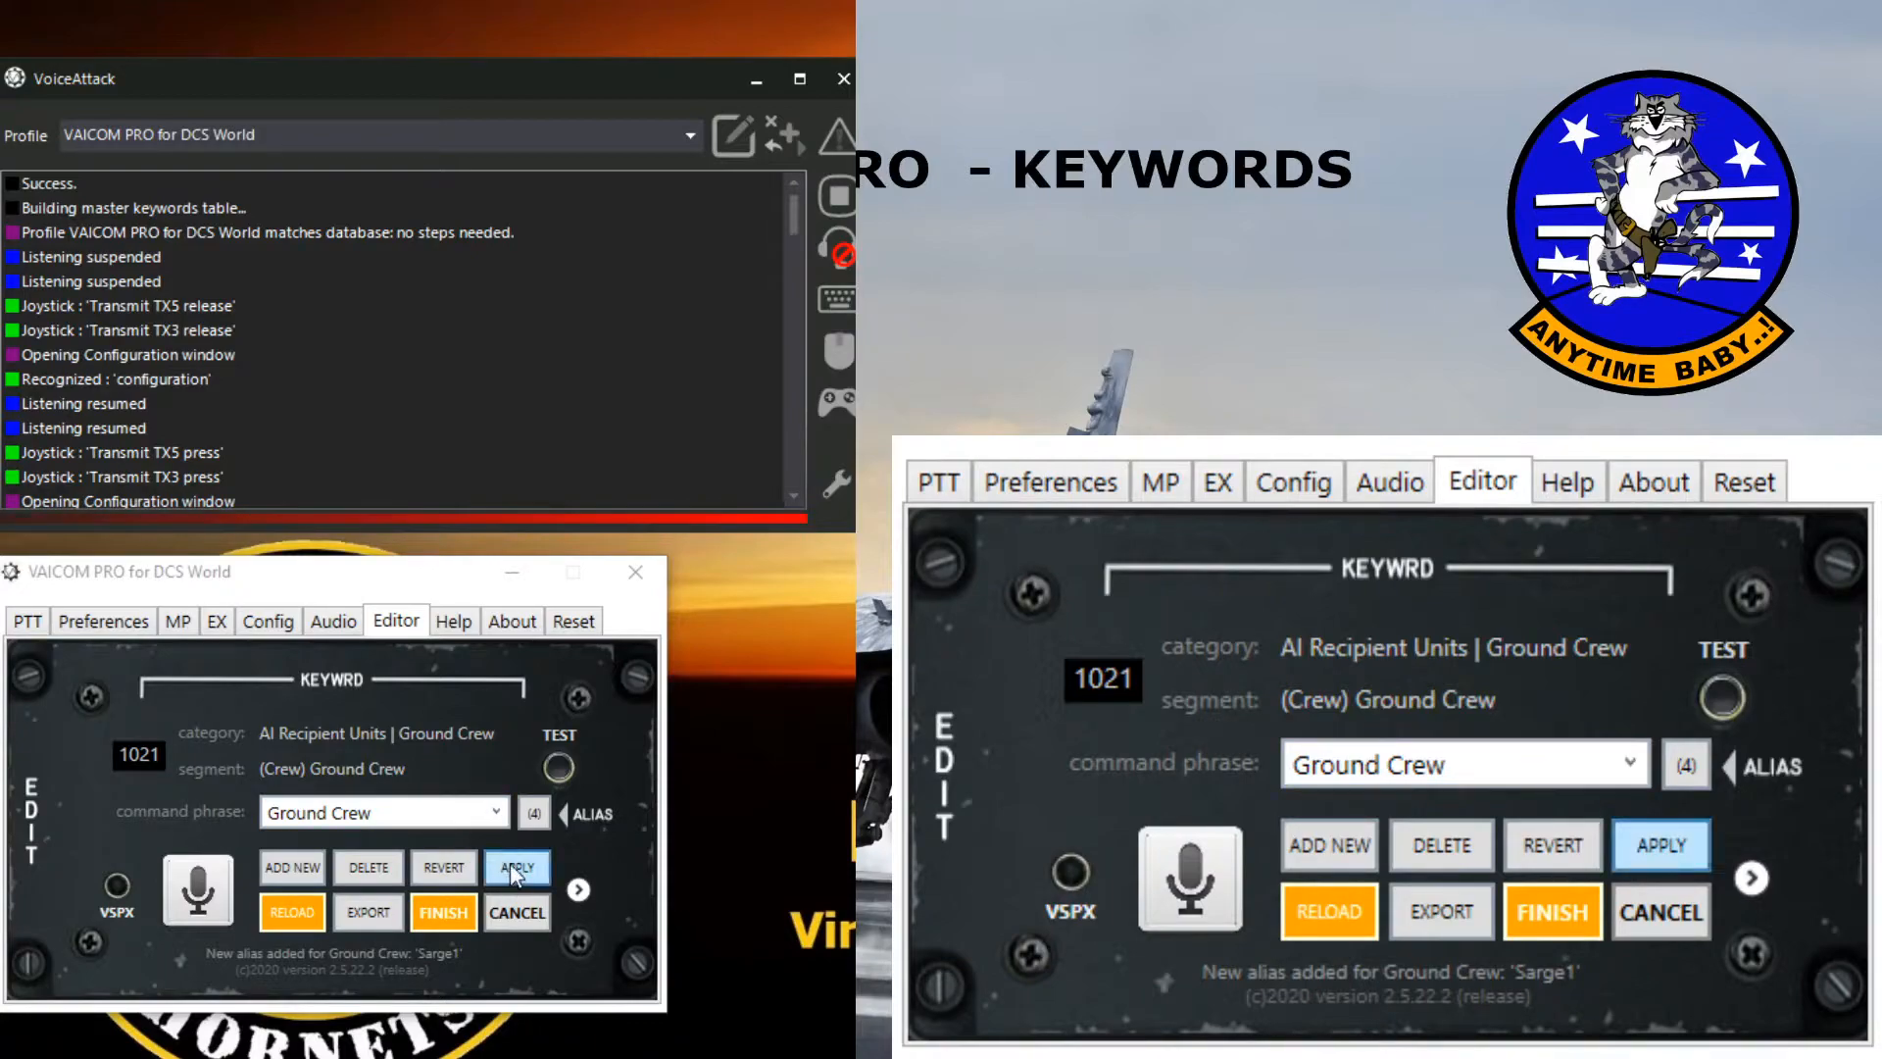
left_click(518, 867)
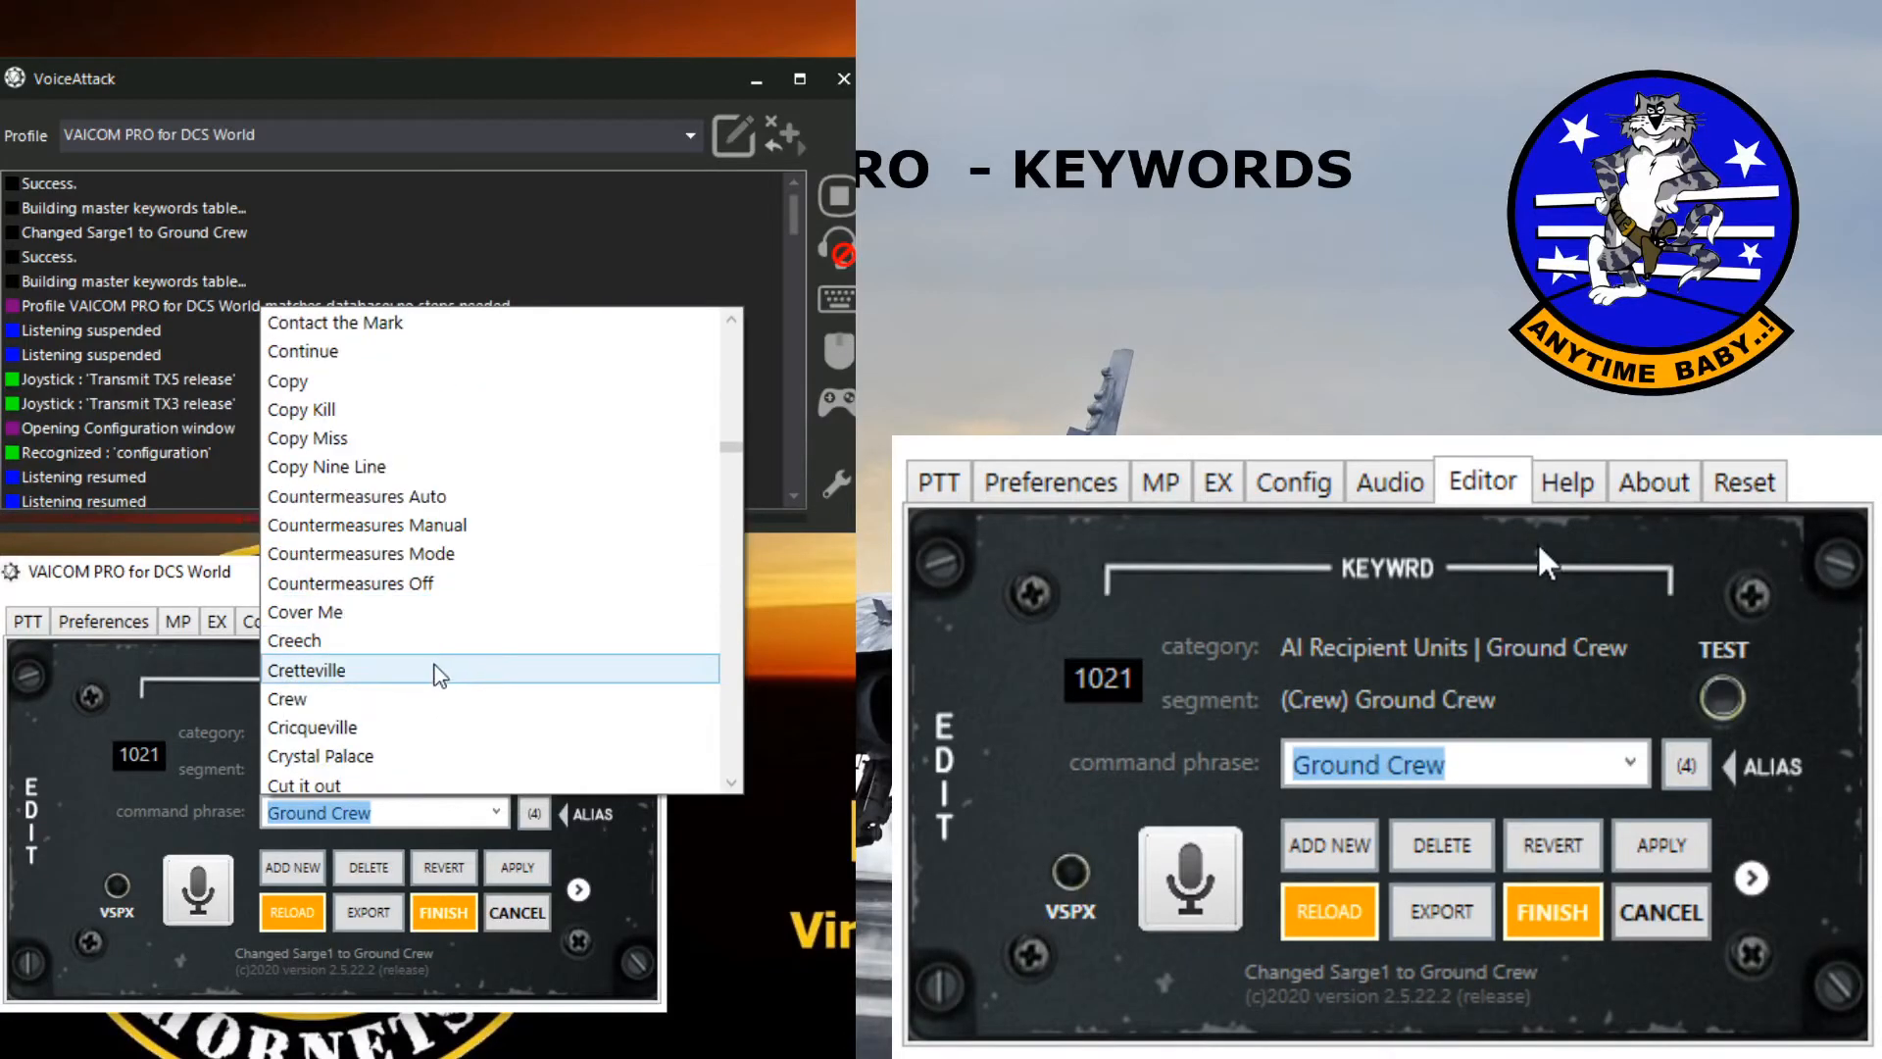
Step: Scroll the command phrases and step to the Sarge alias of Ground Crew
scroll("down", 3)
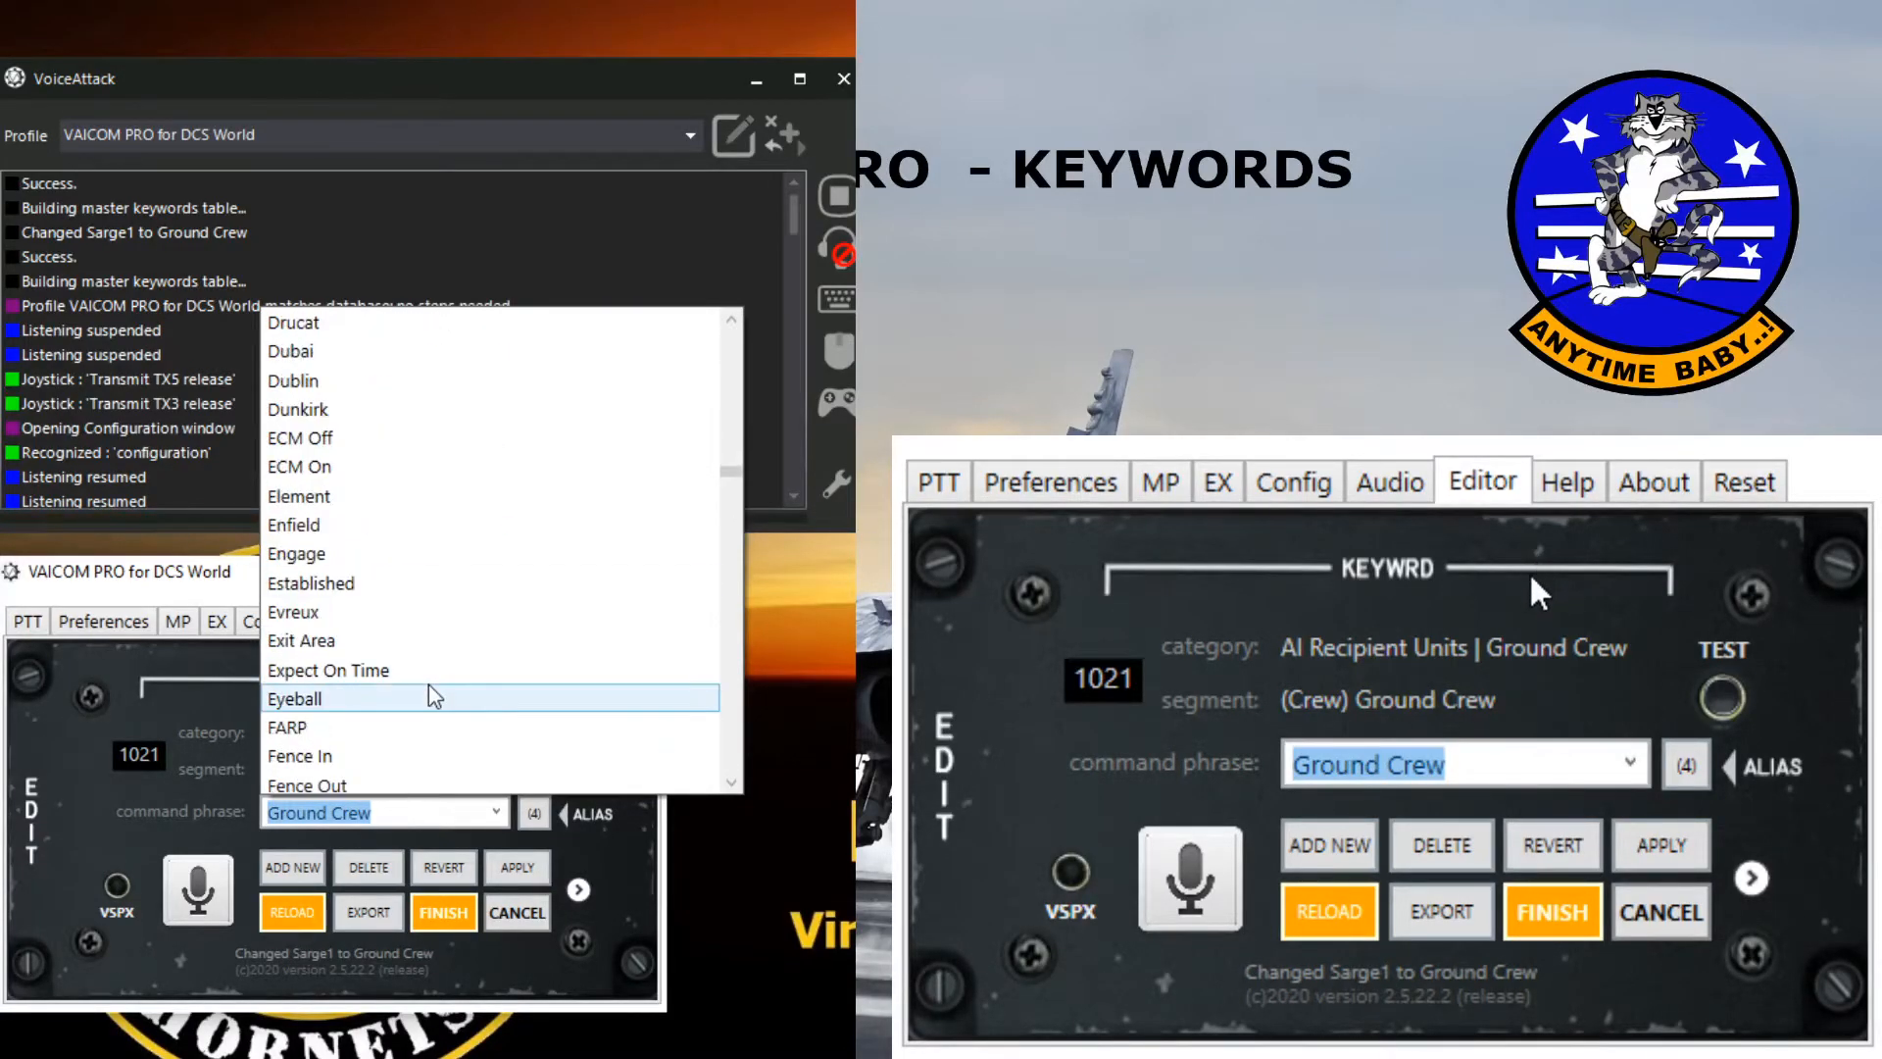
scroll("down", 3)
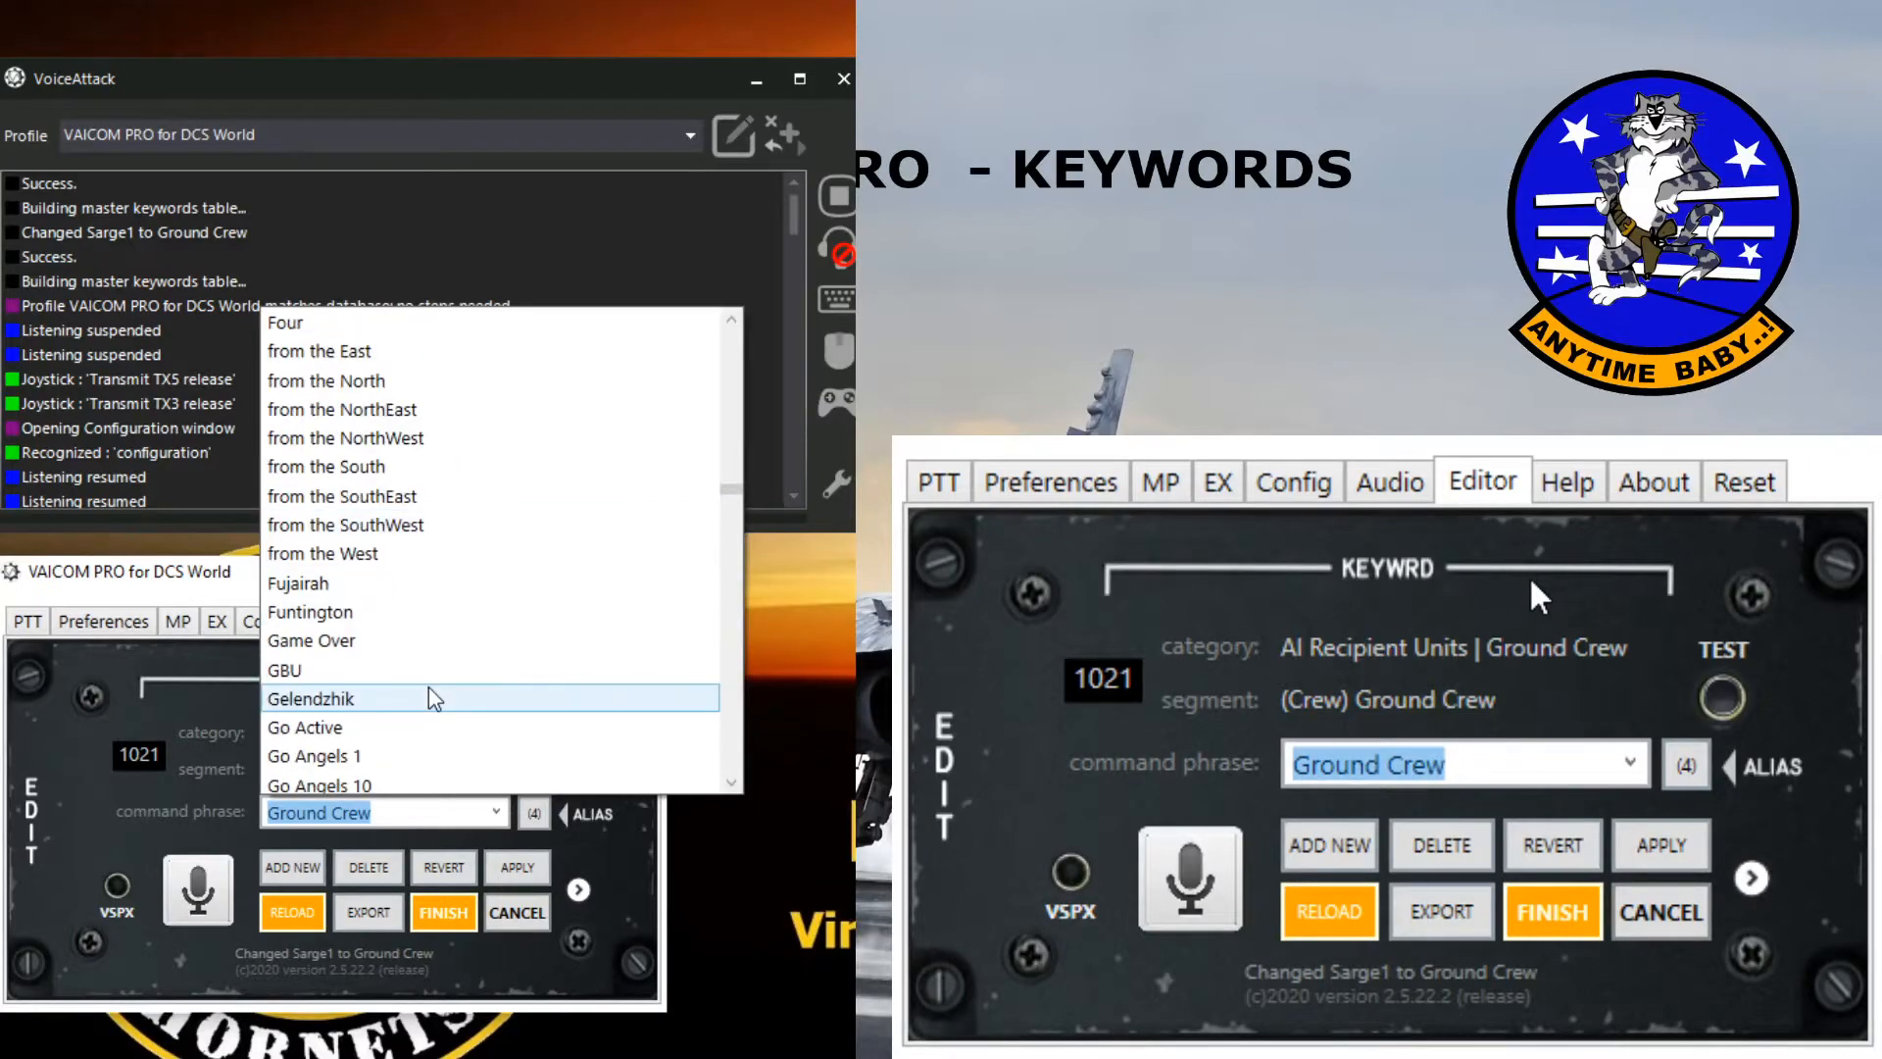
scroll("down", 3)
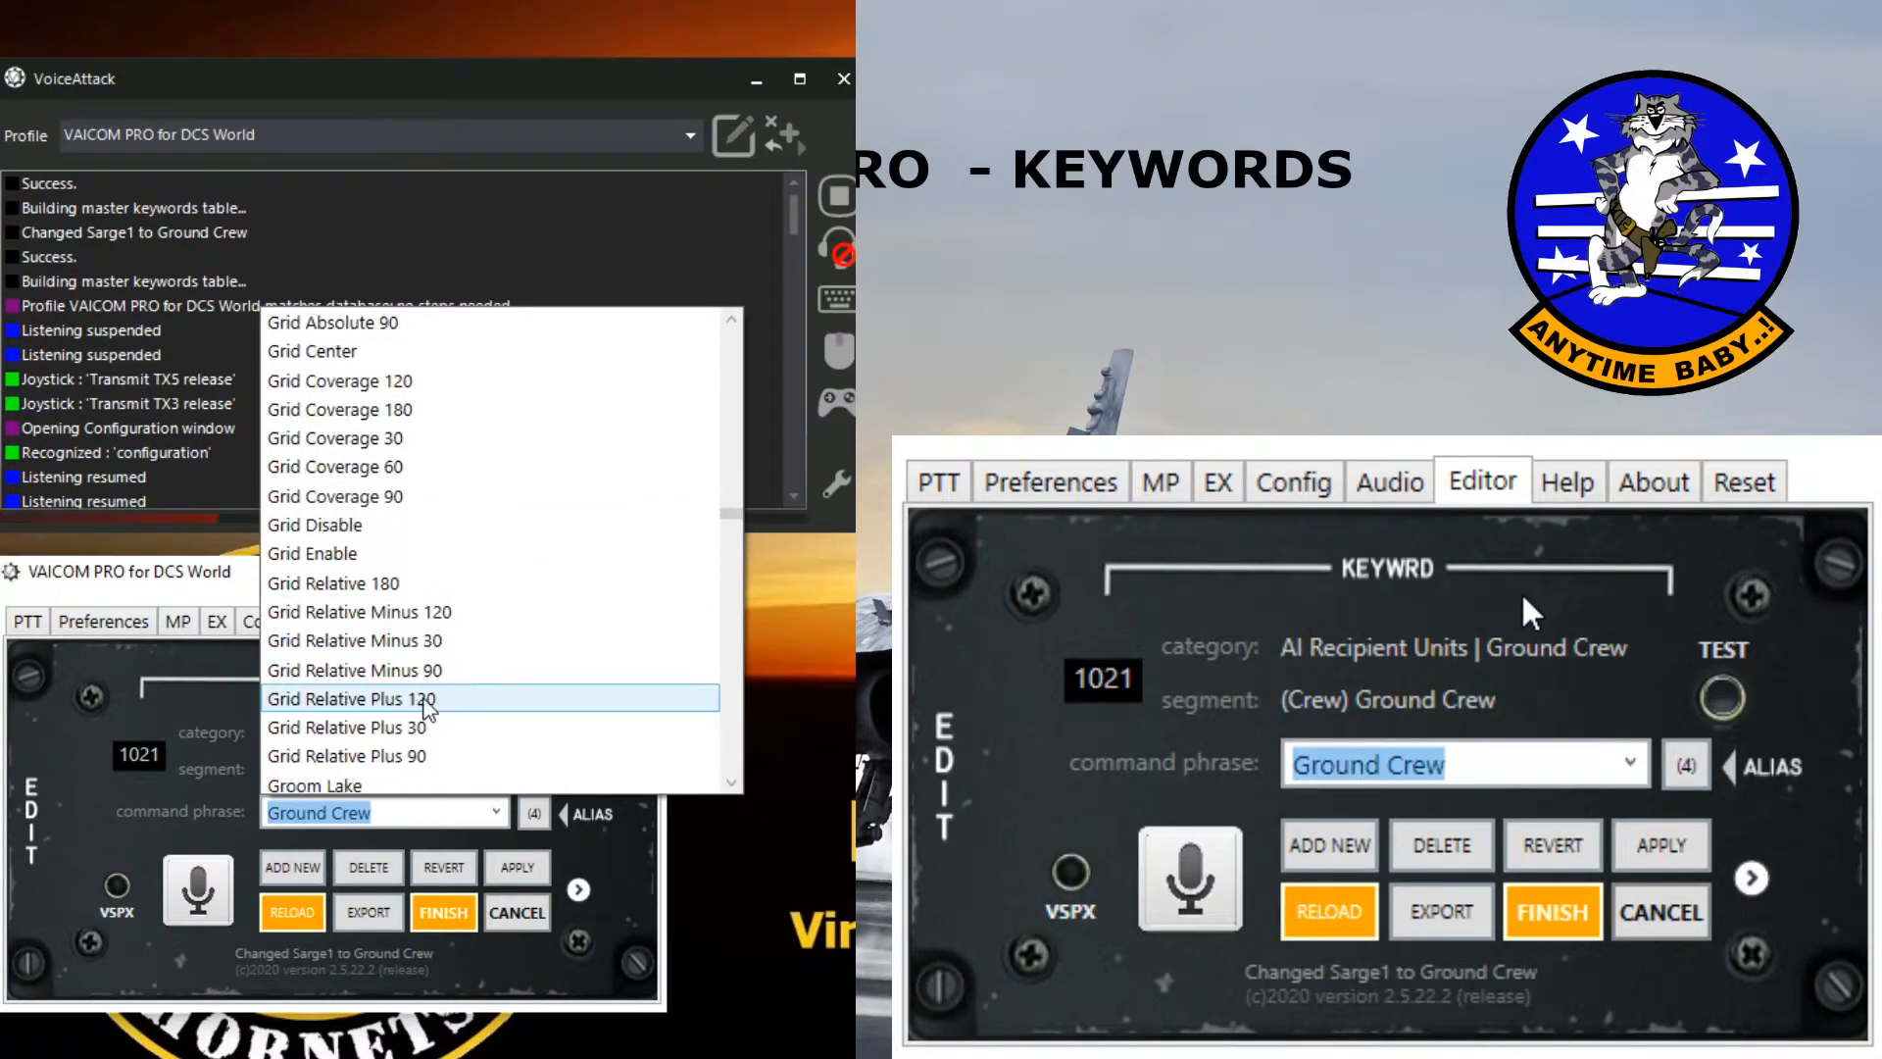
scroll("down", 3)
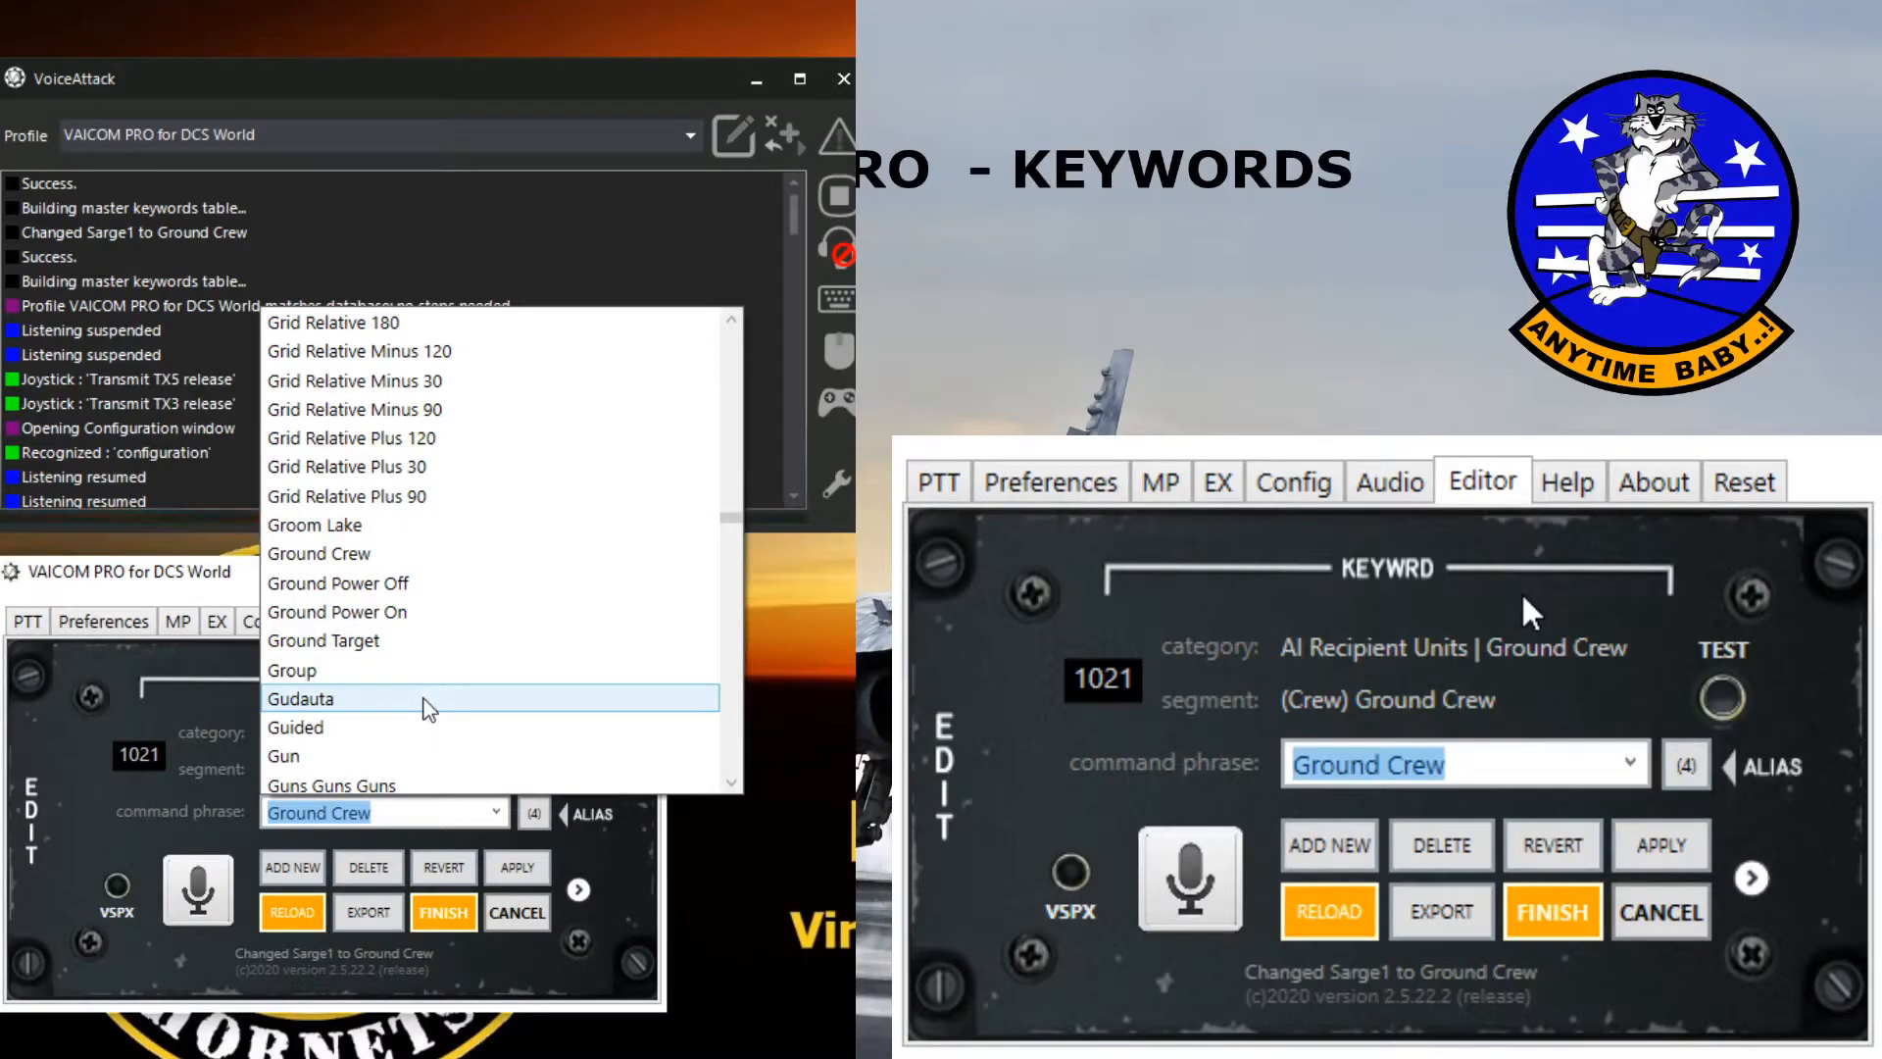
mouse_move(369, 594)
type("Sarge")
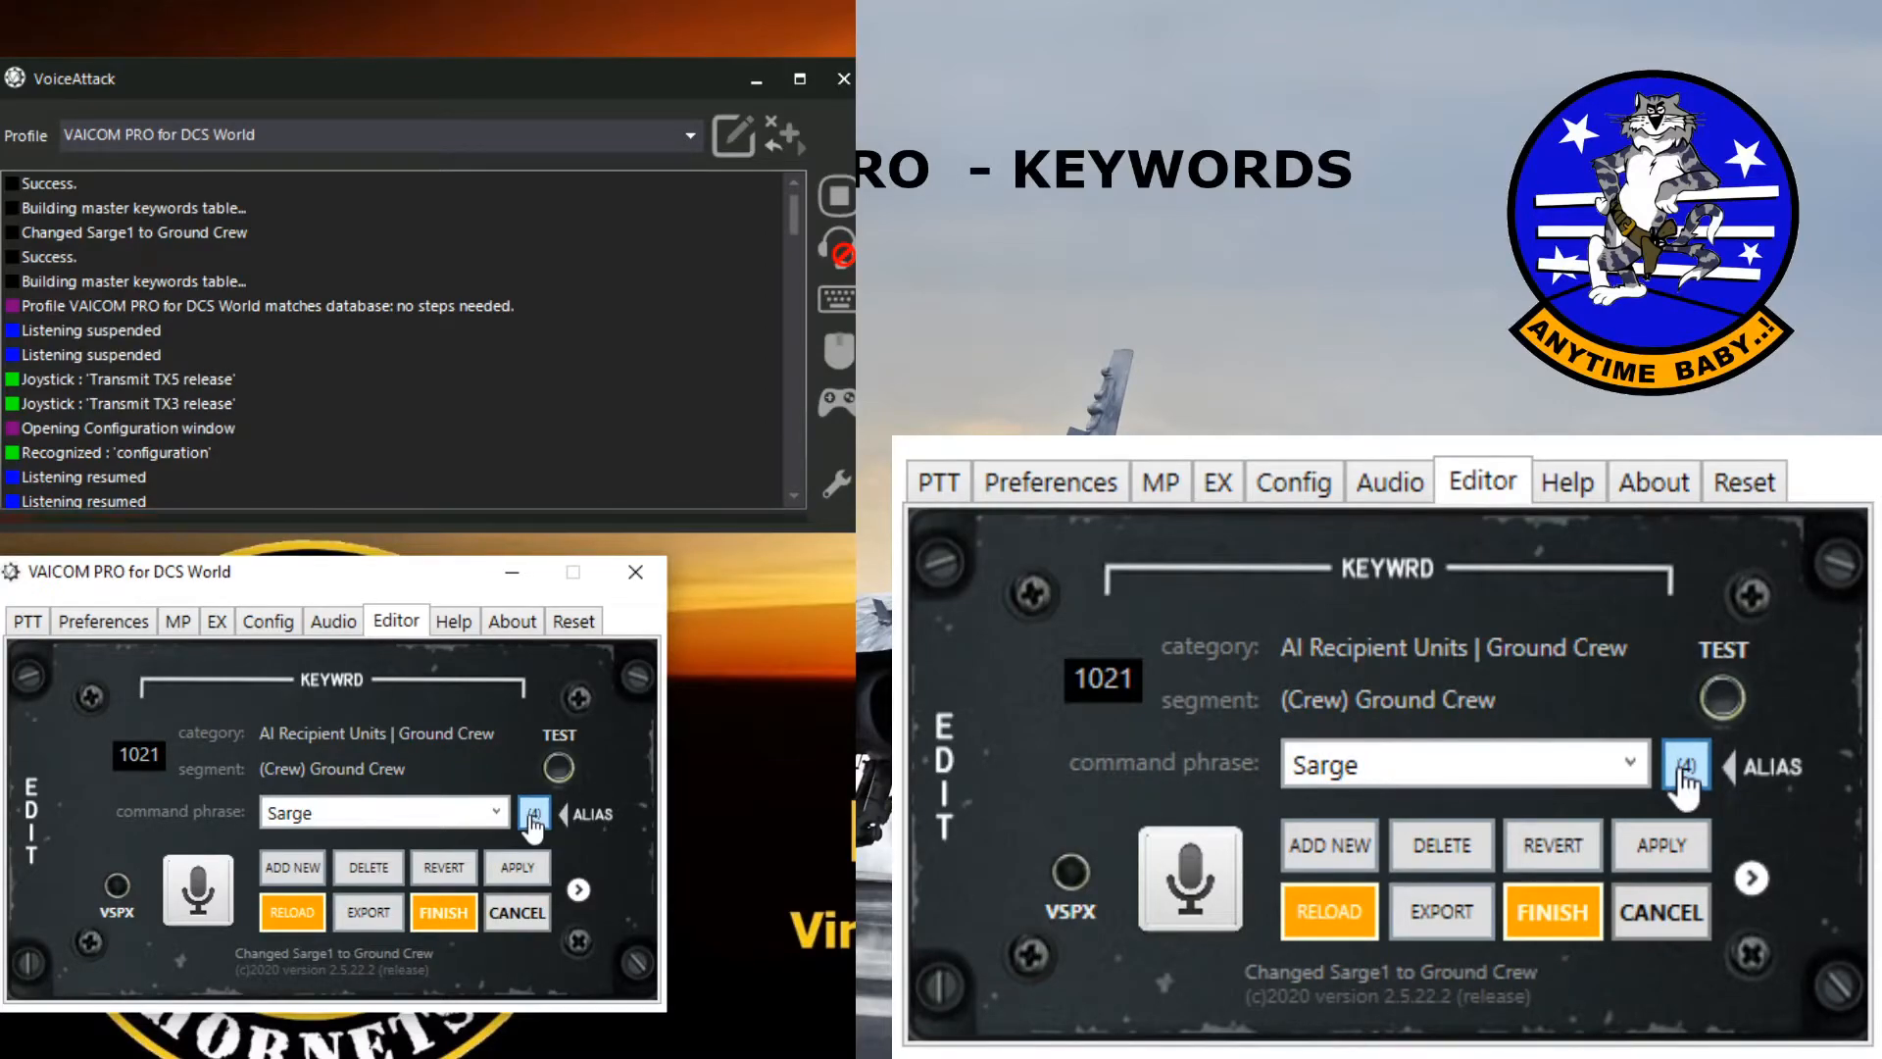
left_click(1688, 765)
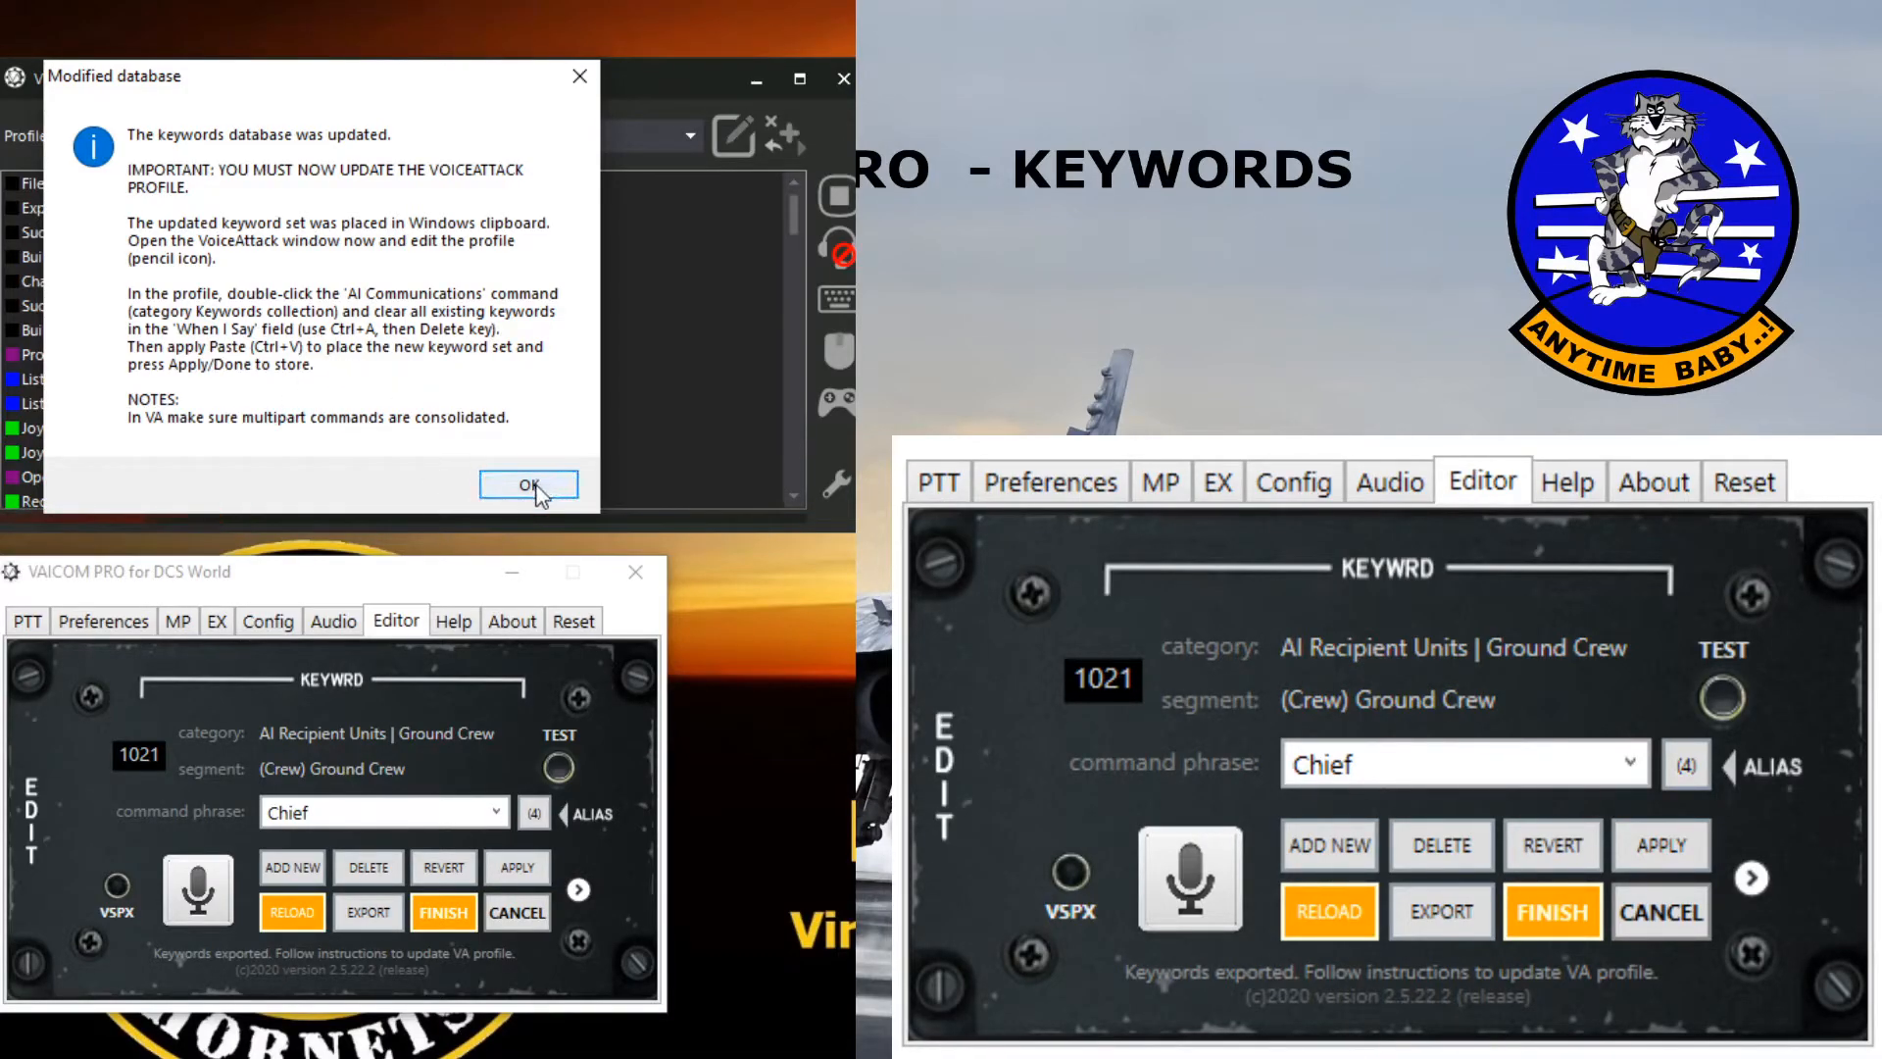
Step: Acknowledge the Modified database notice after exporting keywords
left_click(530, 485)
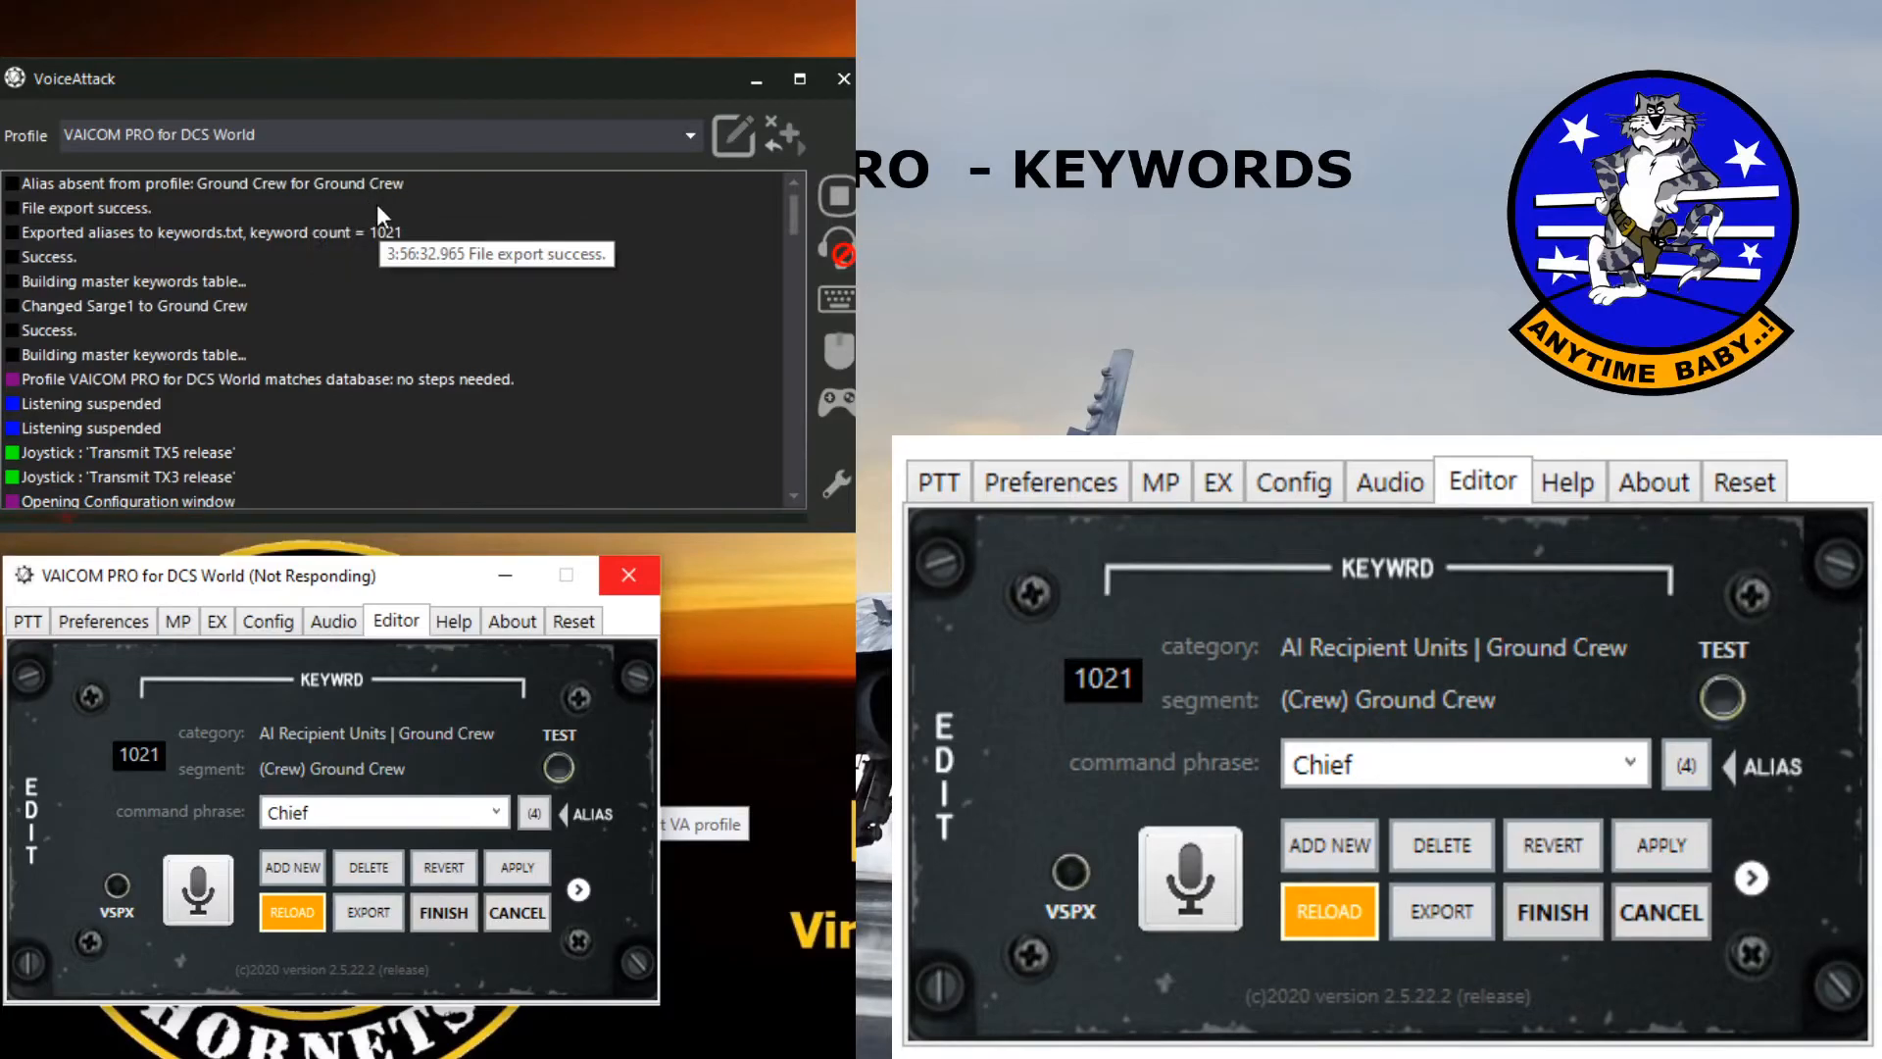
mouse_move(337, 453)
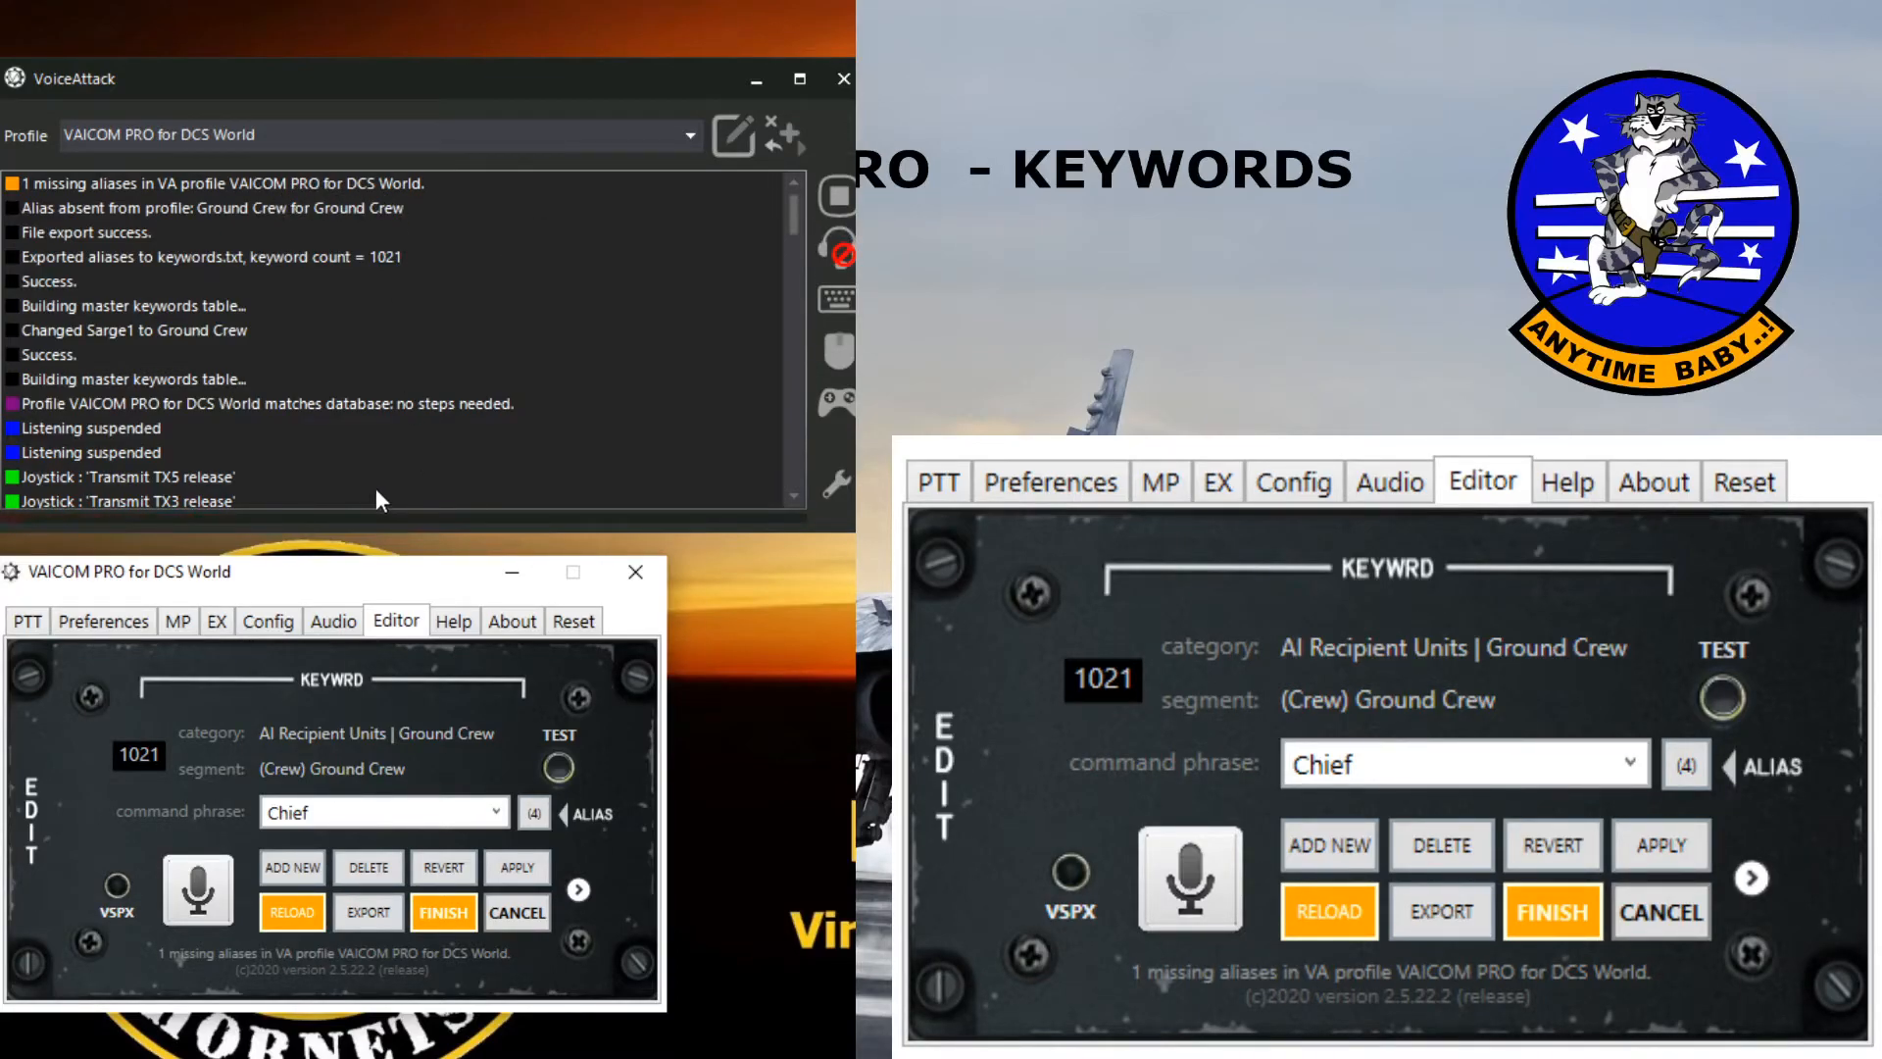
Step: Export the updated keywords to the clipboard again with FINISH
left_click(443, 912)
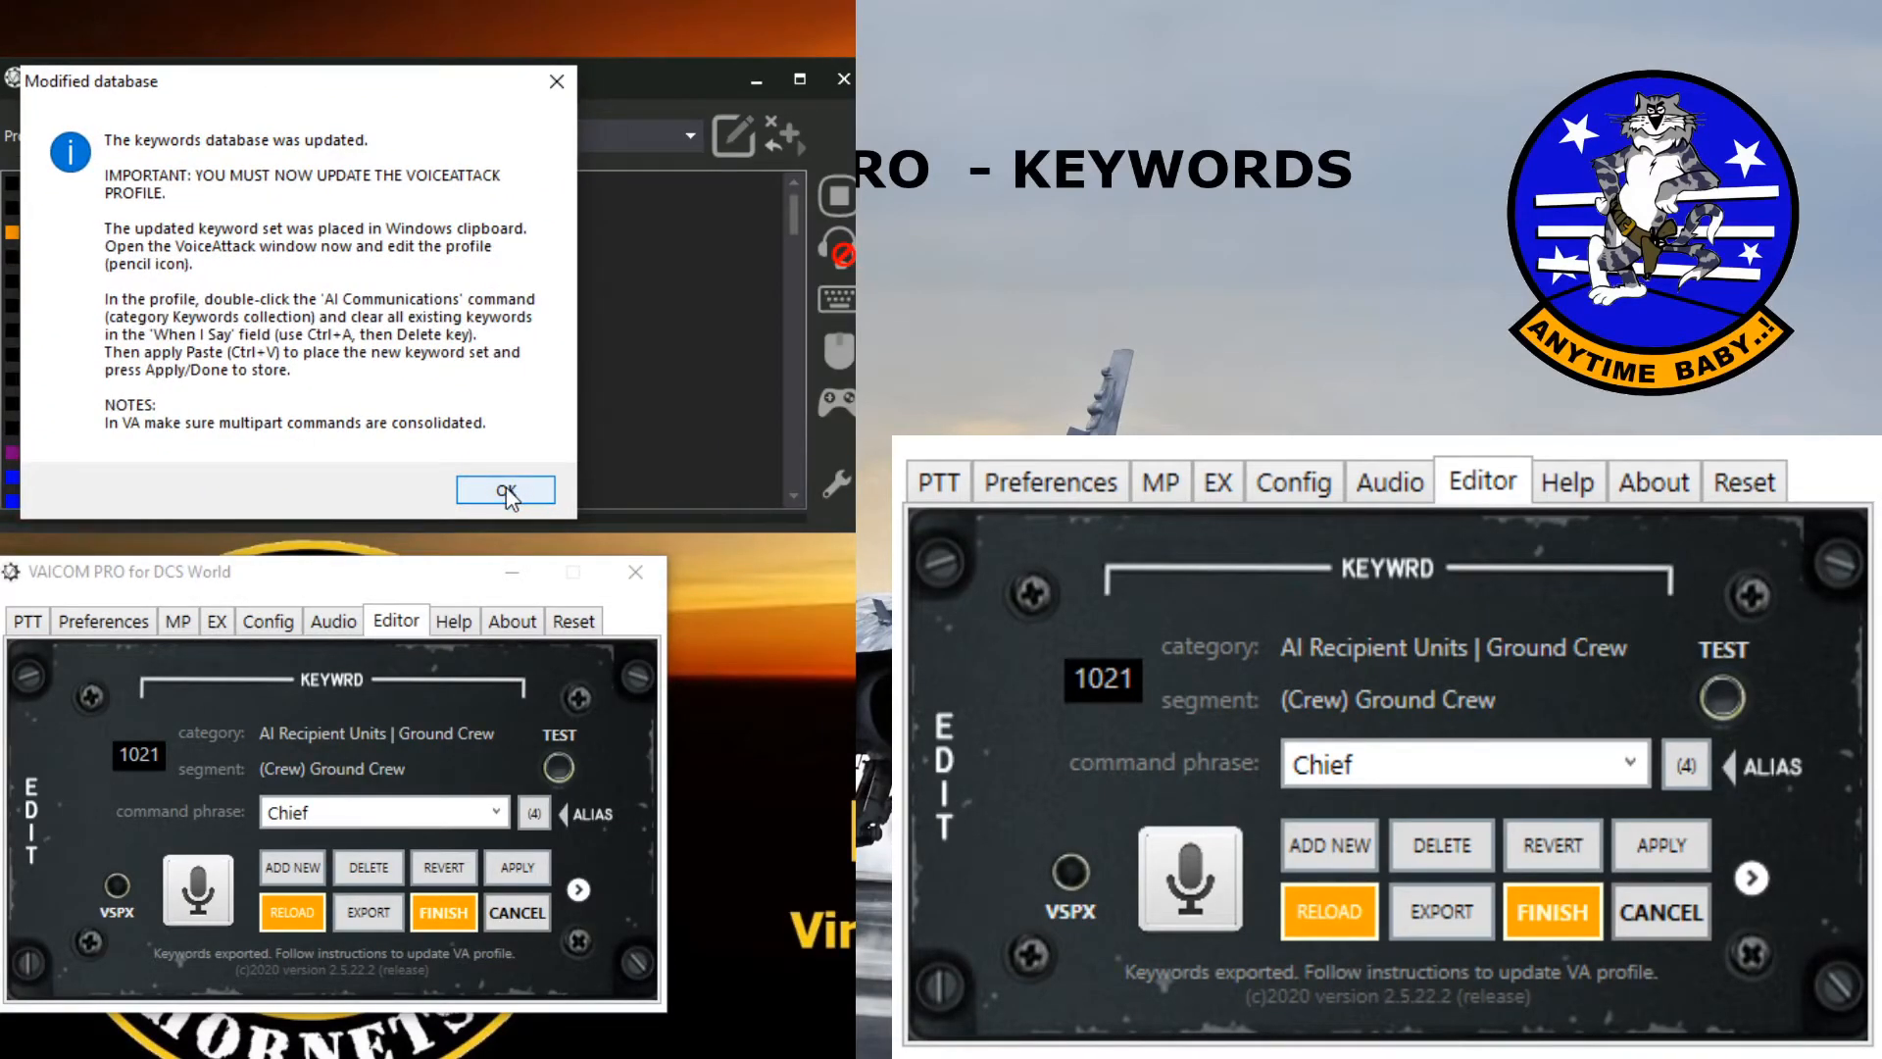
Step: Close the keywords database update notice
left_click(504, 490)
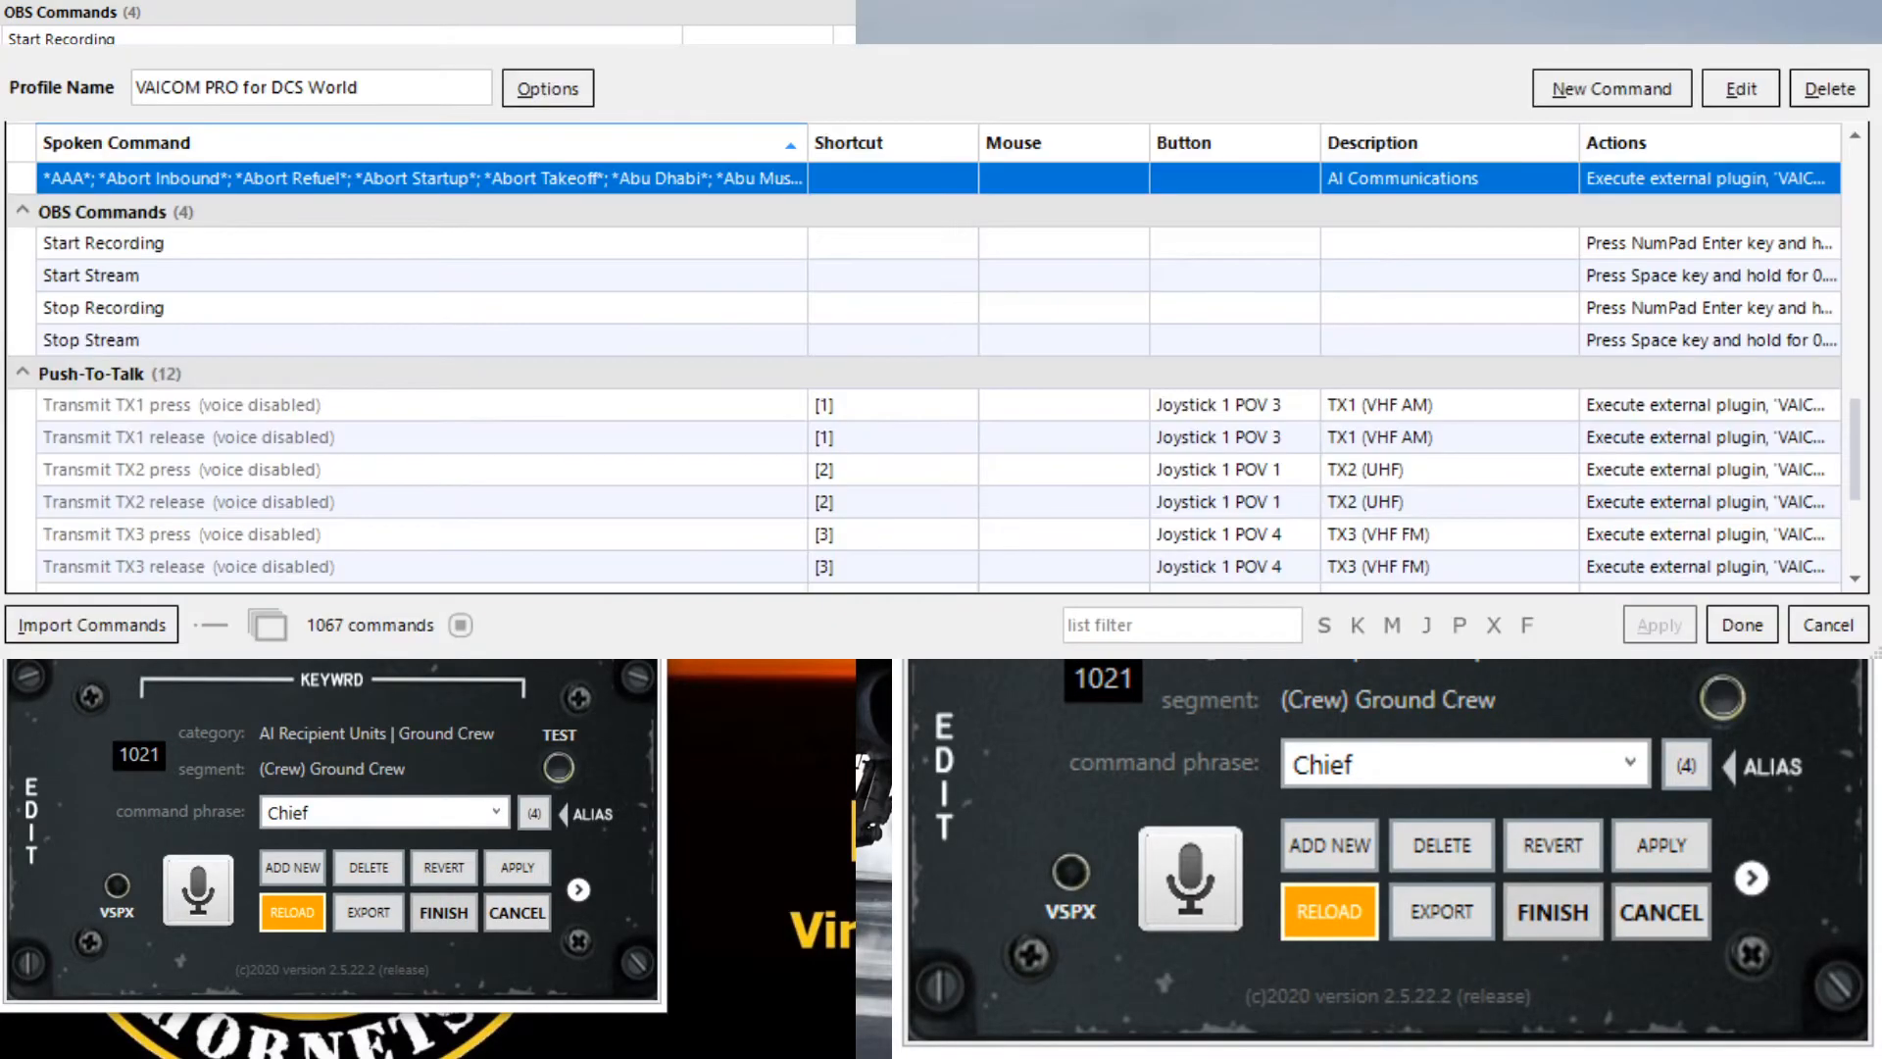
mouse_move(698, 106)
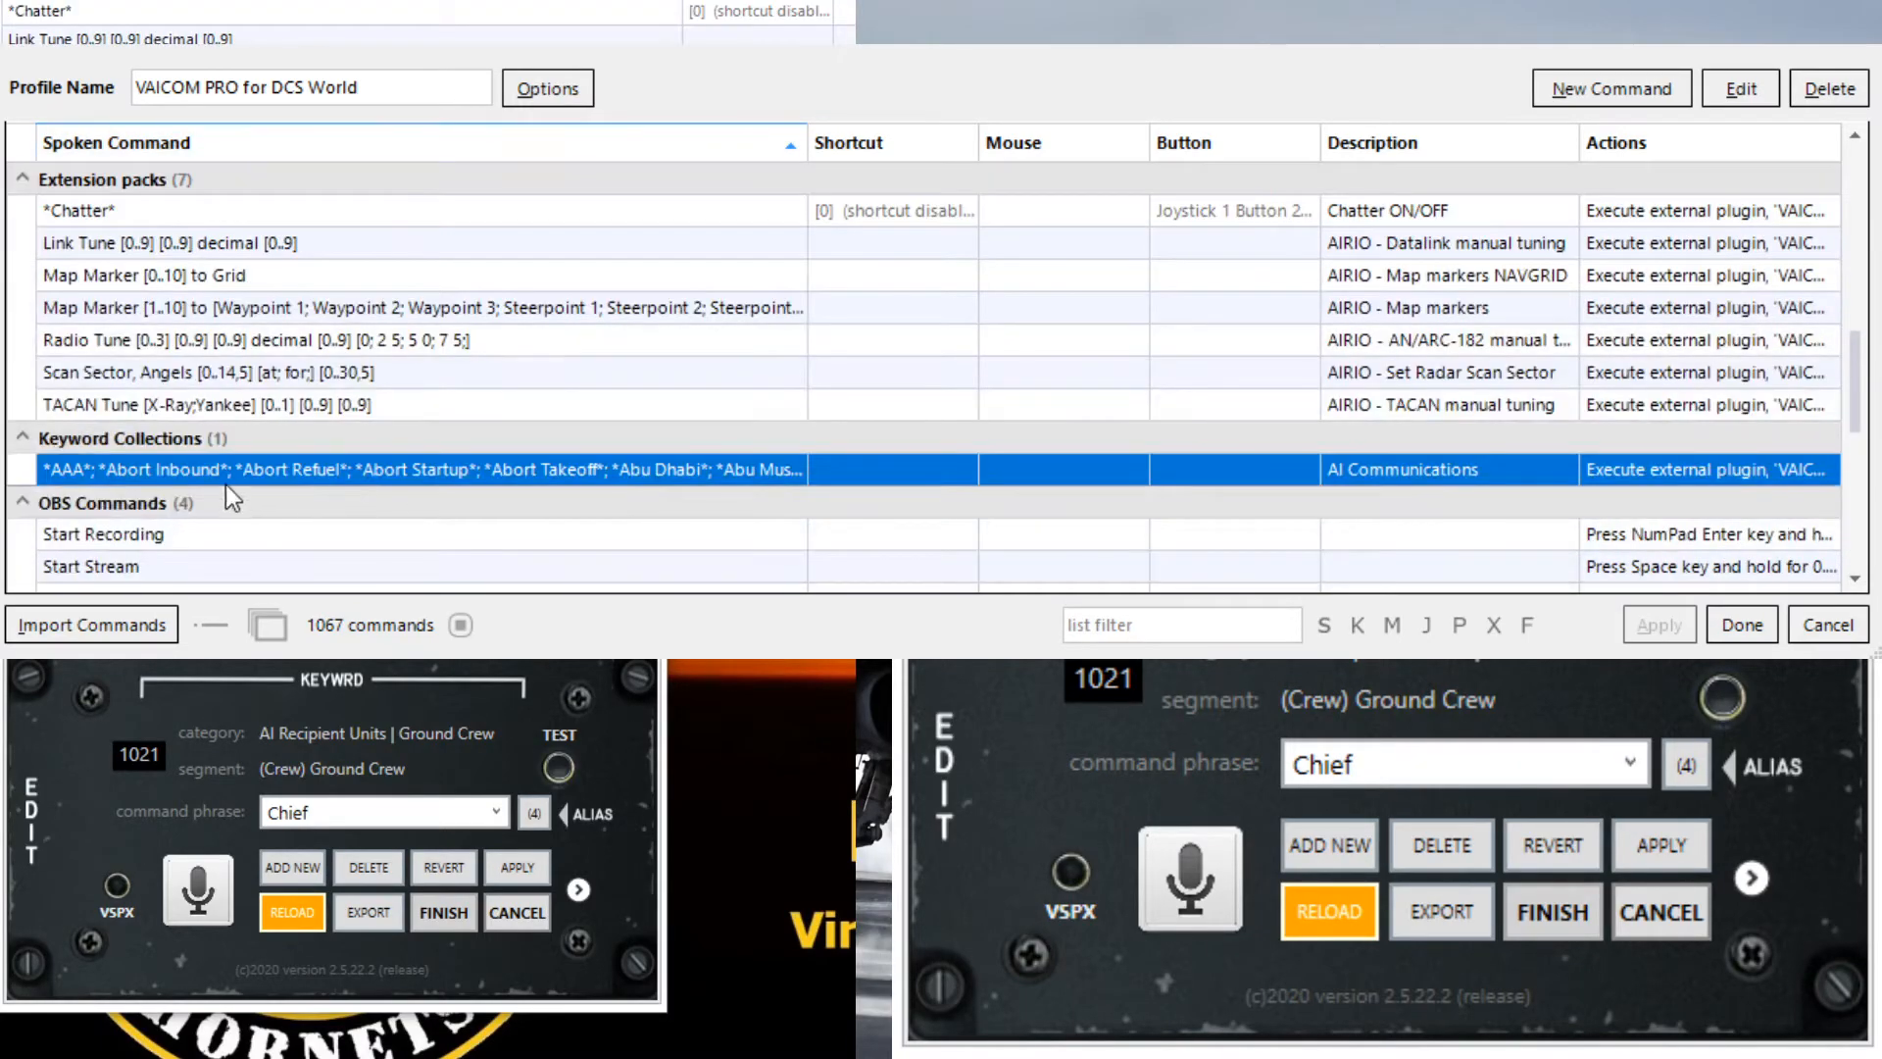
mouse_move(298, 501)
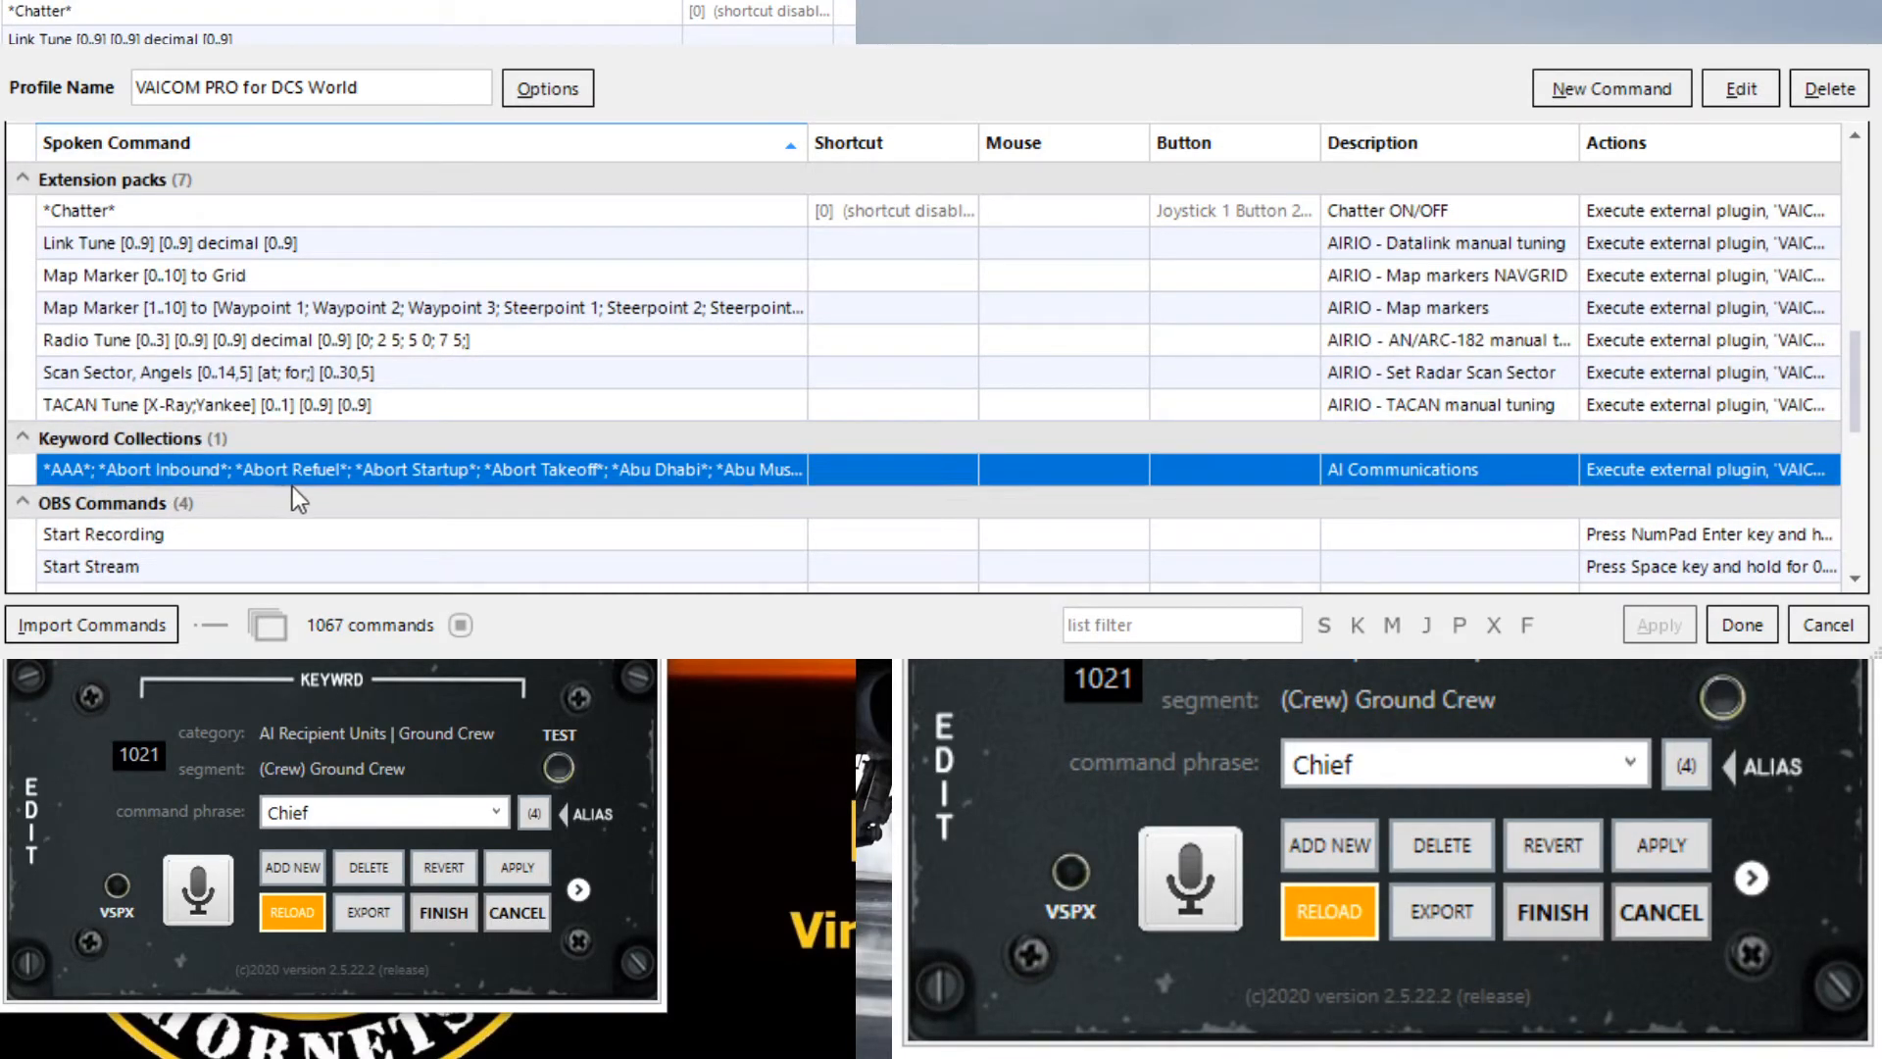
mouse_move(447, 471)
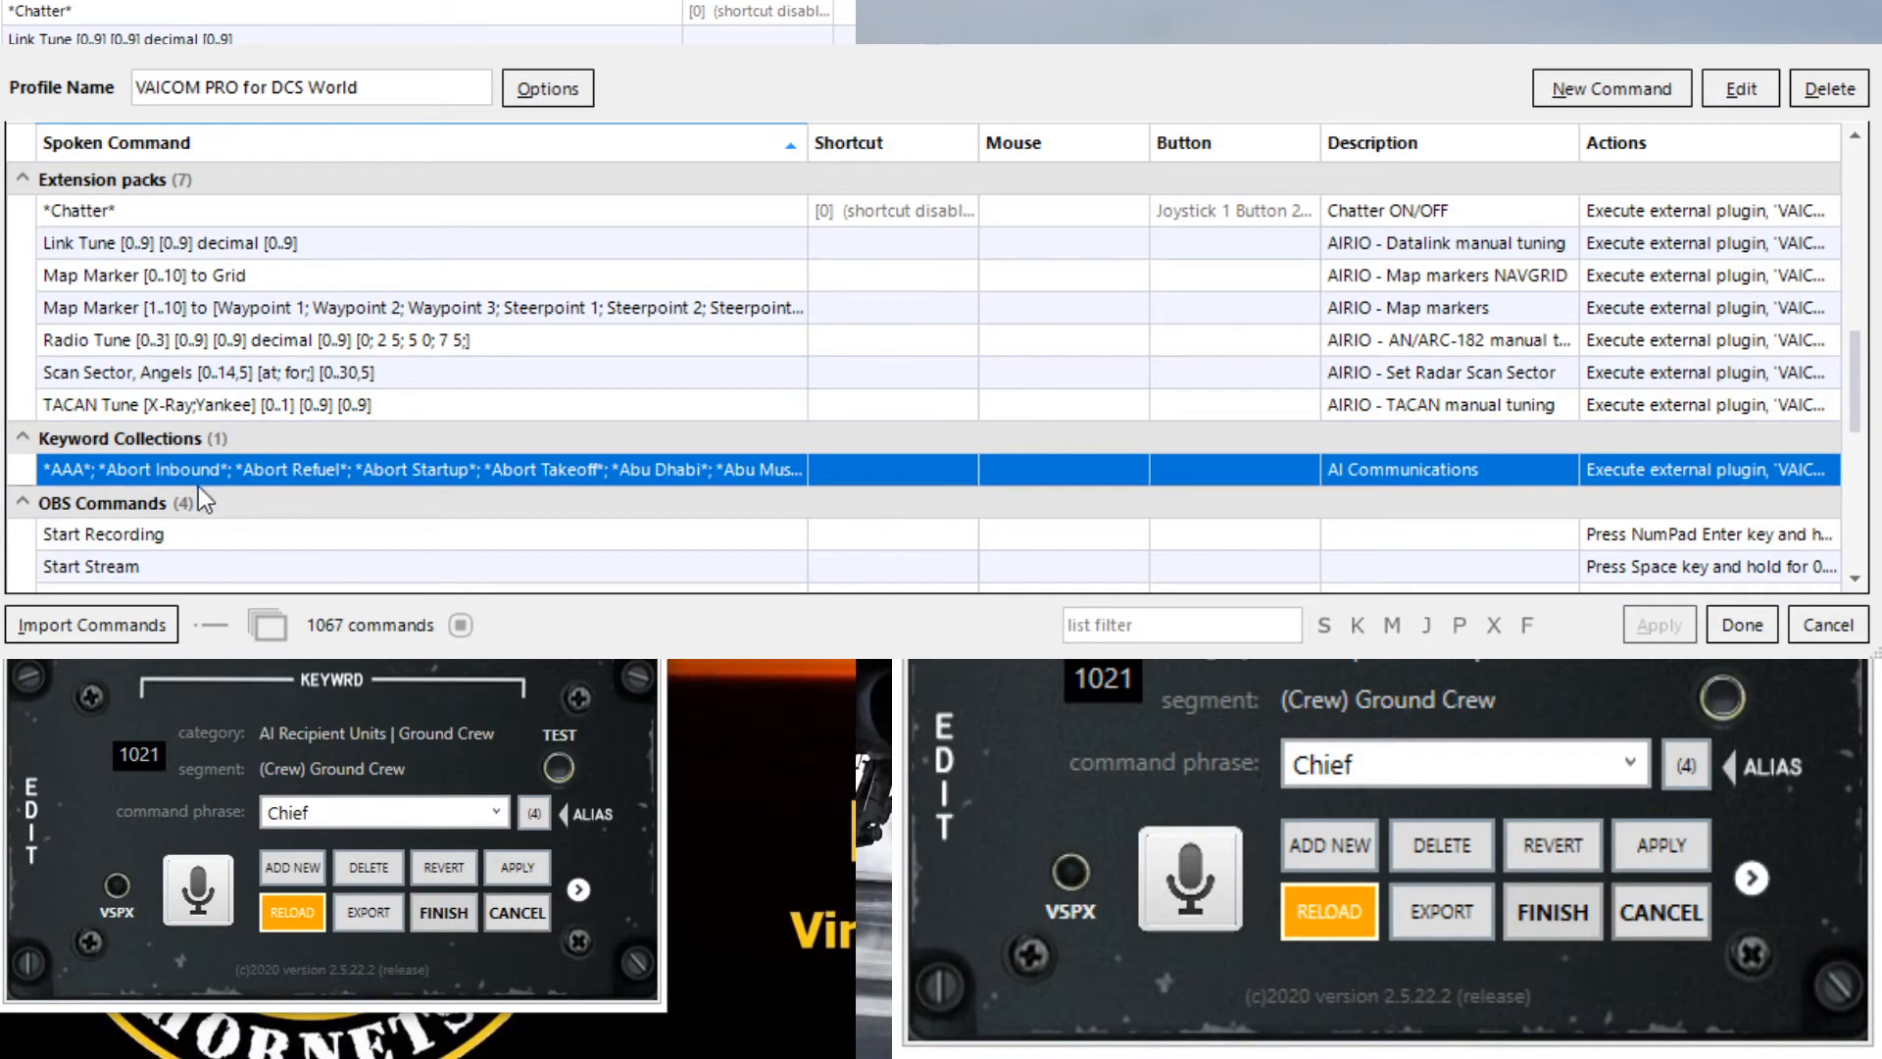
mouse_move(535, 476)
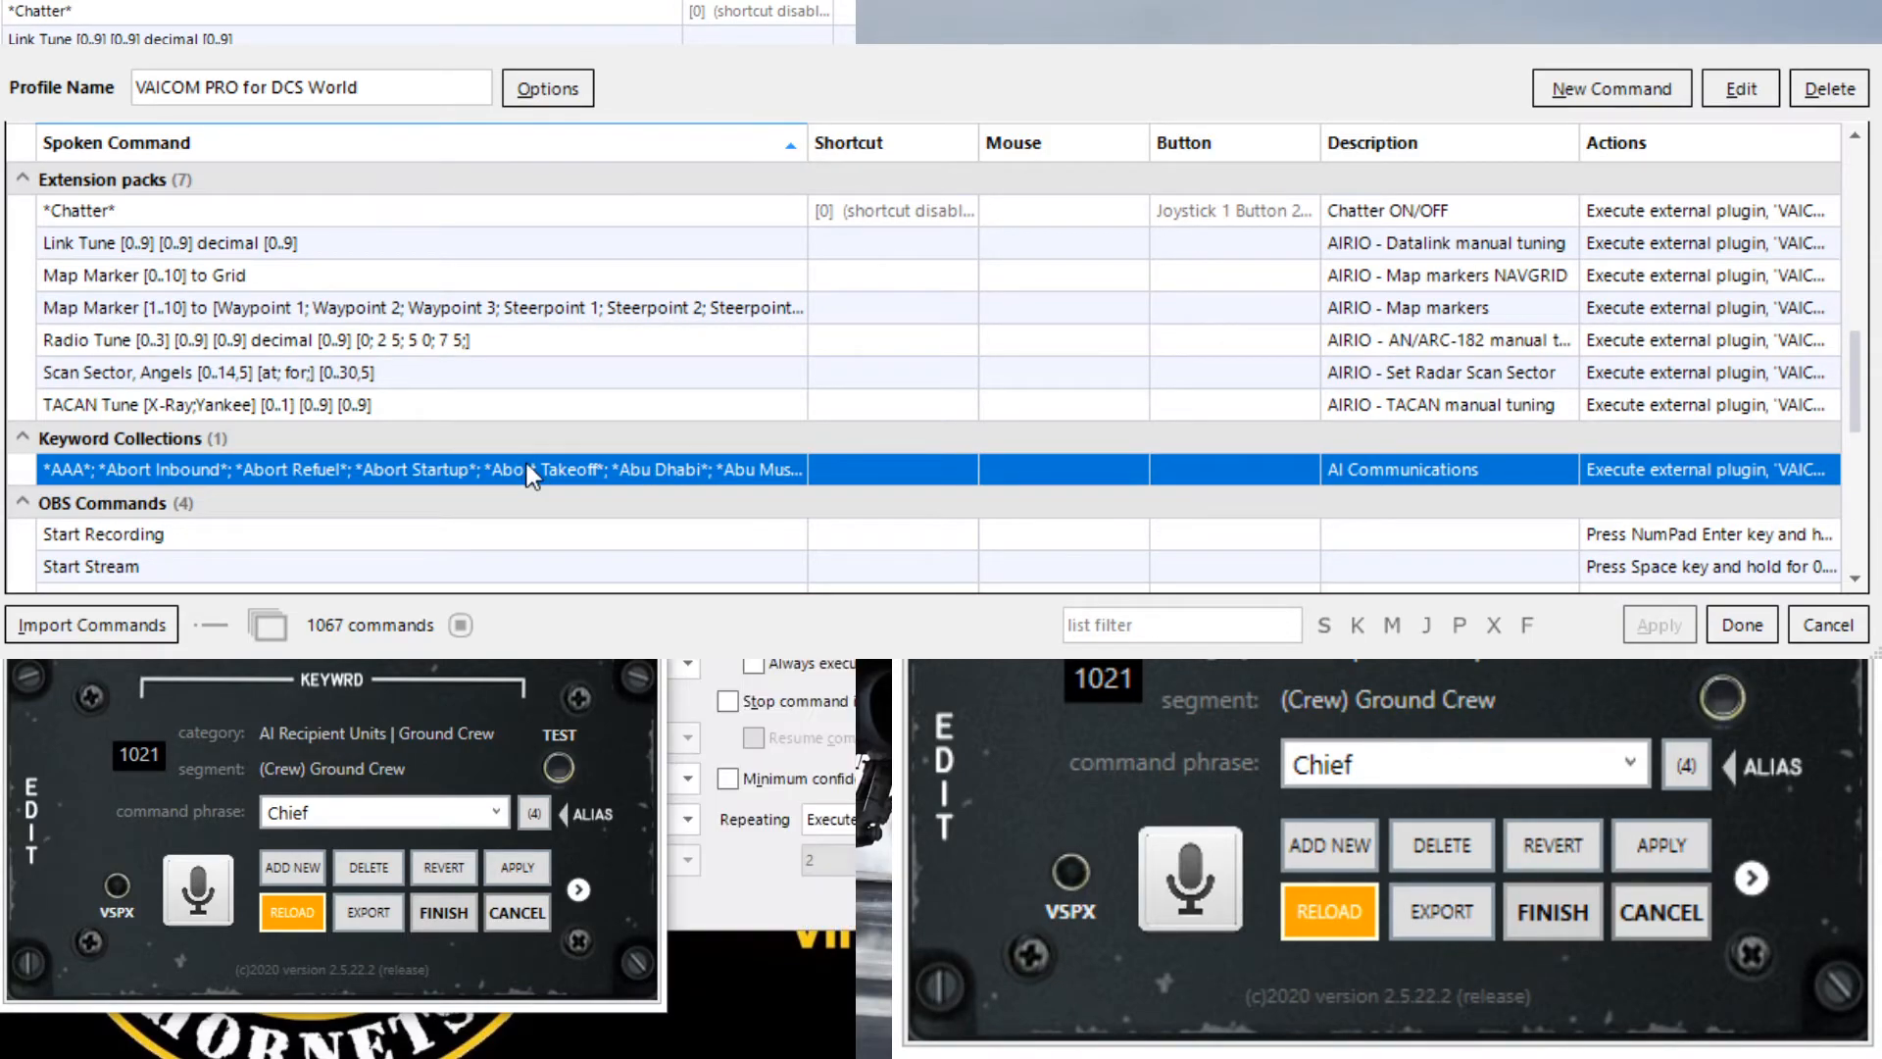
mouse_move(986, 329)
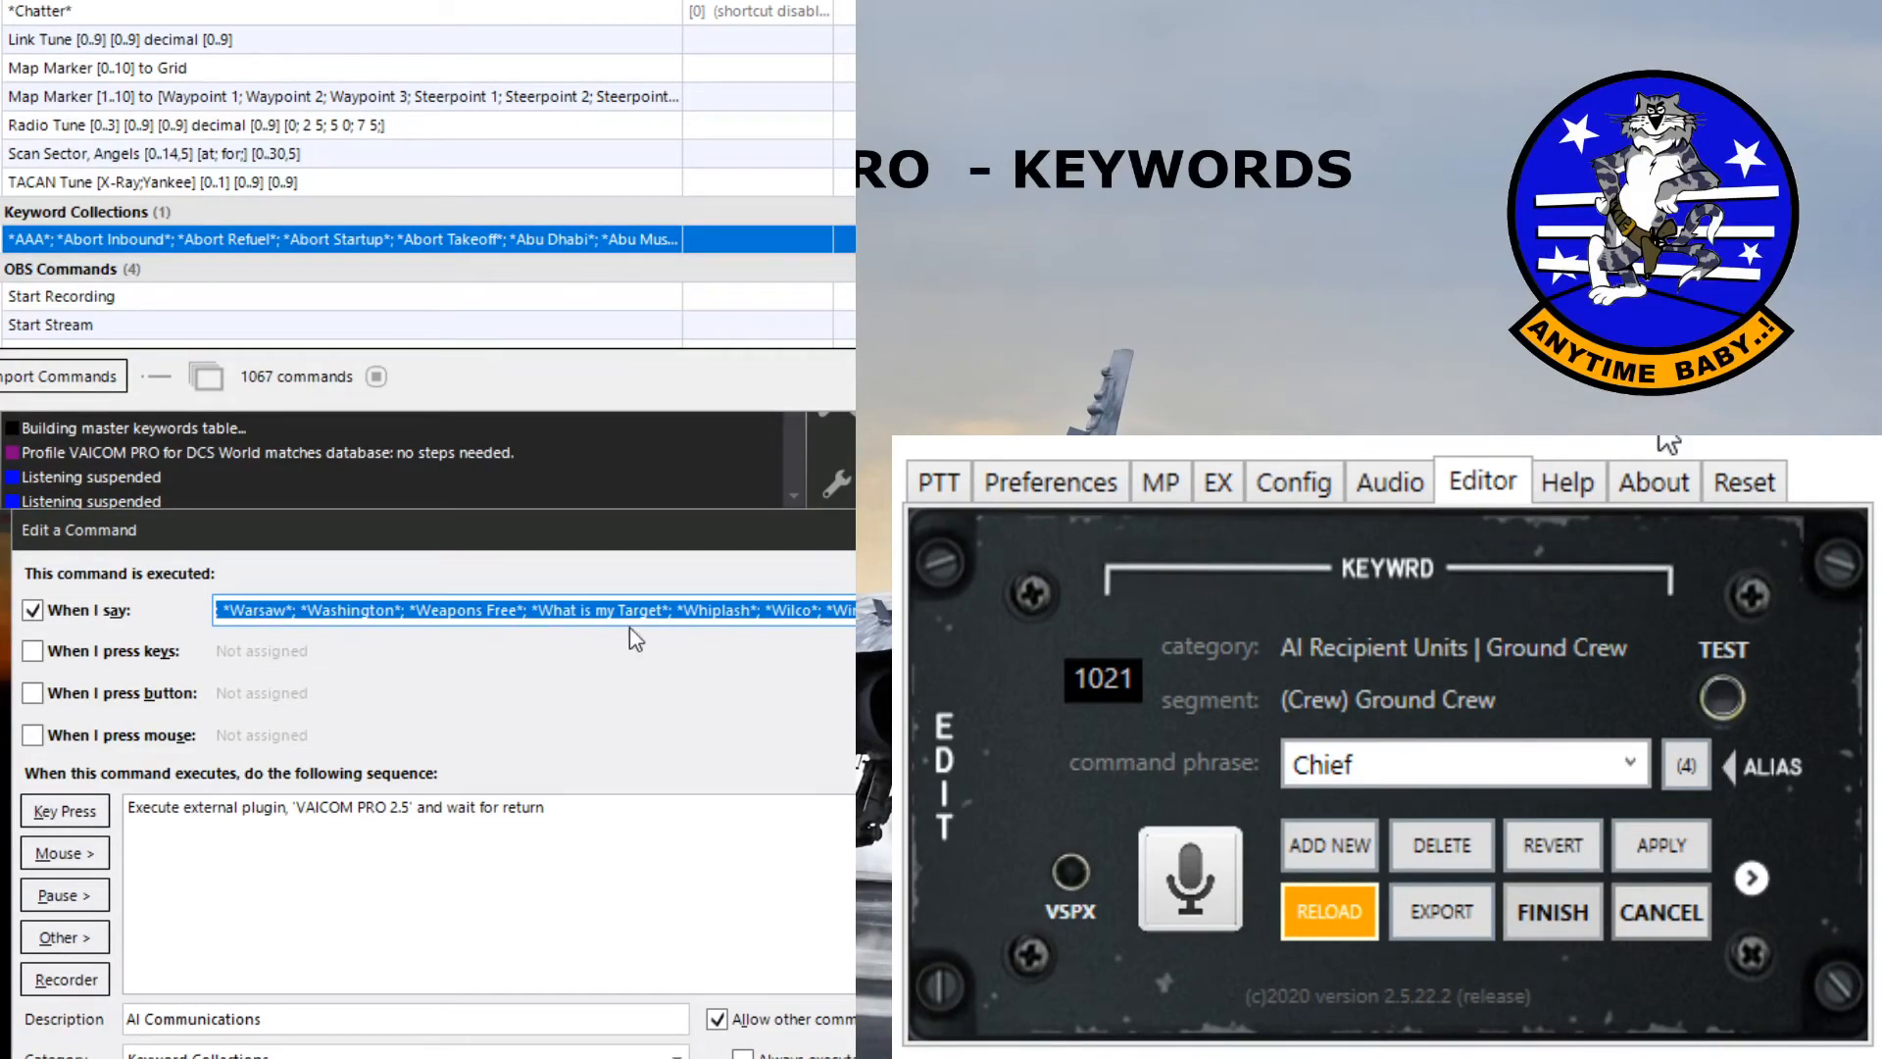
mouse_move(800, 666)
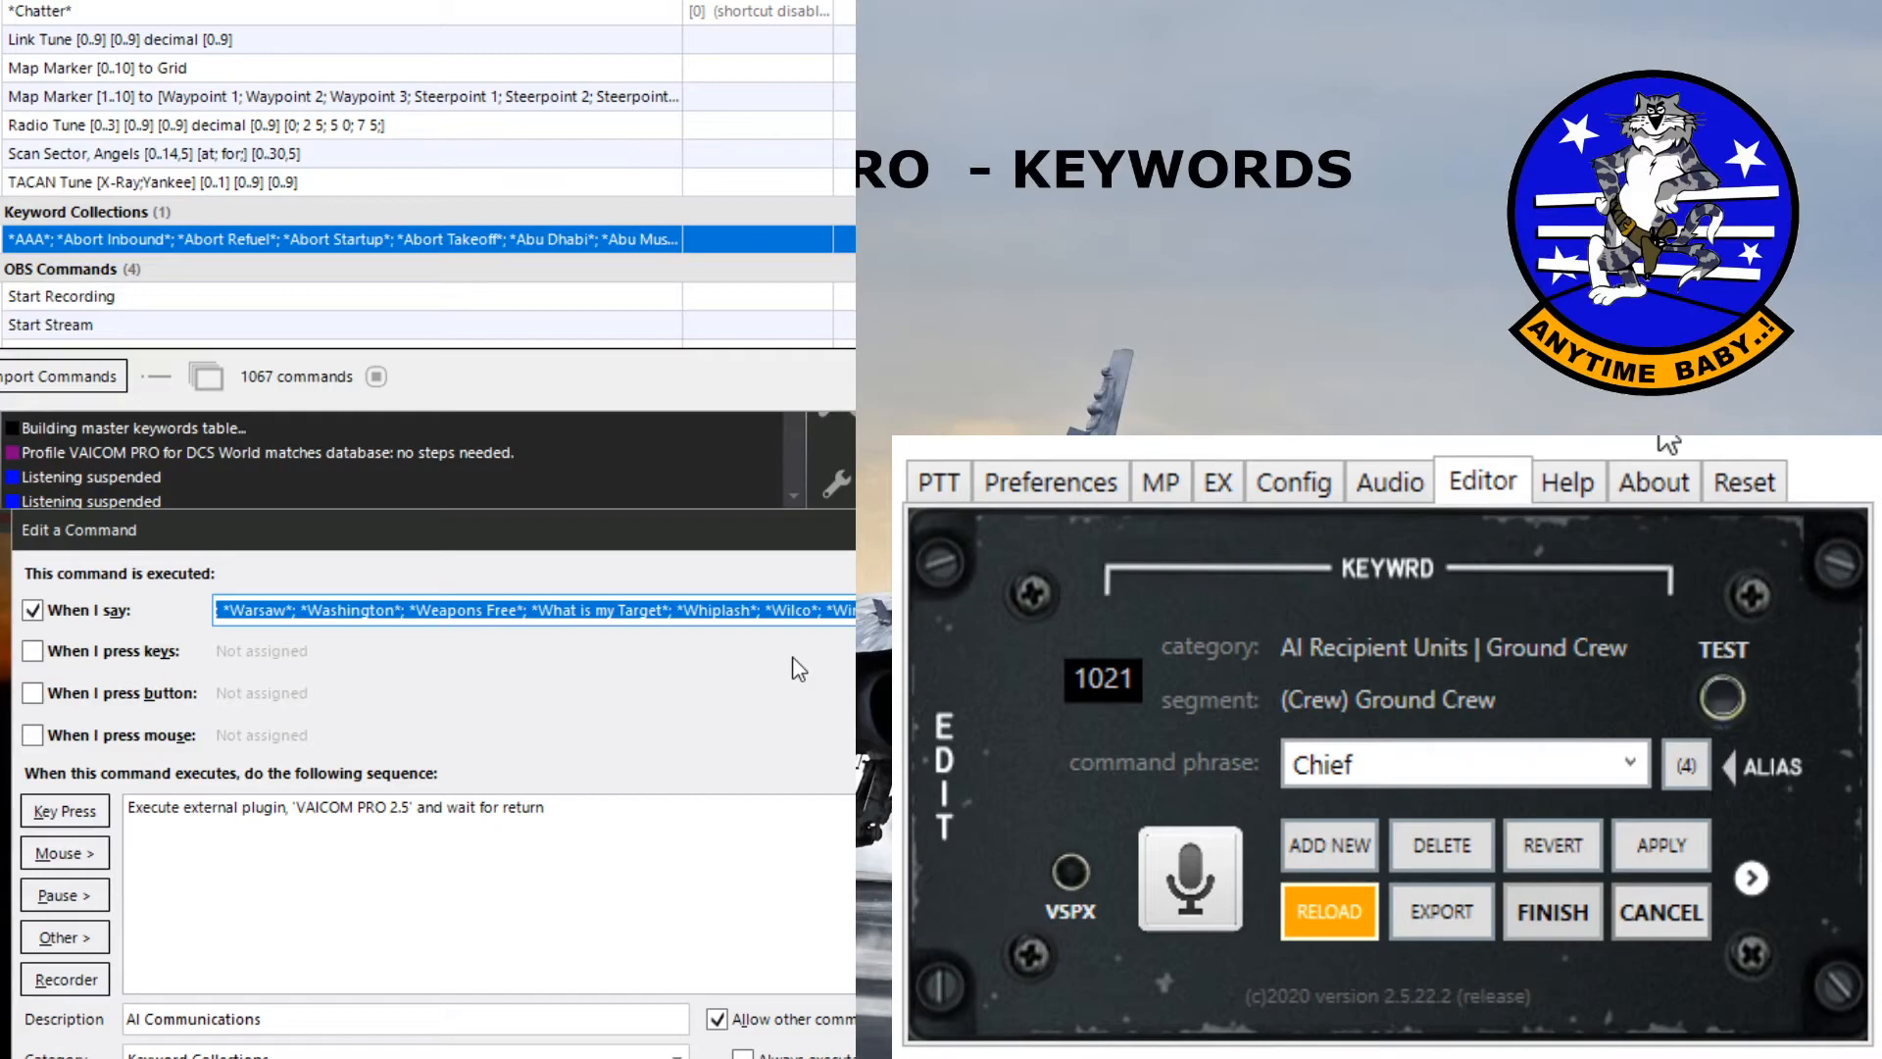
Step: Select the AI Communications 'When I say' field for the pasted keyword list
left_click(515, 609)
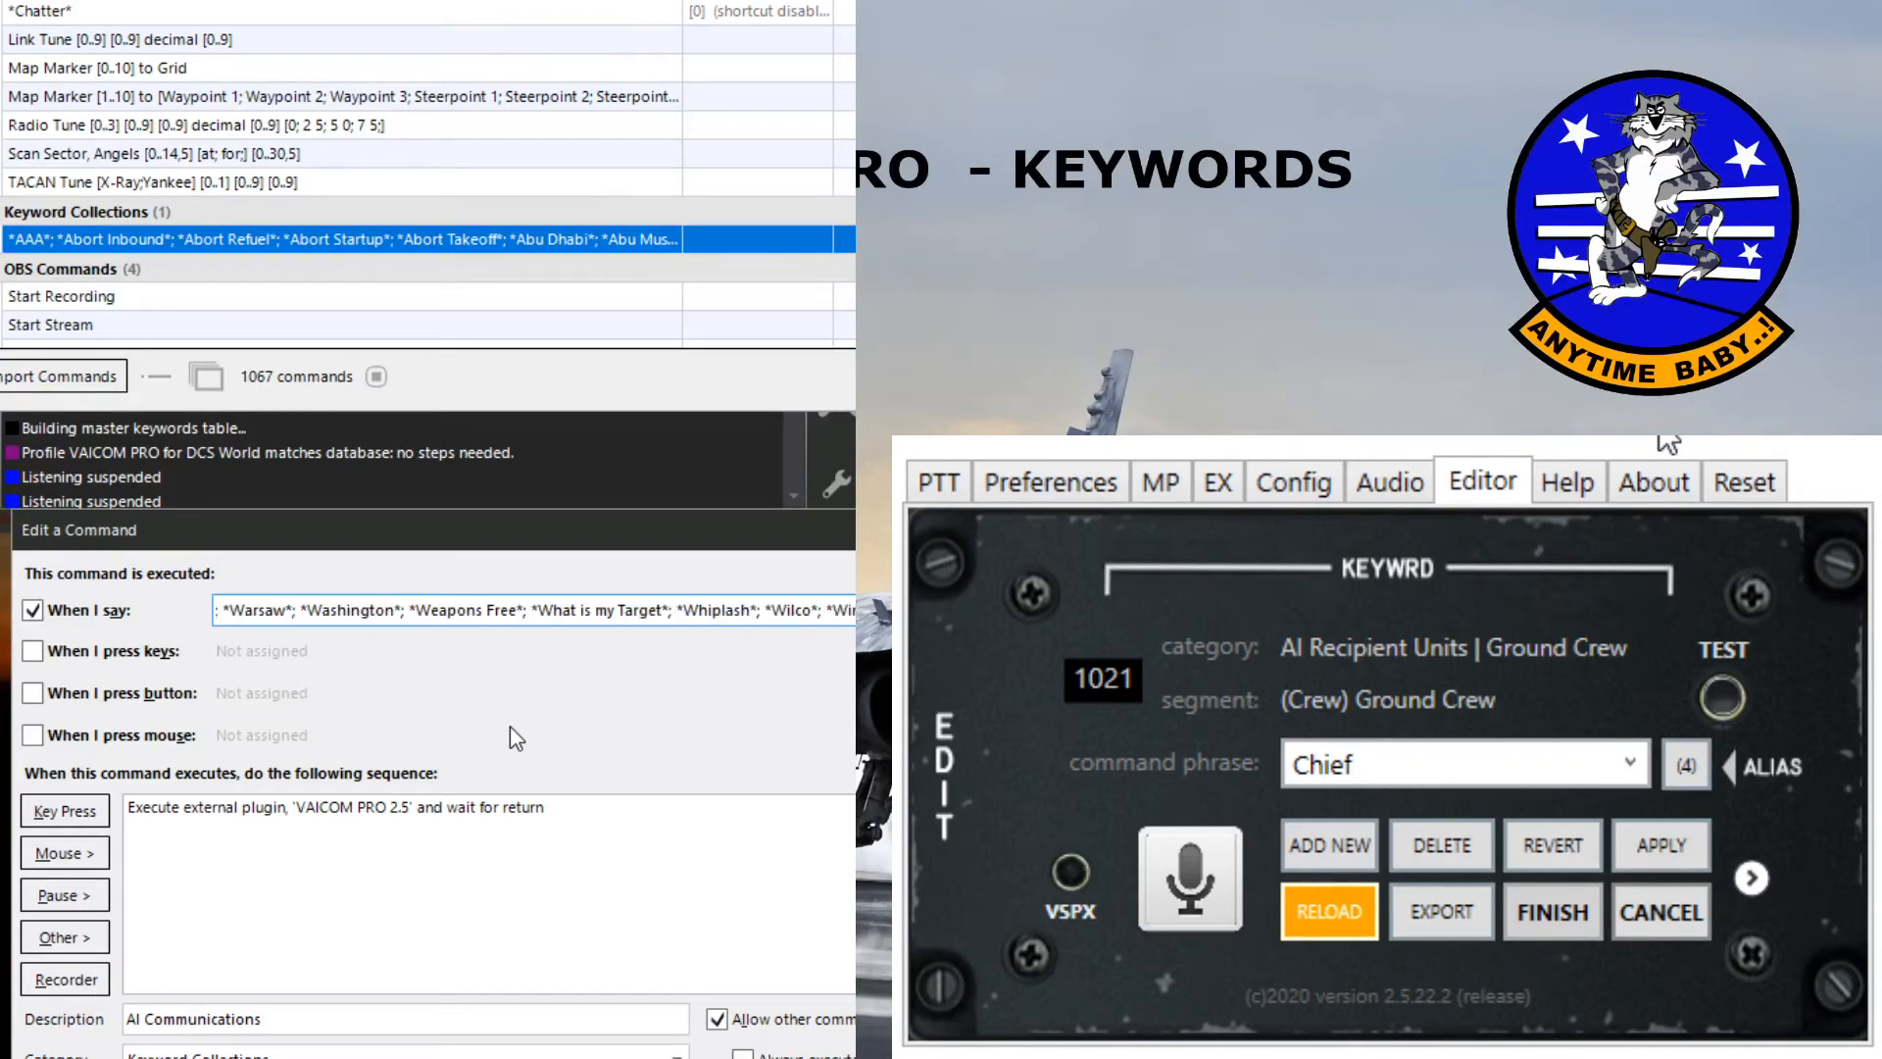
mouse_move(722, 507)
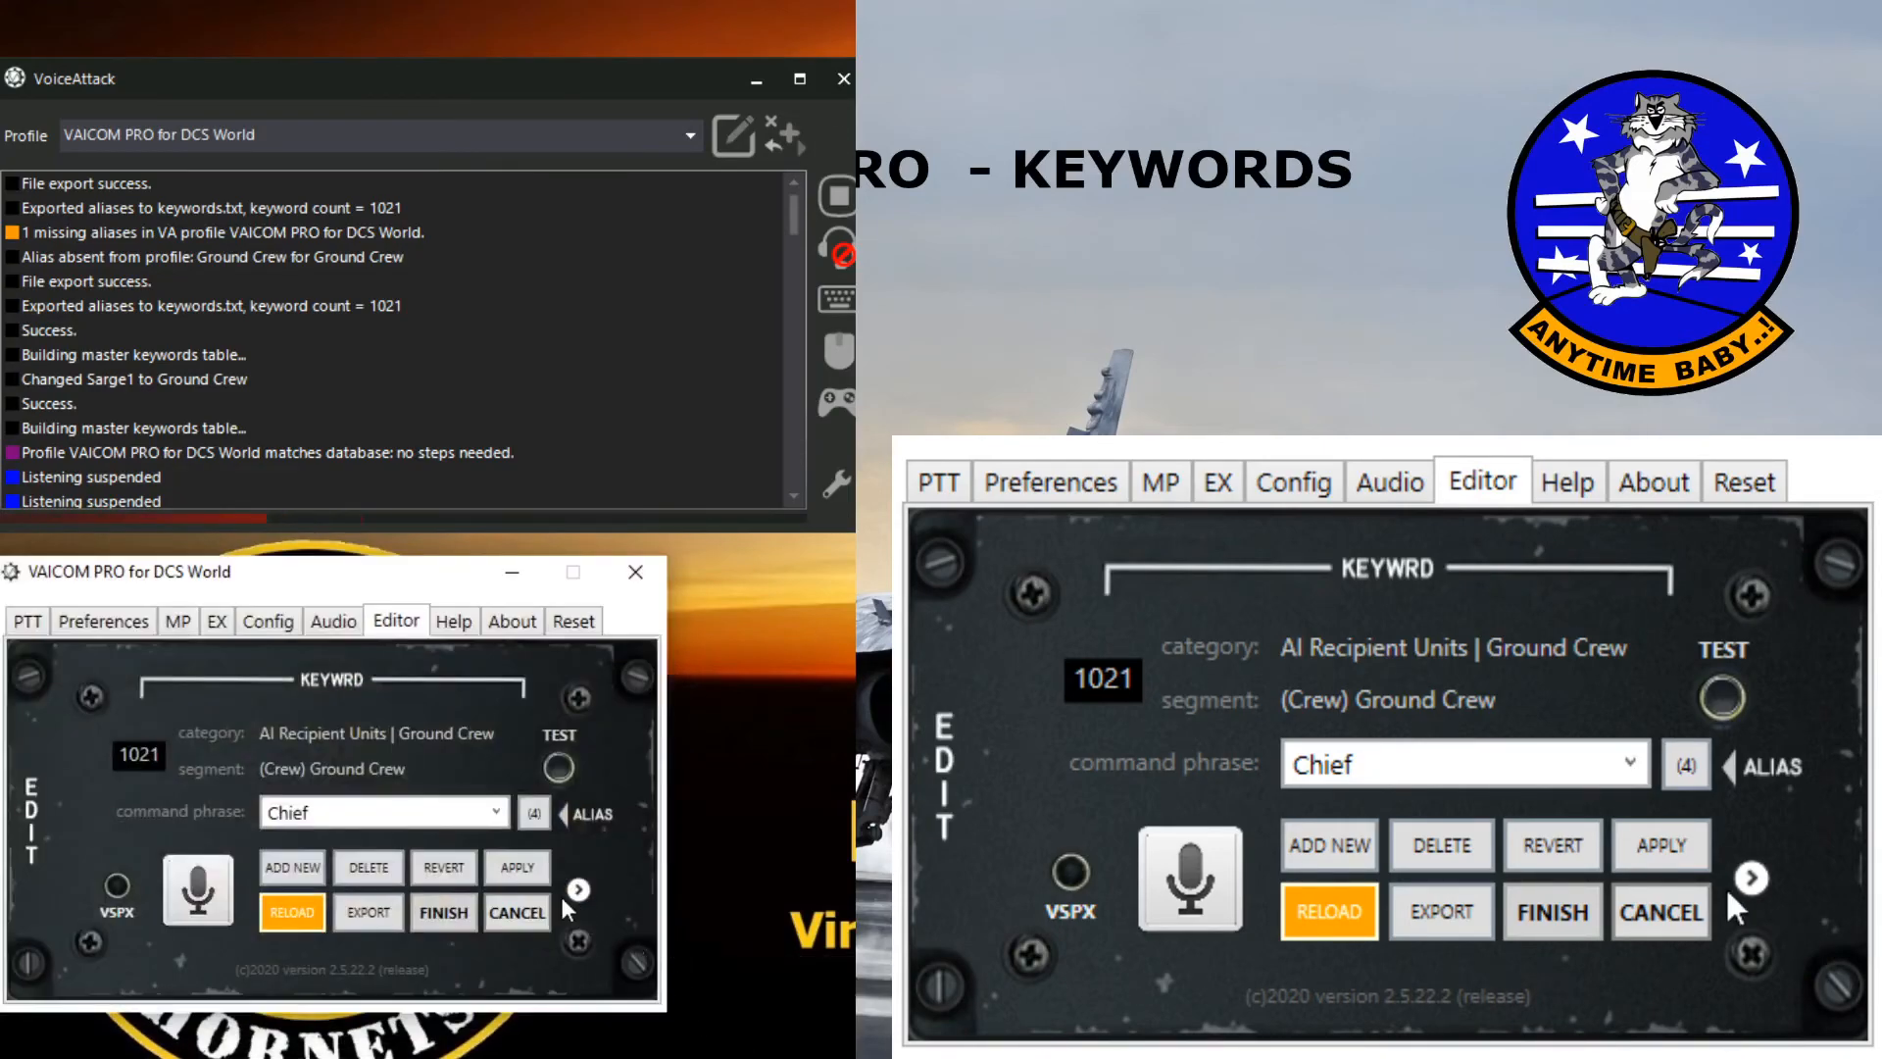
mouse_move(1674, 841)
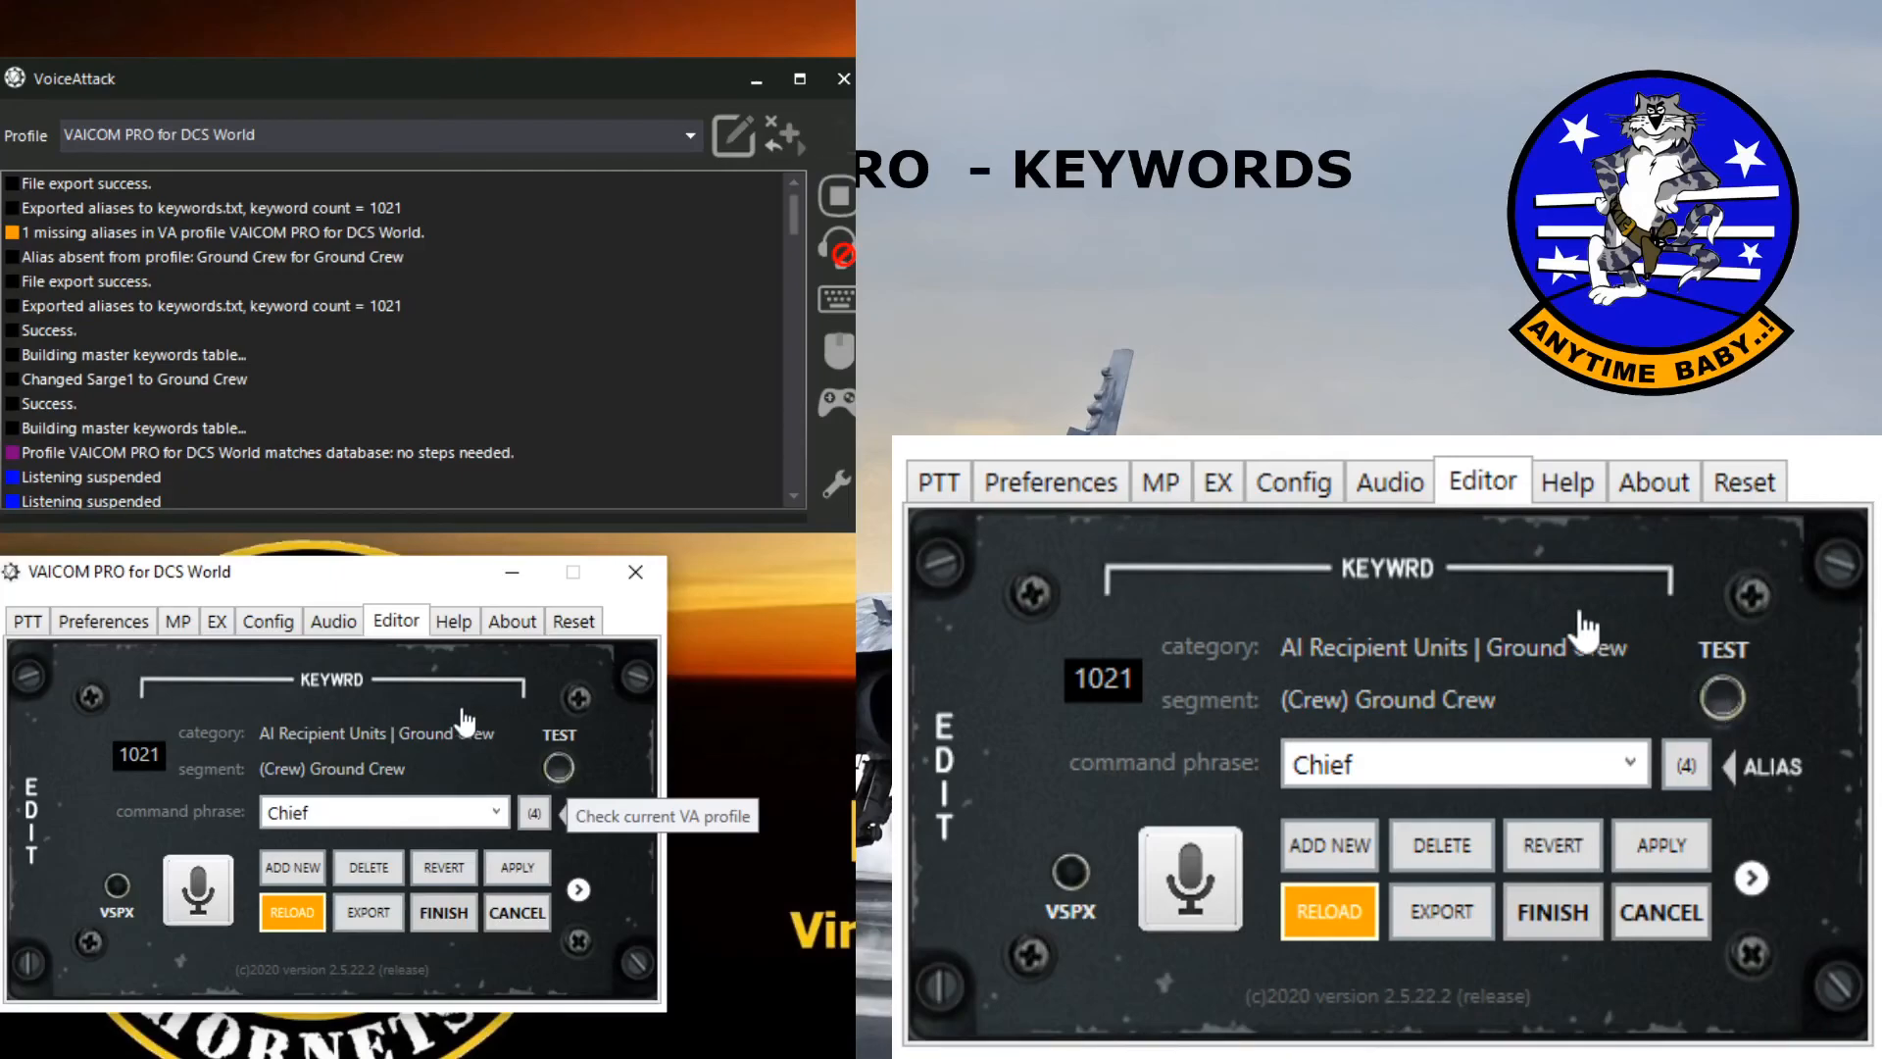
mouse_move(455, 719)
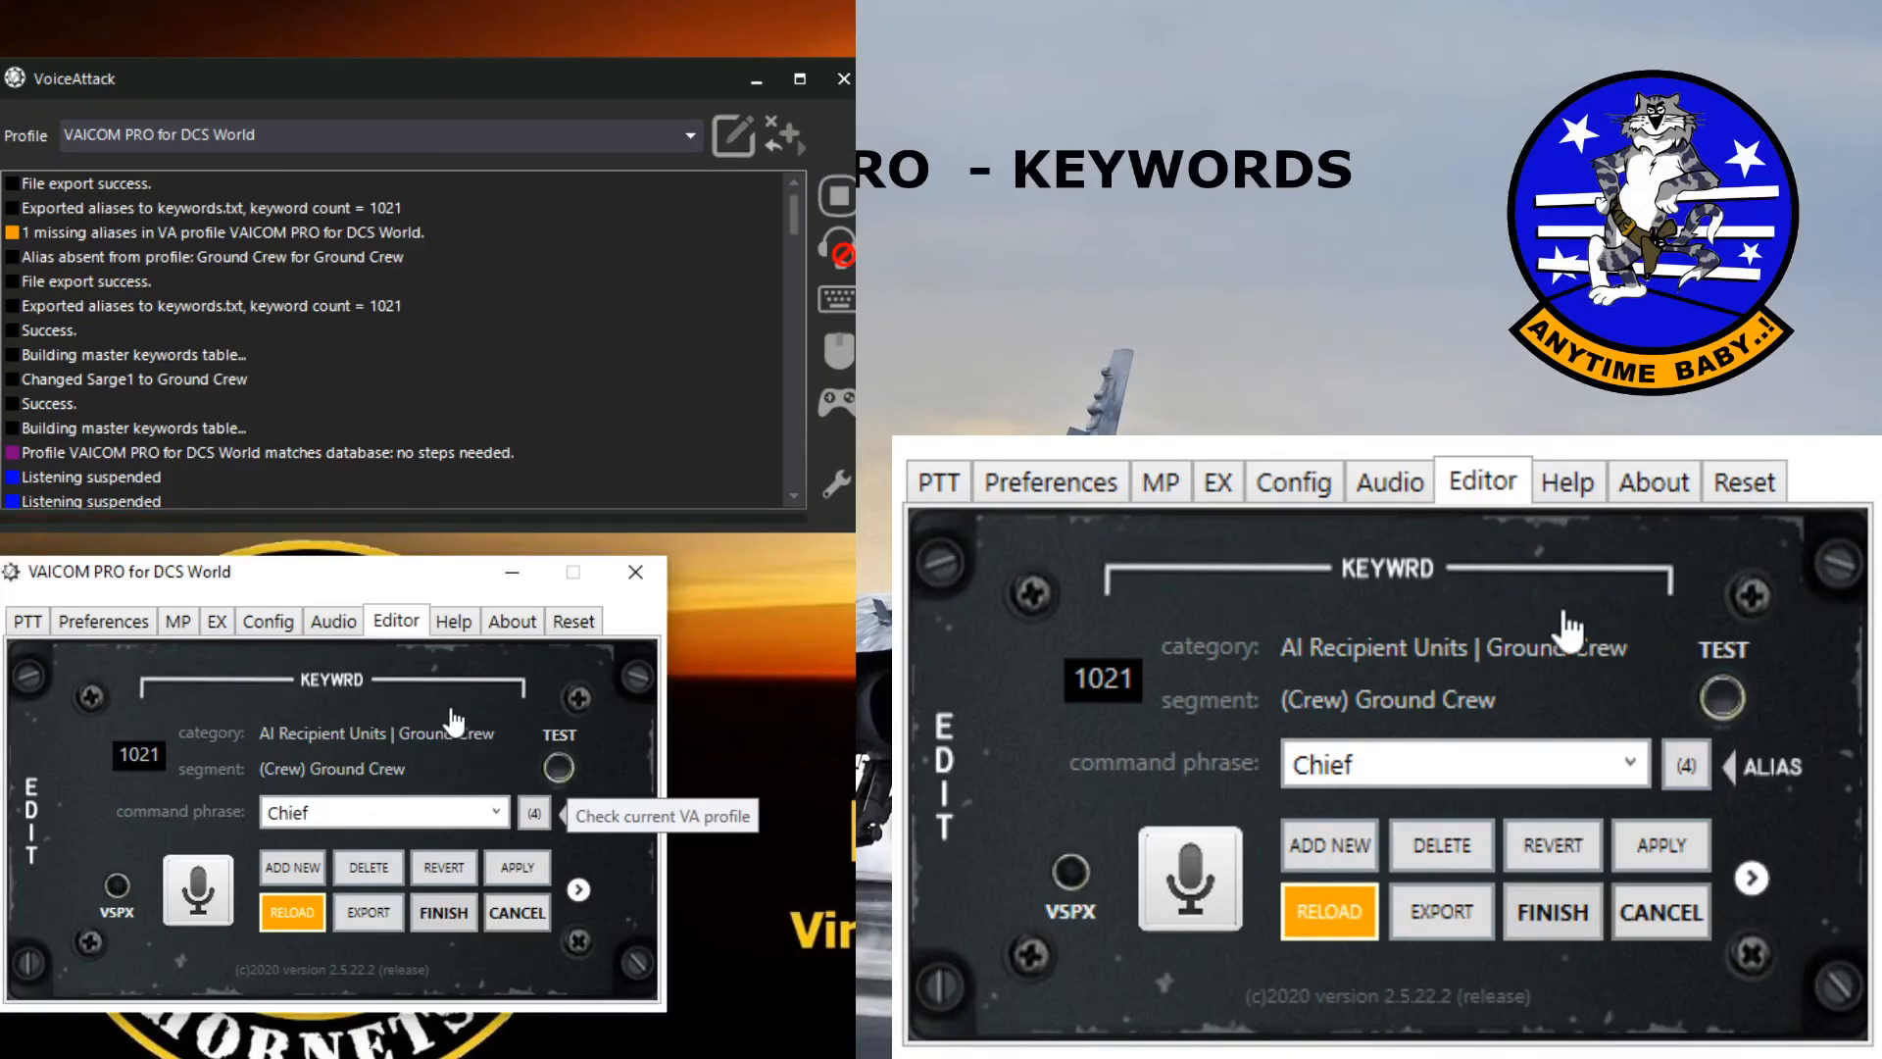